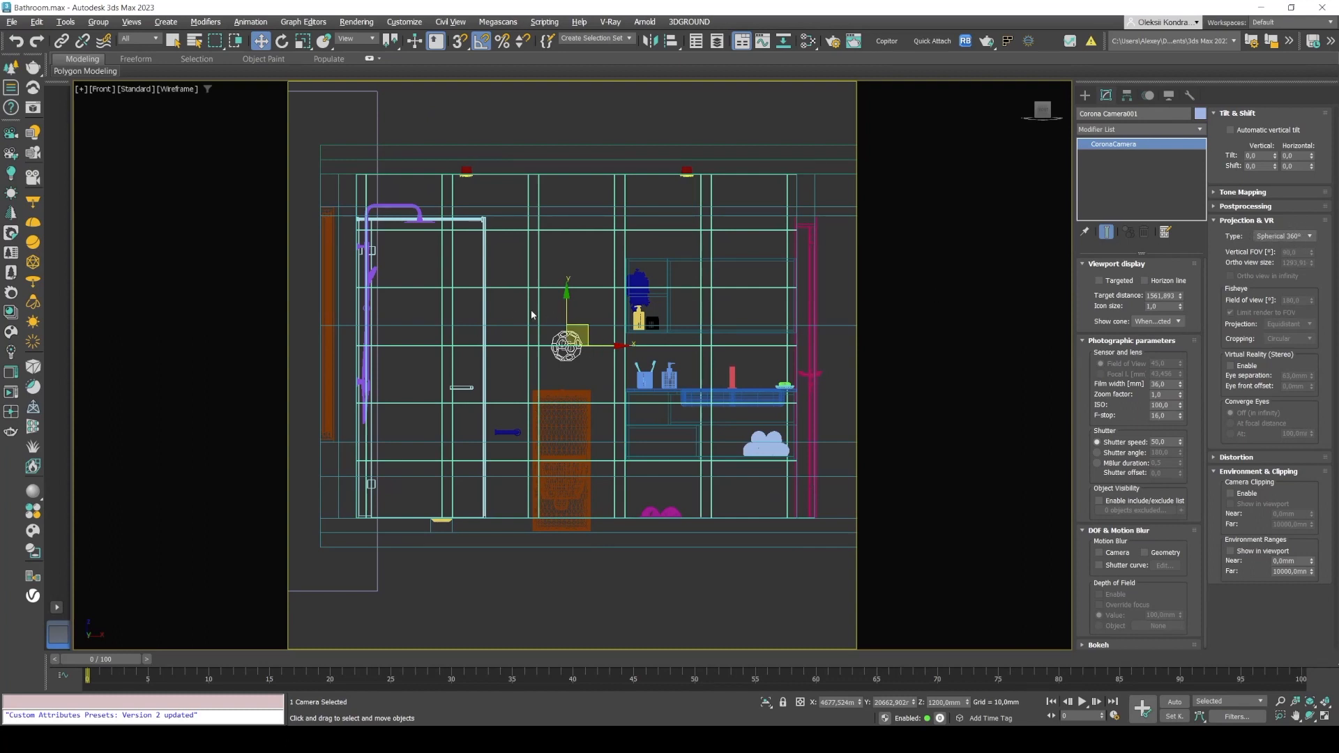
mouse_move(552, 356)
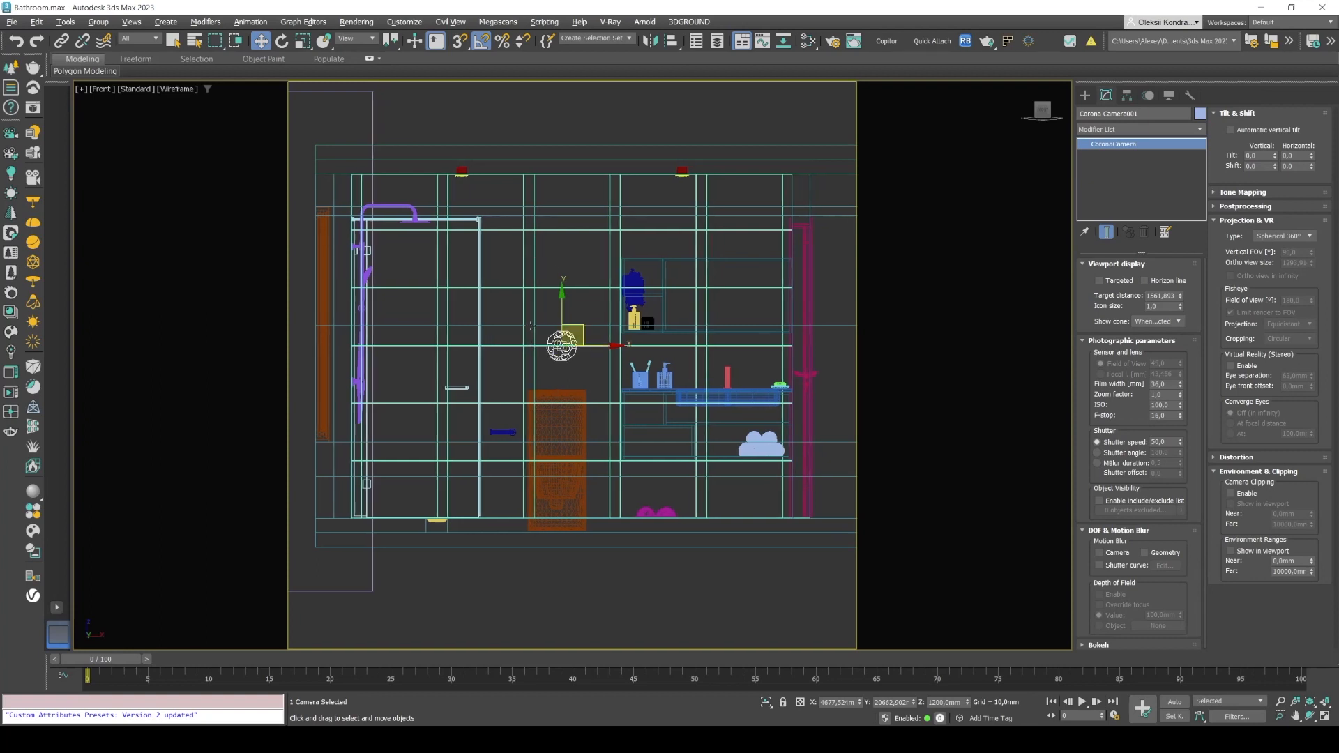
mouse_move(595, 343)
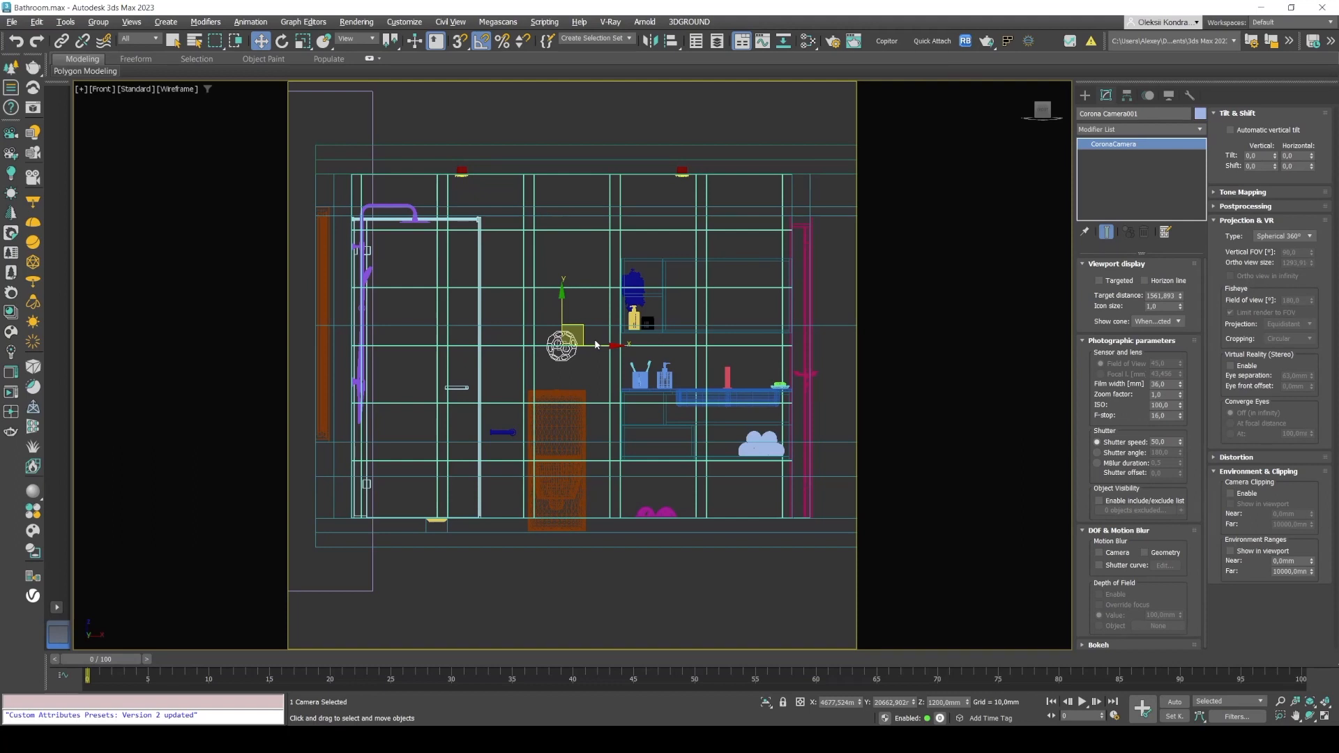
mouse_move(519, 359)
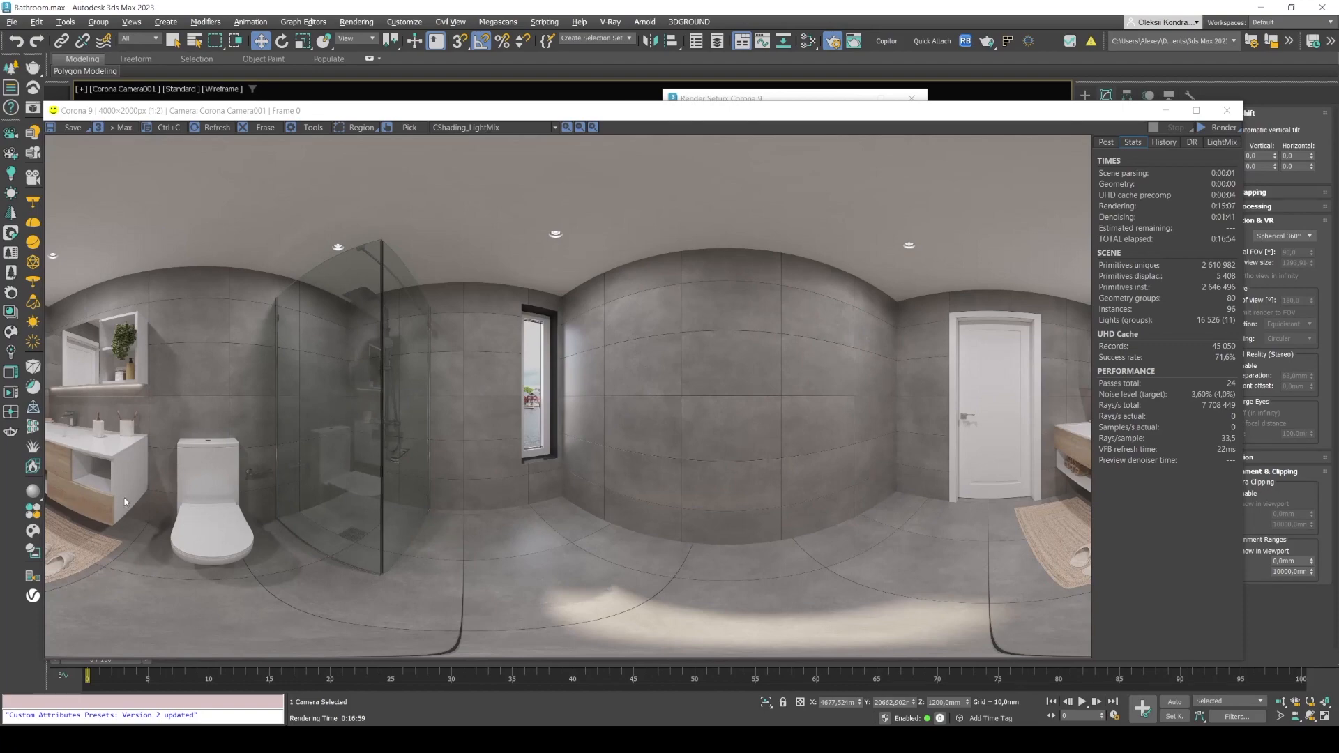
mouse_move(143, 327)
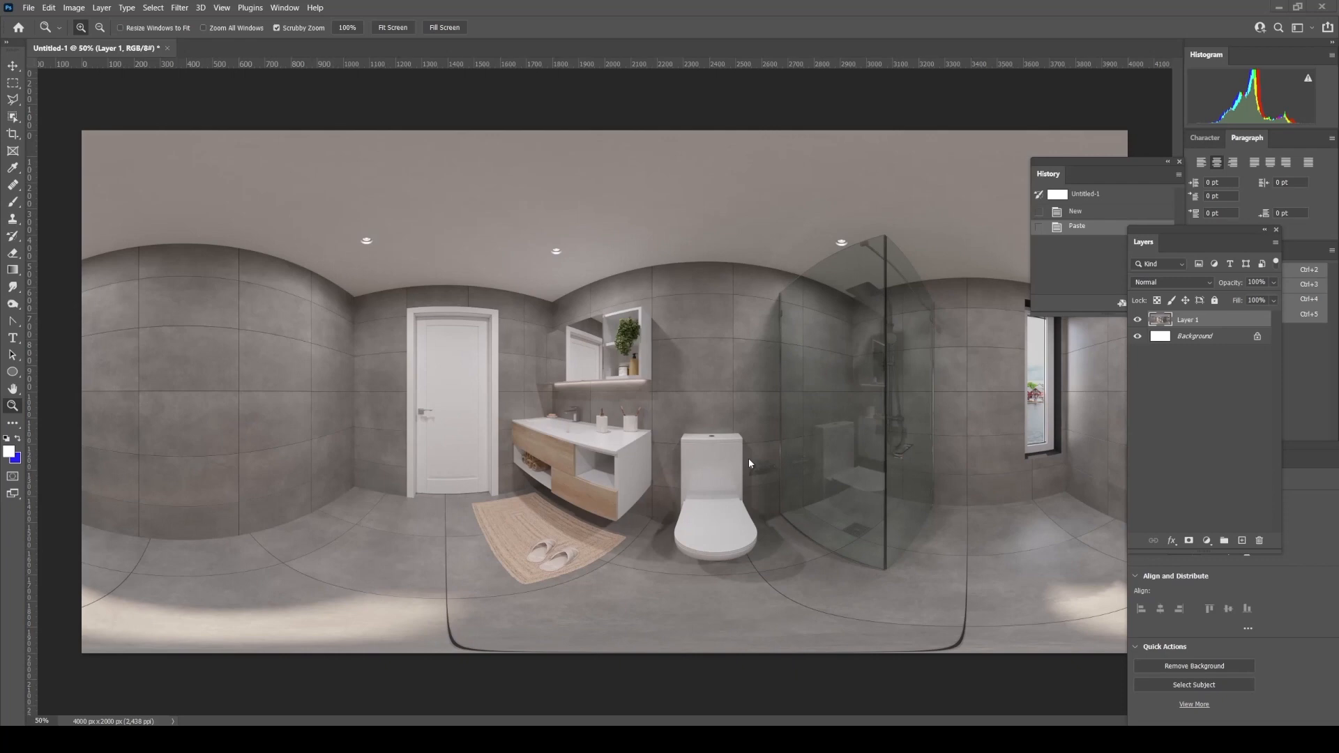
mouse_move(669, 278)
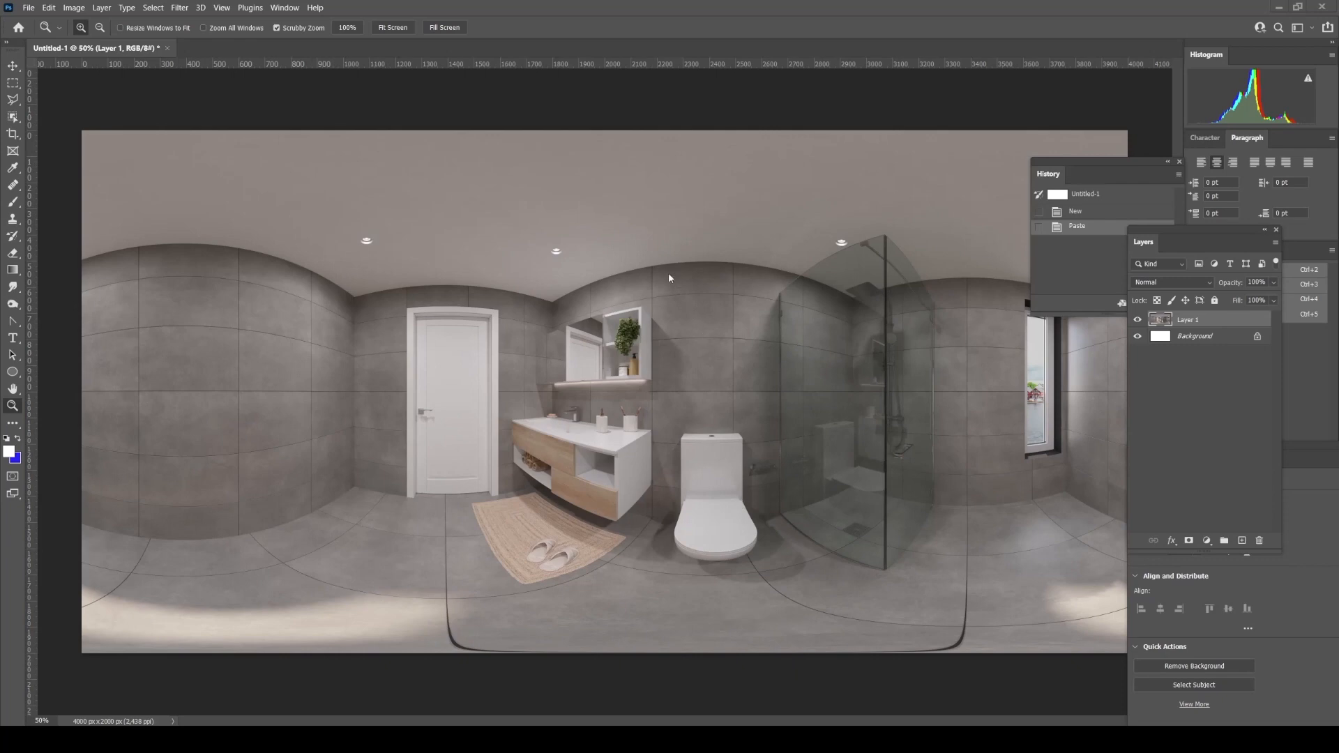
mouse_move(748, 536)
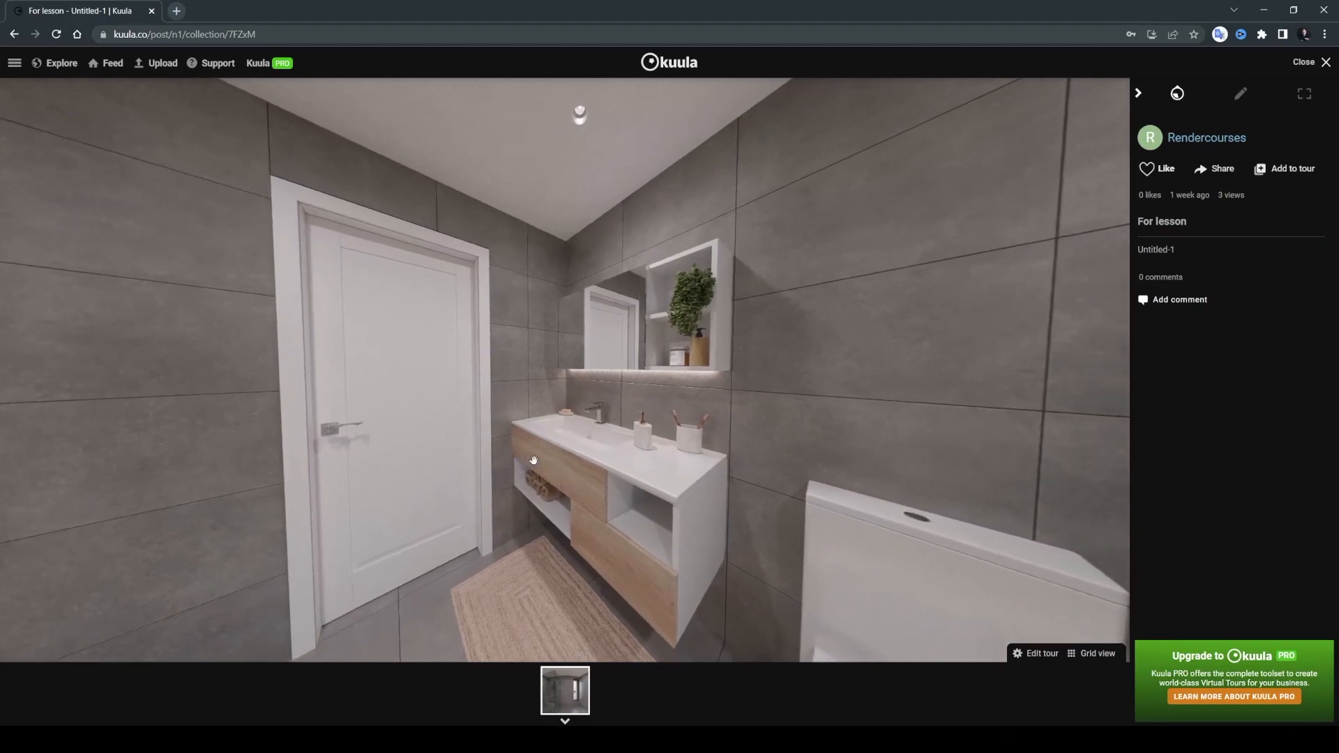
Step: Leave the Kuula 360° viewer and return to 3ds Max
key(alt+tab)
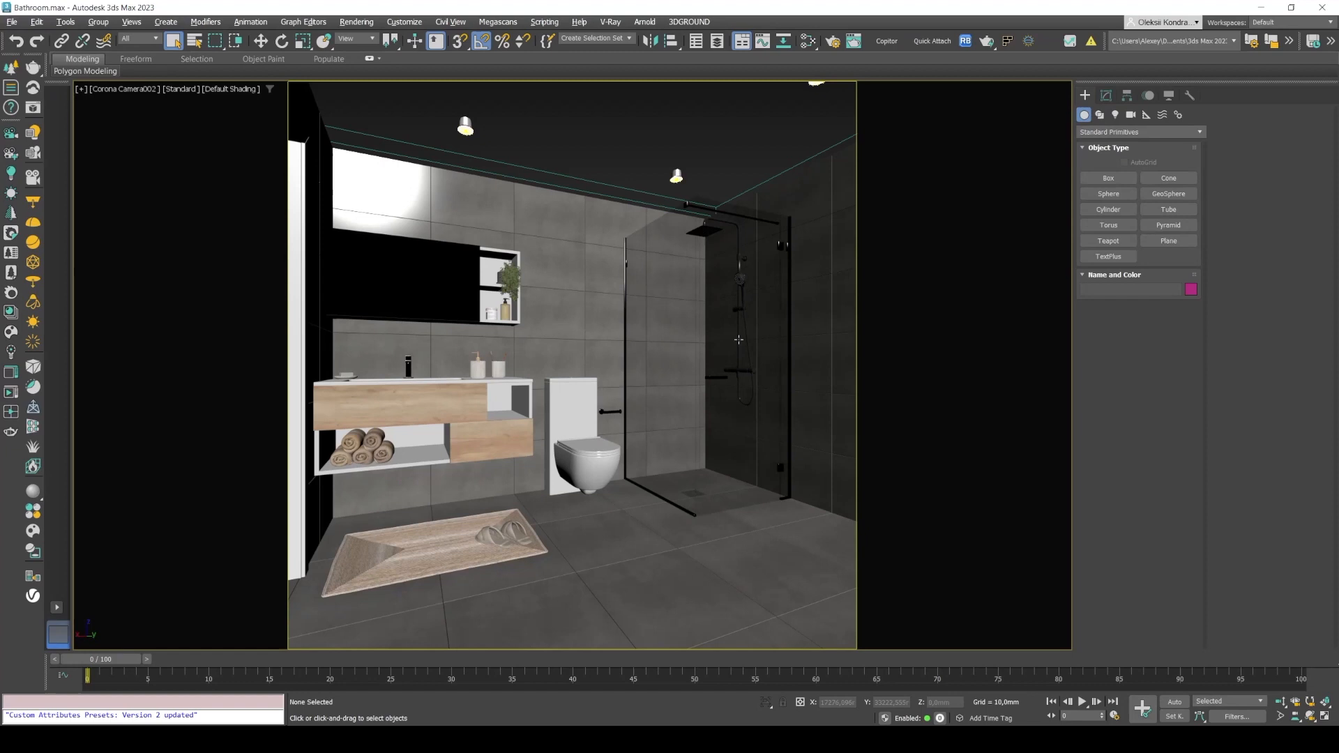
mouse_move(685, 286)
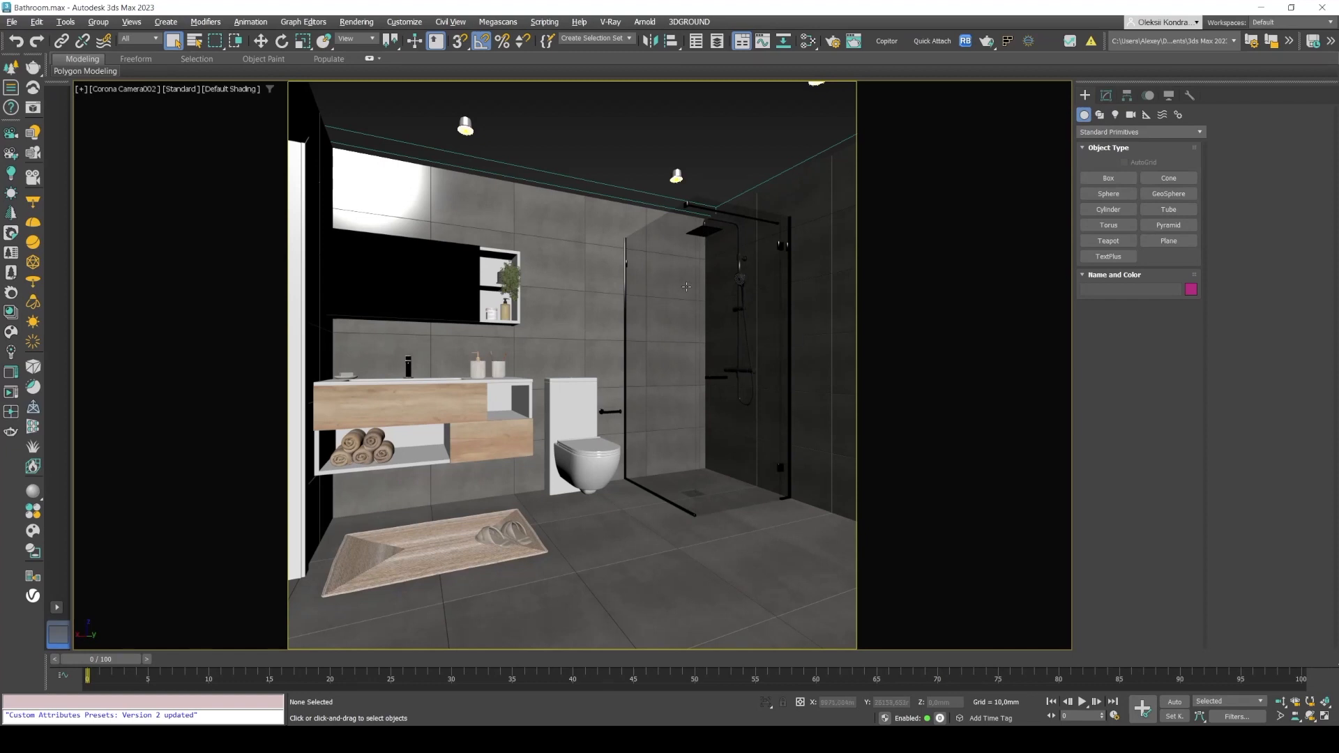
mouse_move(636, 507)
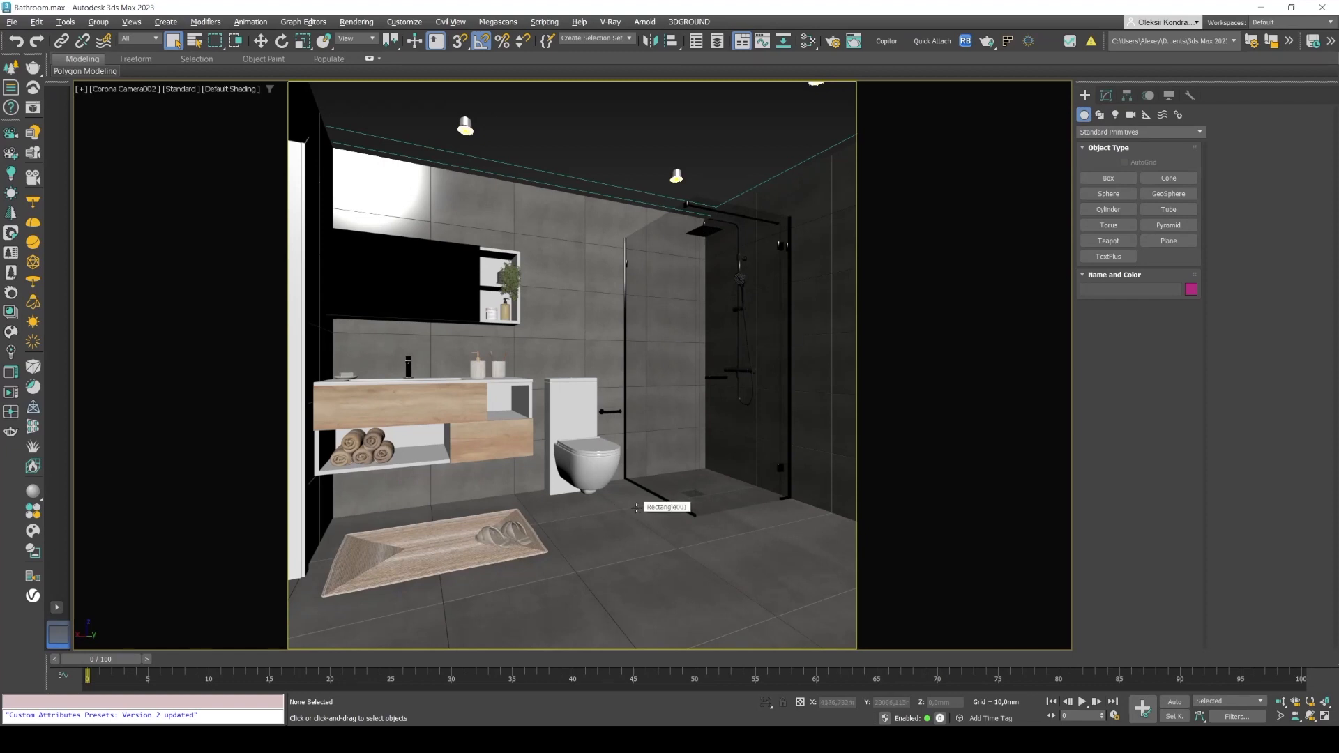
mouse_move(636, 509)
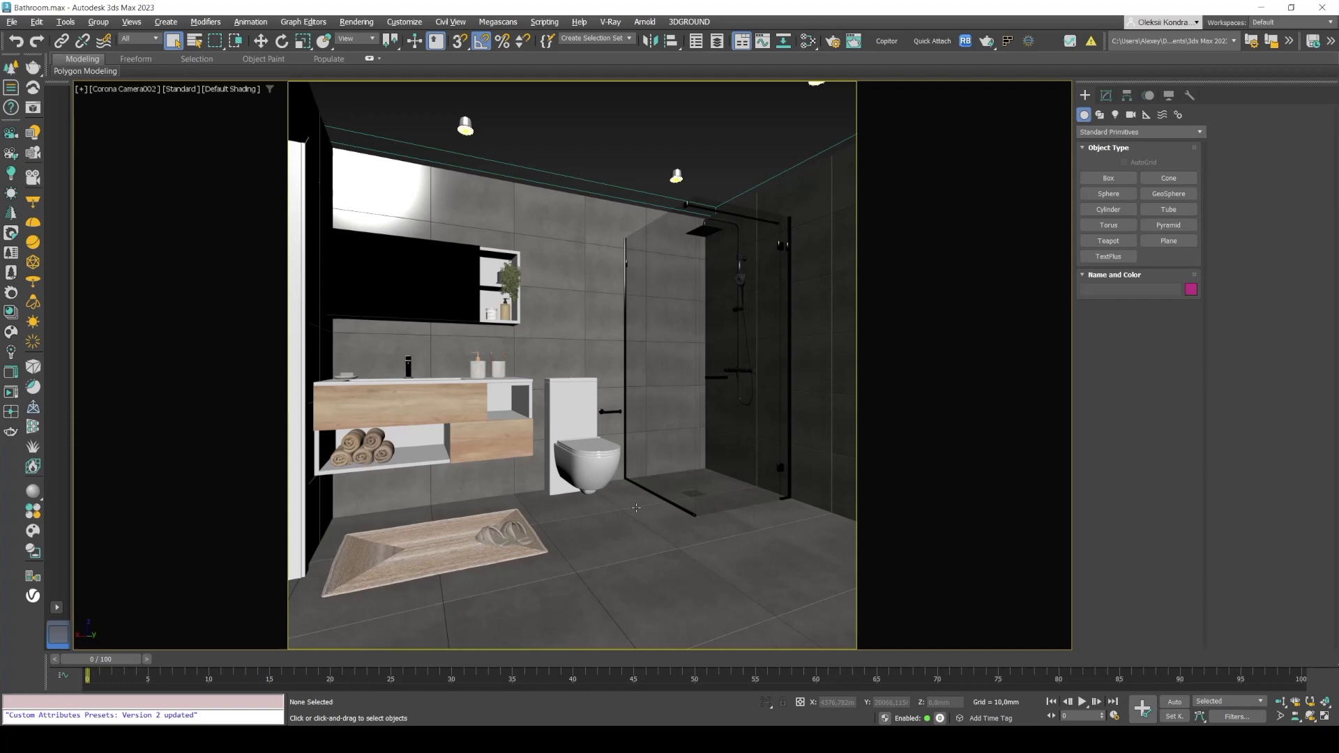
Step: Switch the viewport to the Top wireframe view of the bathroom plan
key(t)
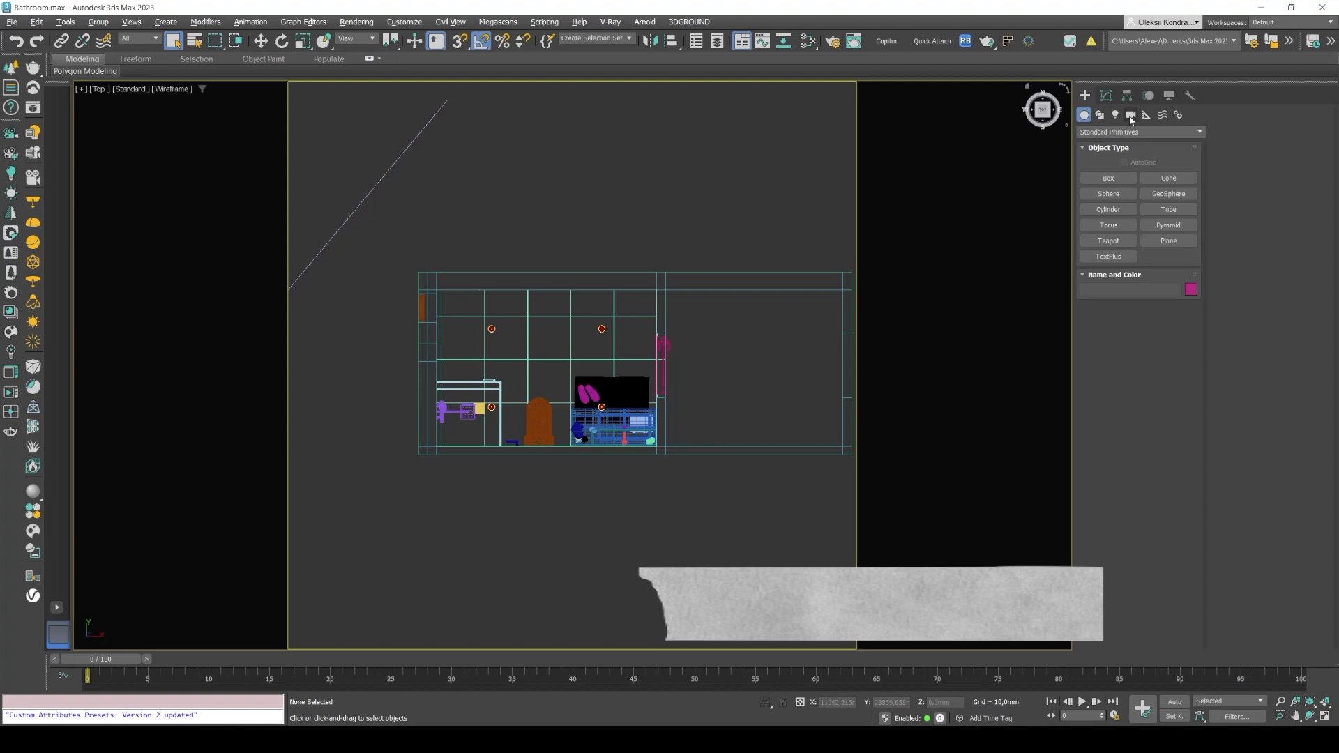
Step: Place a CoronaCam in the Top view and uncheck Targeted in the Modify panel
click(1129, 114)
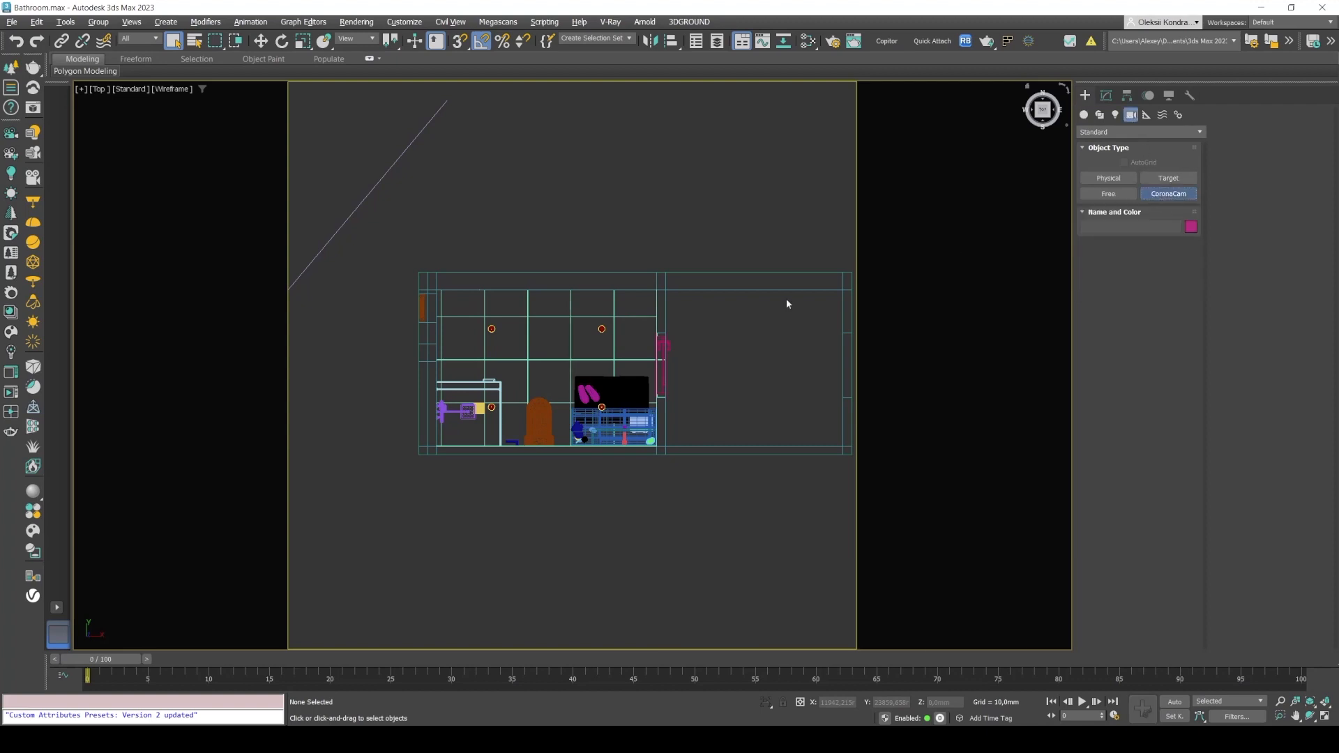
click(1167, 193)
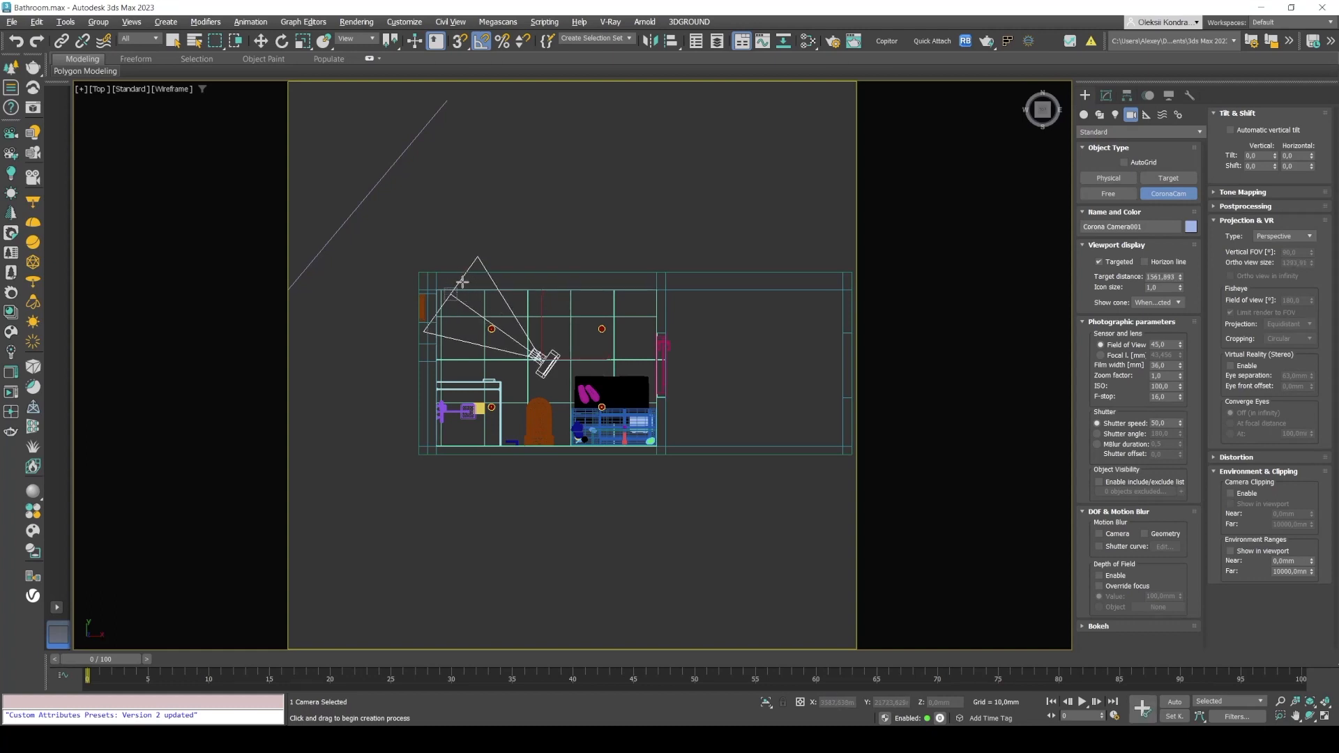
mouse_move(487, 281)
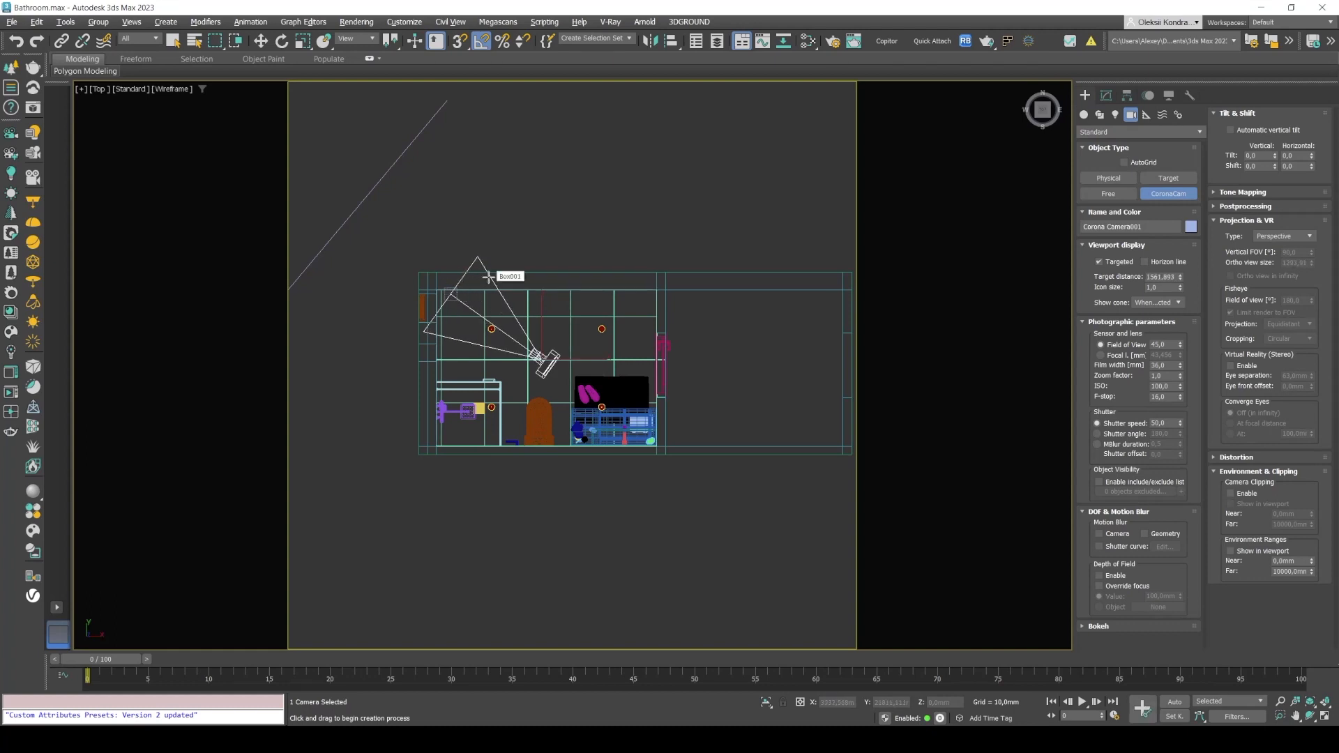
mouse_move(502, 248)
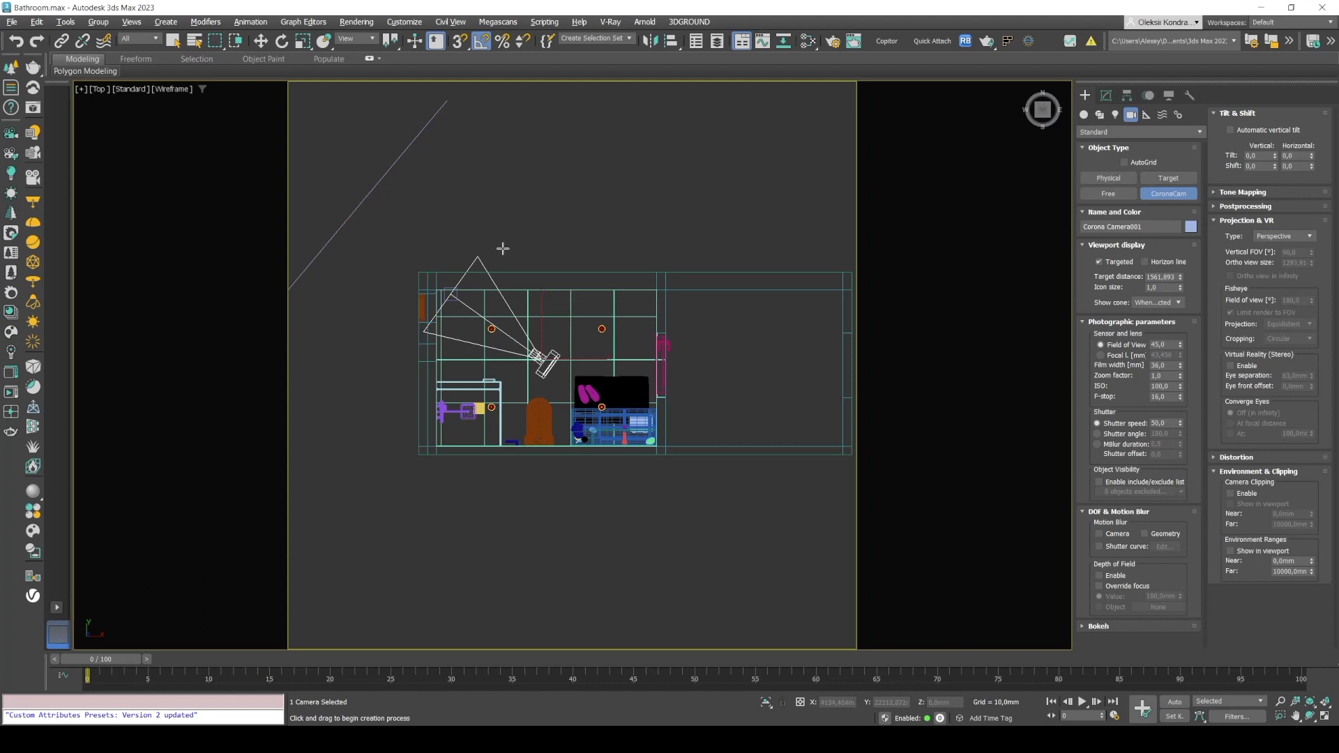
mouse_move(502, 252)
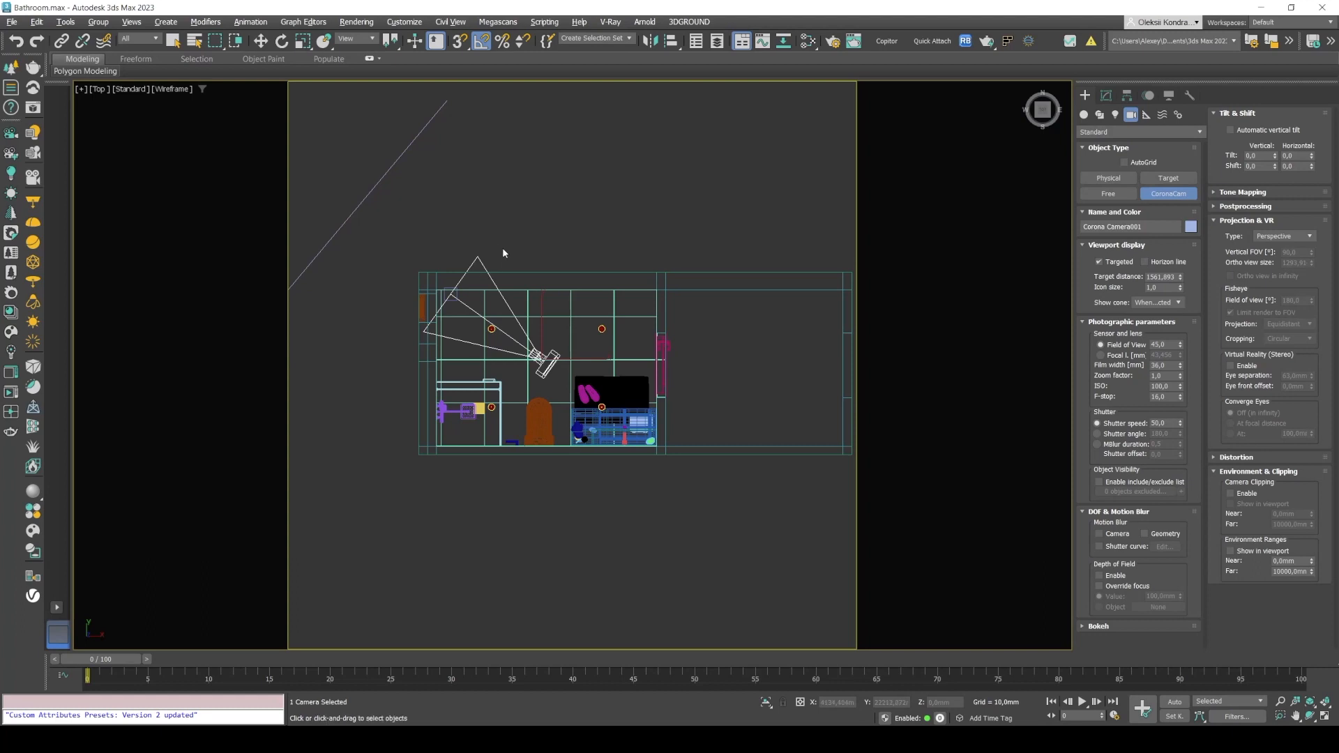
click(1105, 95)
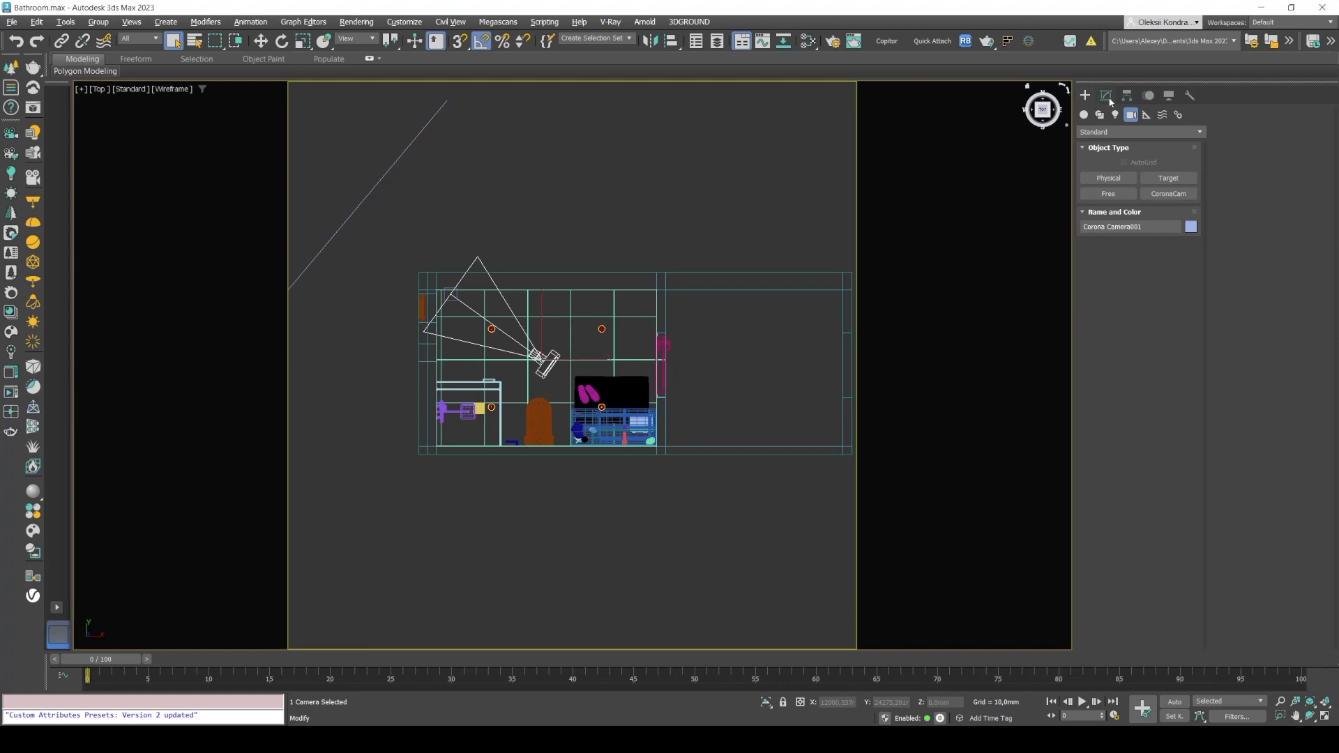
click(1107, 95)
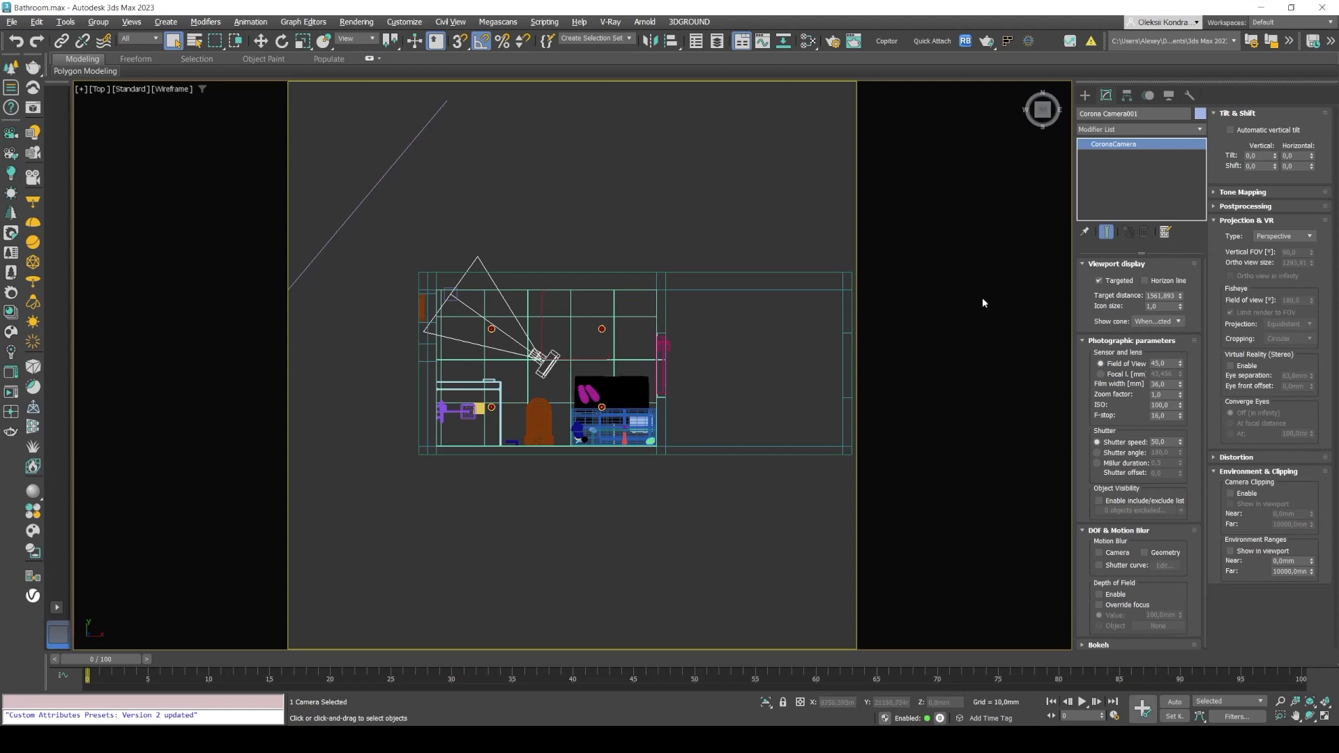
click(1100, 280)
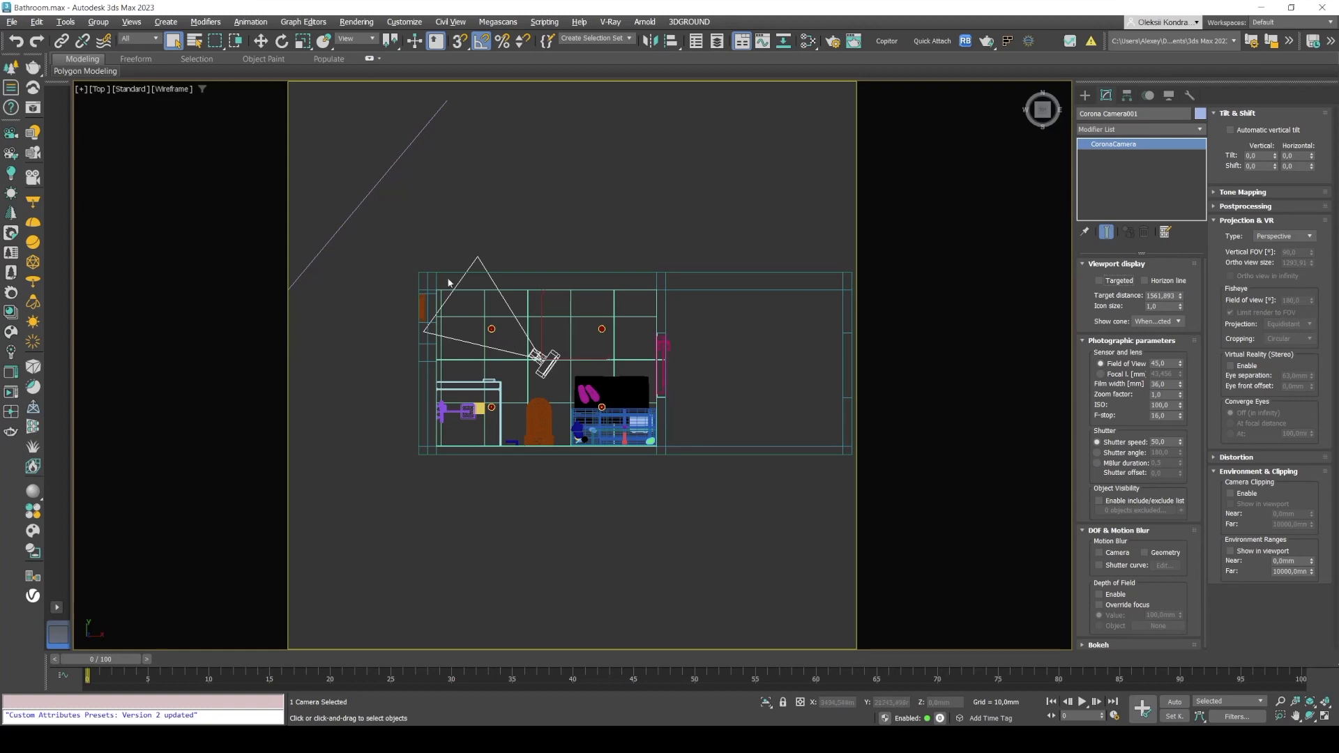
mouse_move(553, 314)
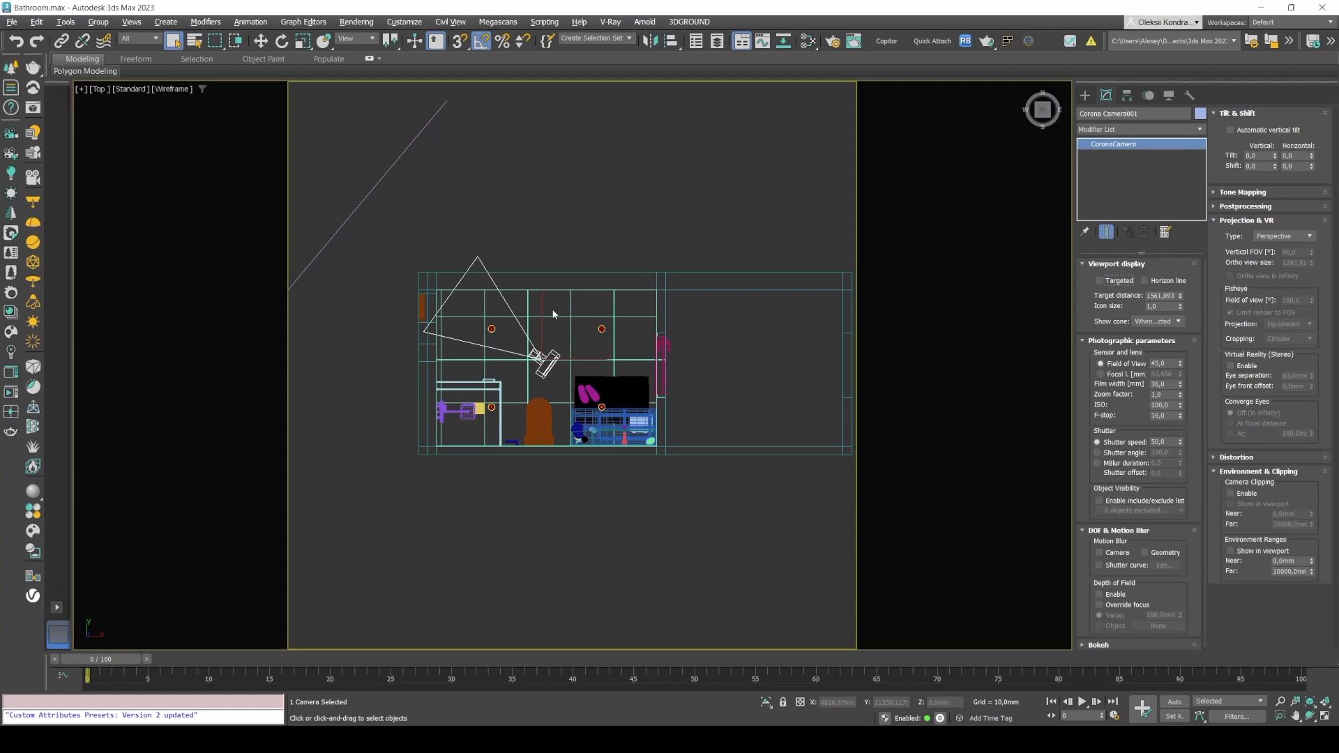
mouse_move(502, 327)
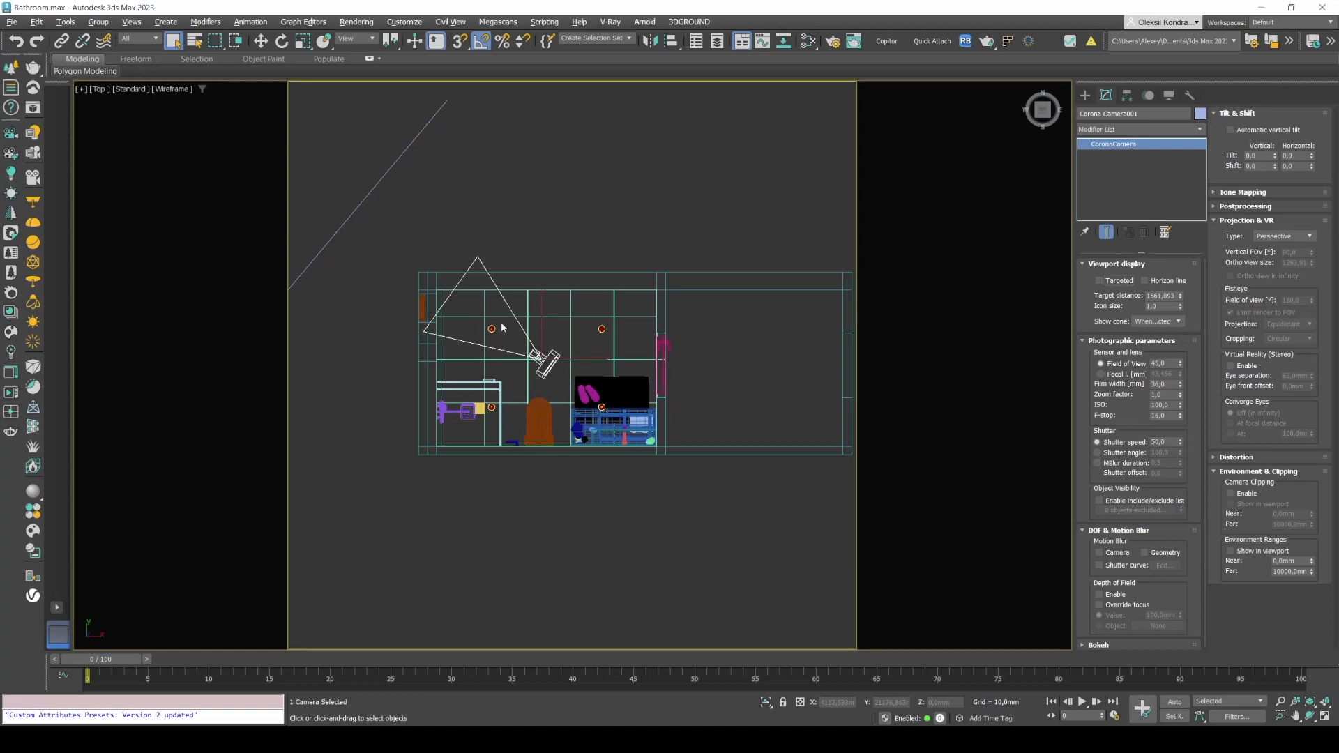
mouse_move(527, 383)
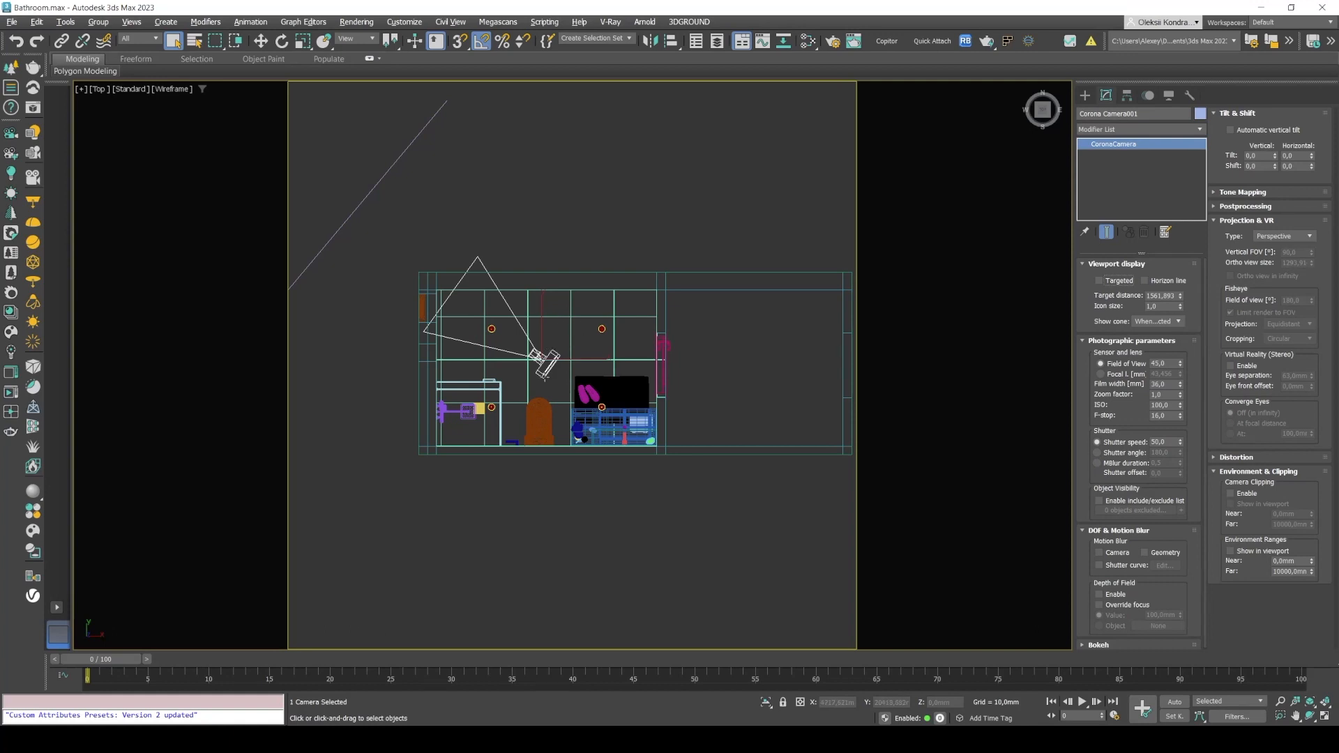
Step: Raise the camera to Z = 1200 mm and check it in the Front view
key(f)
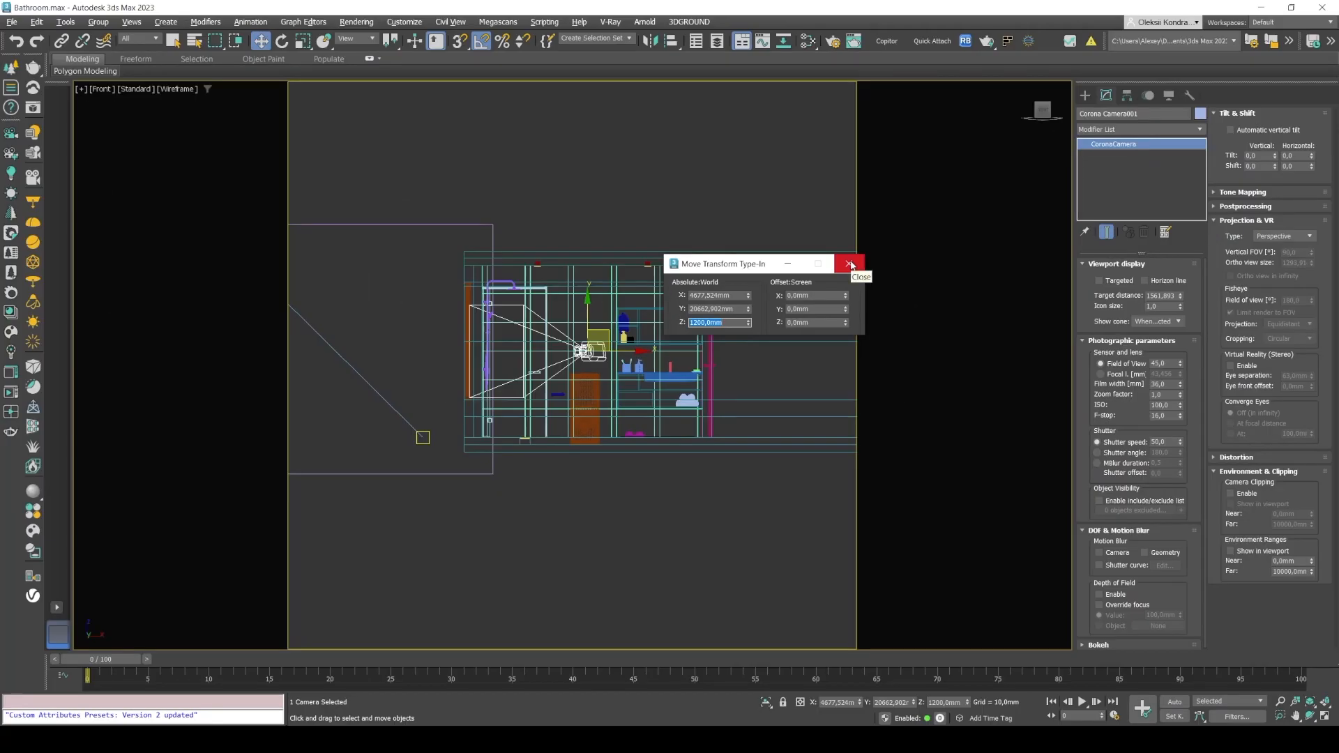
click(849, 263)
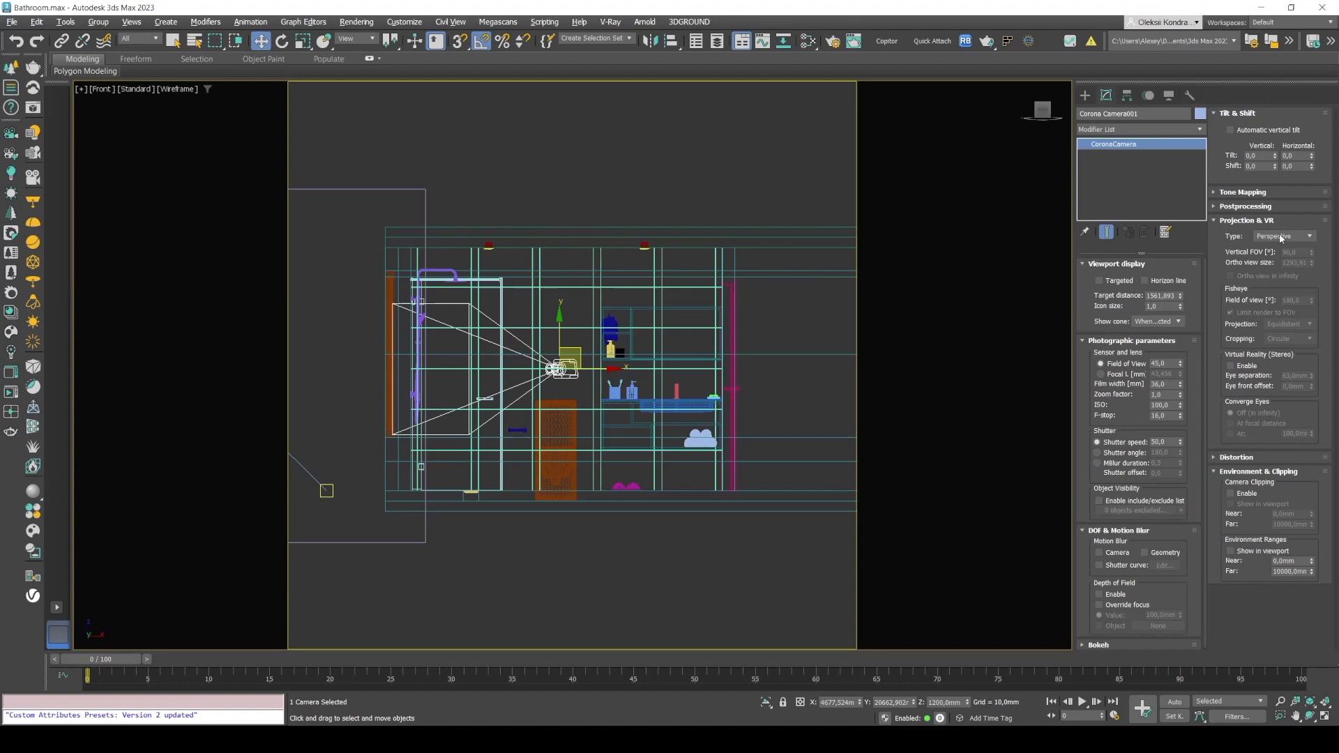
Step: Set the camera's Projection & VR Type to Spherical 360°
click(1282, 235)
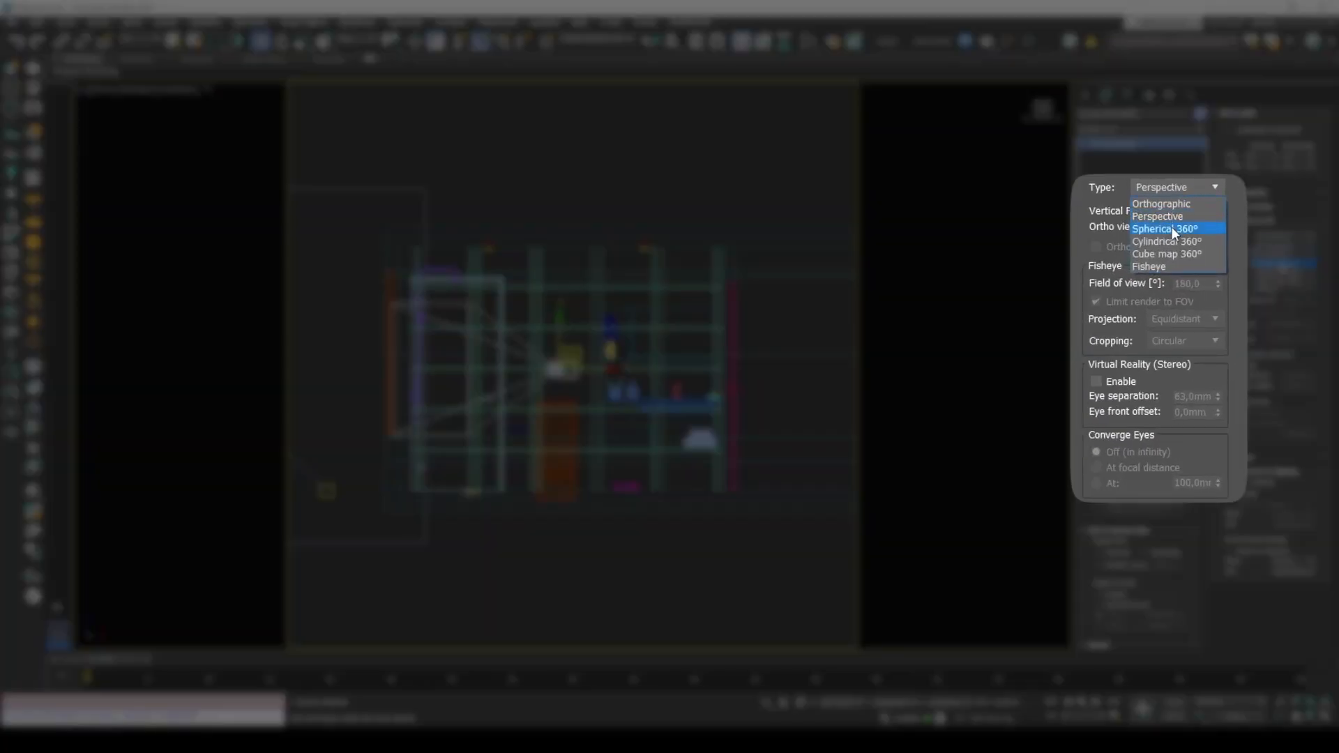
click(1163, 228)
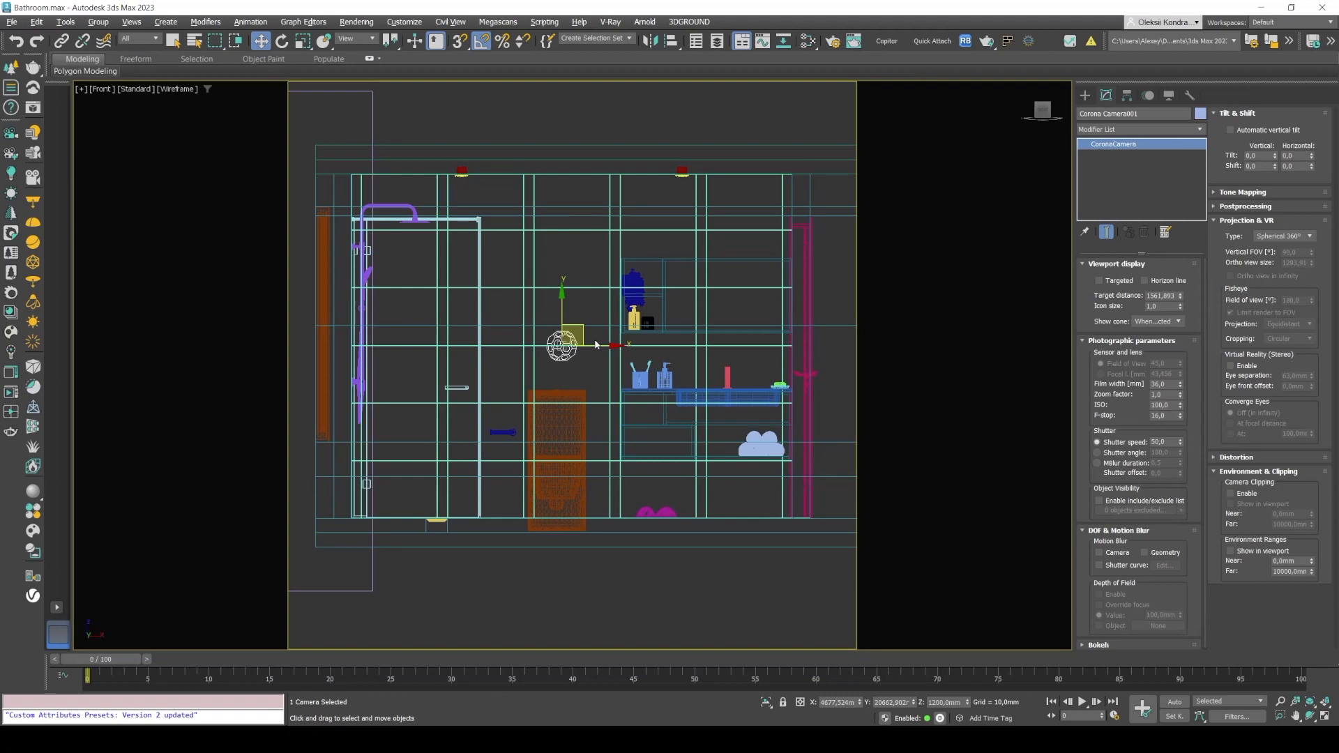
mouse_move(191, 148)
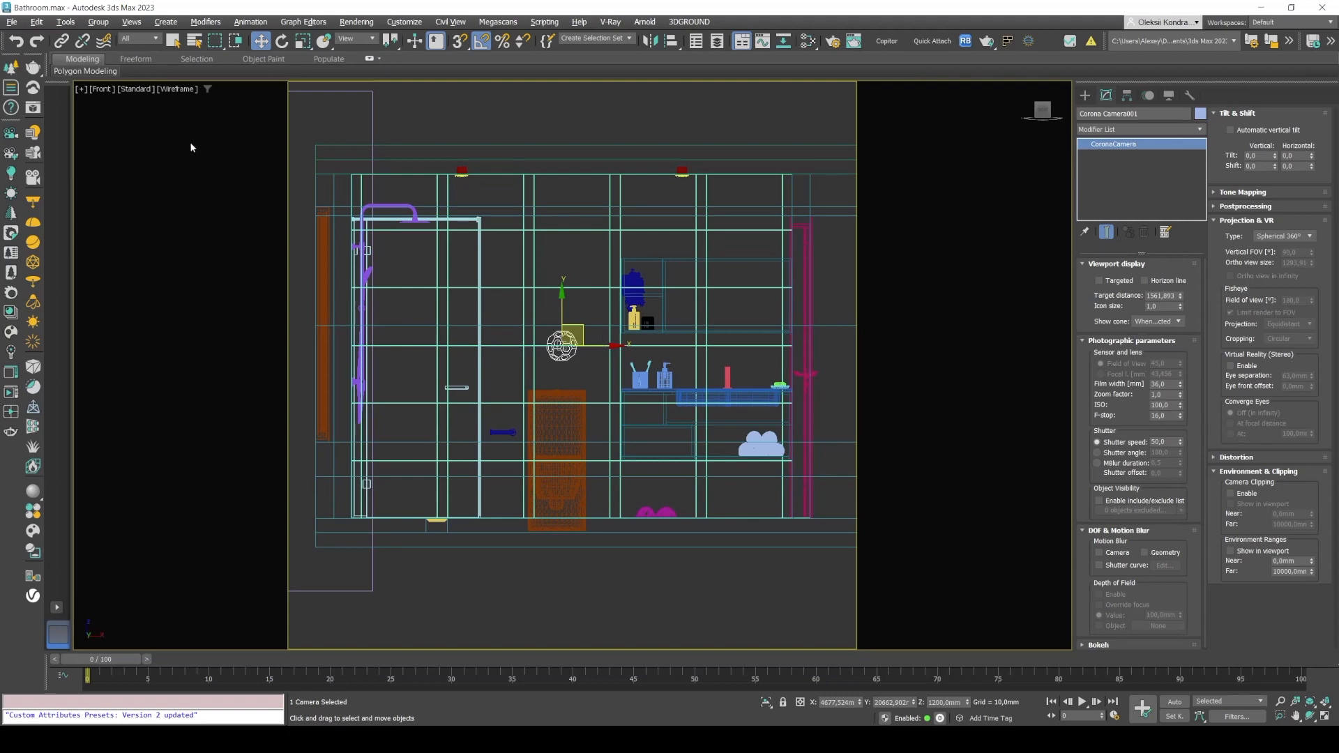
mouse_move(519, 360)
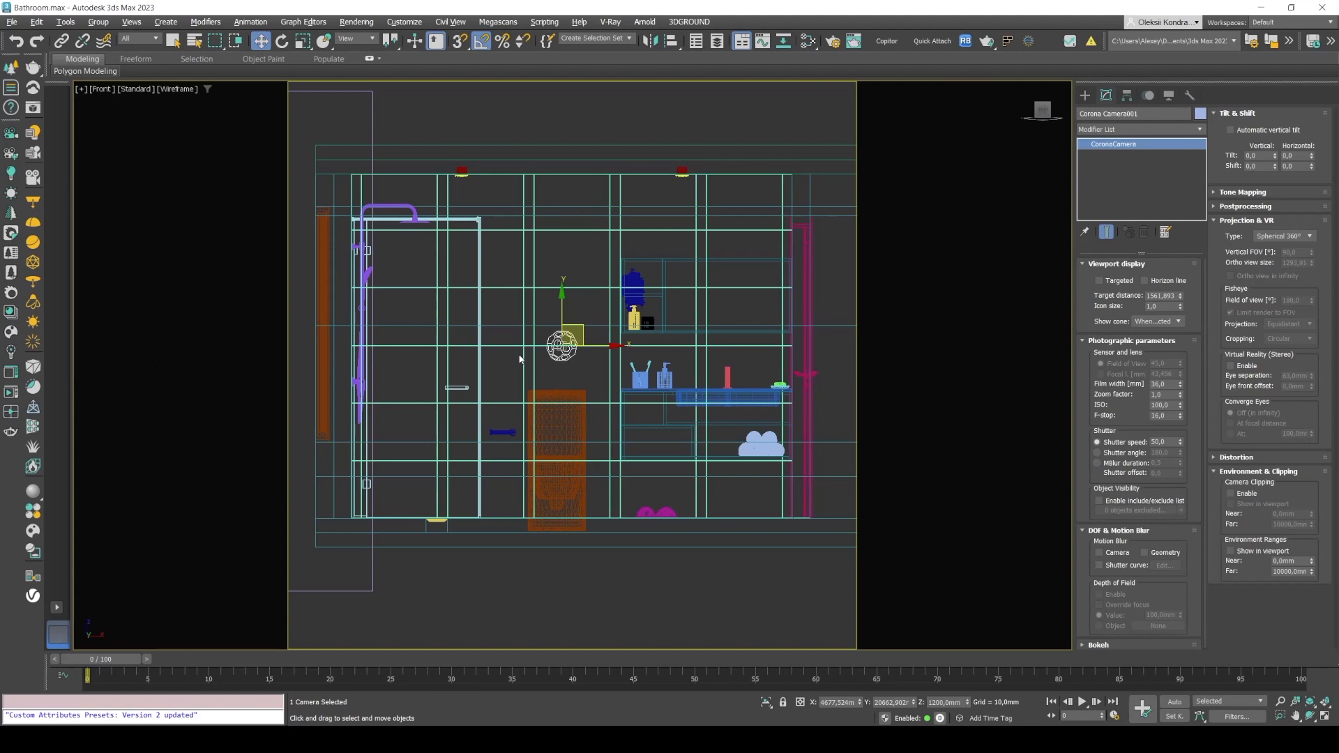
mouse_move(541, 343)
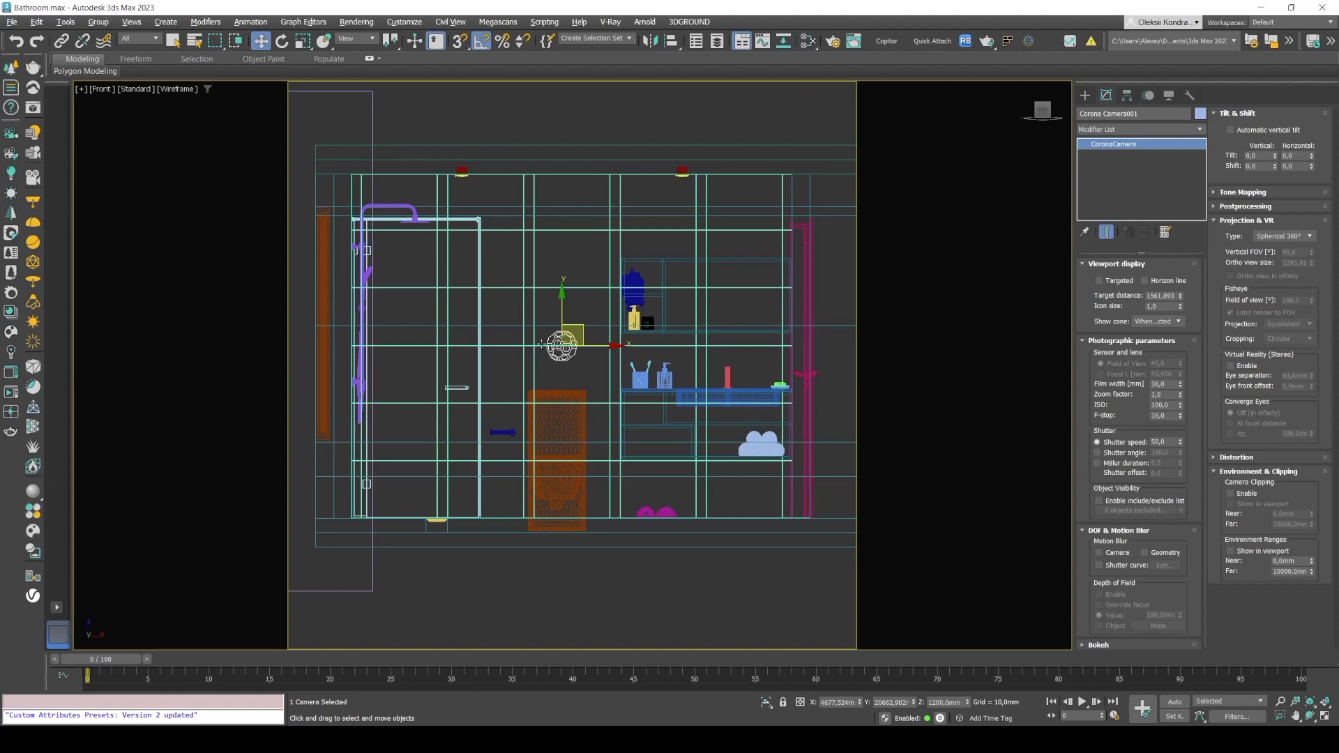
mouse_move(946, 381)
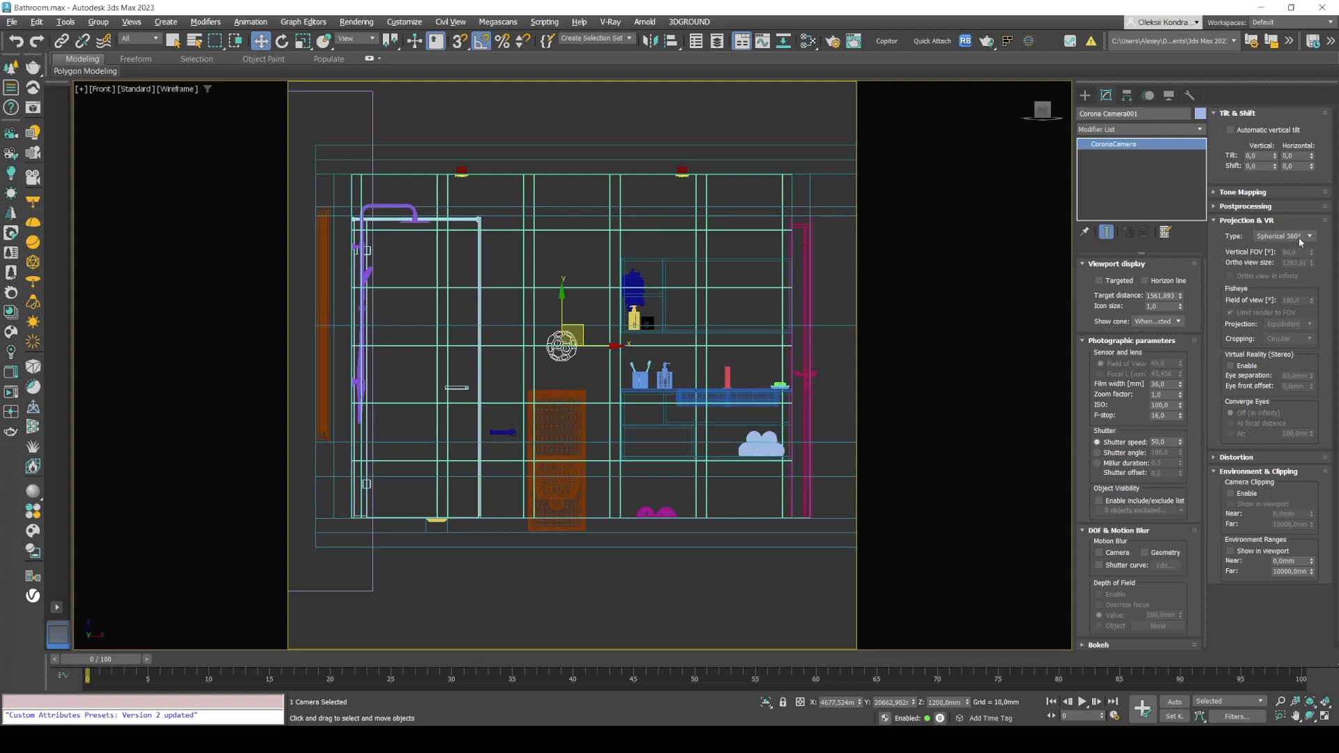
mouse_move(611, 345)
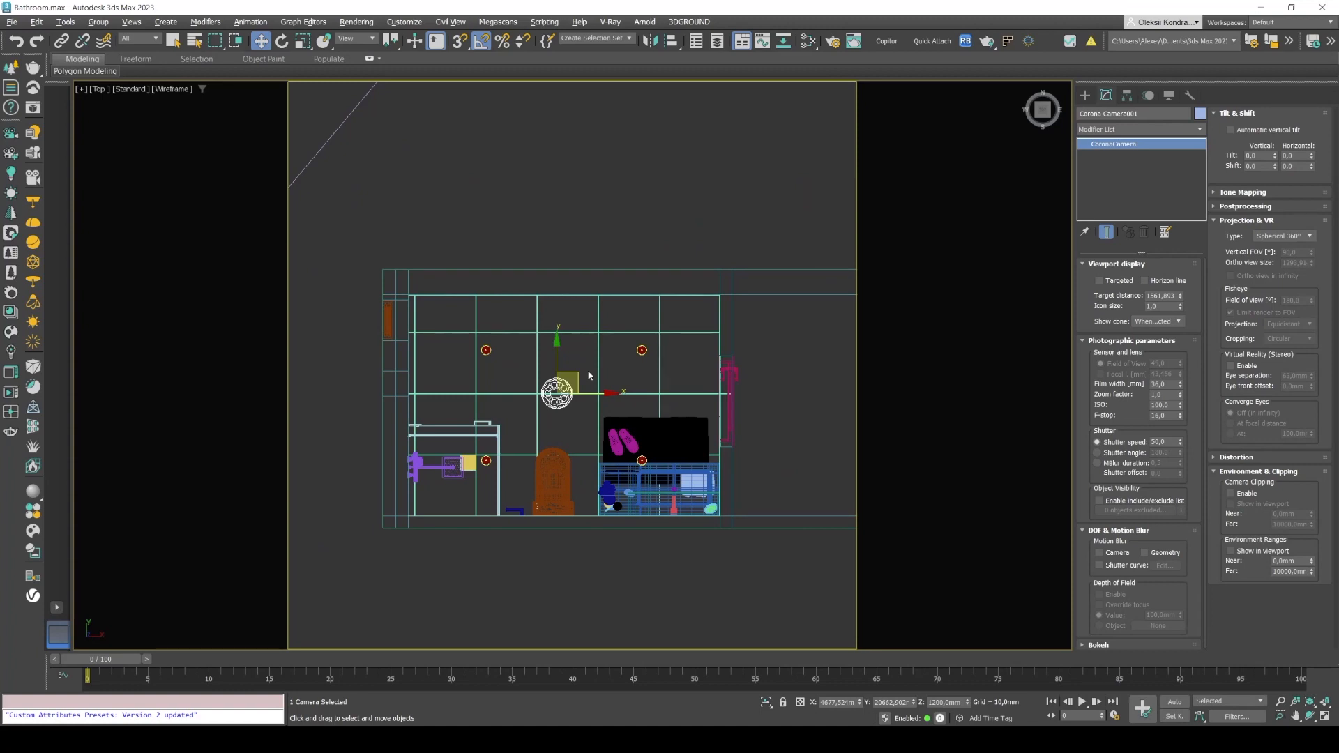
mouse_move(585, 382)
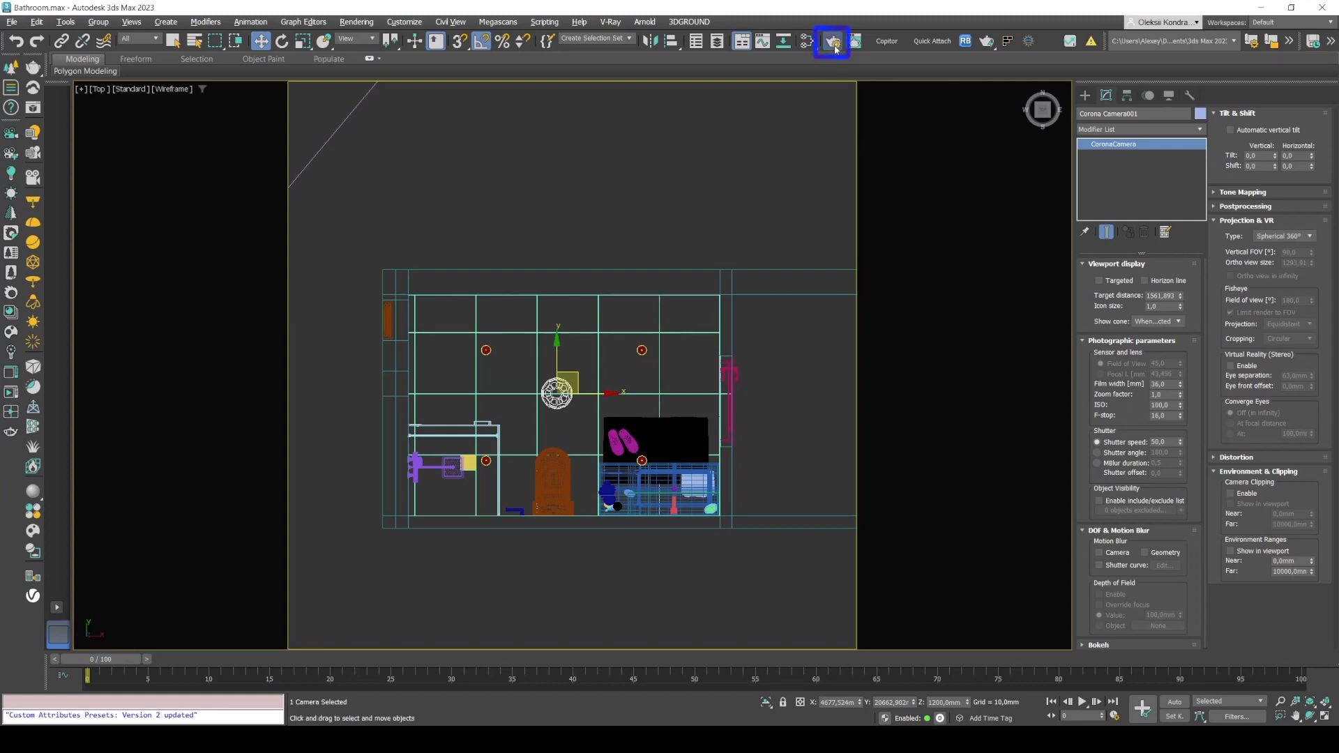
Step: In Render Setup, set a custom 4000 × 2000 output and select the Scene noise limit value
click(829, 40)
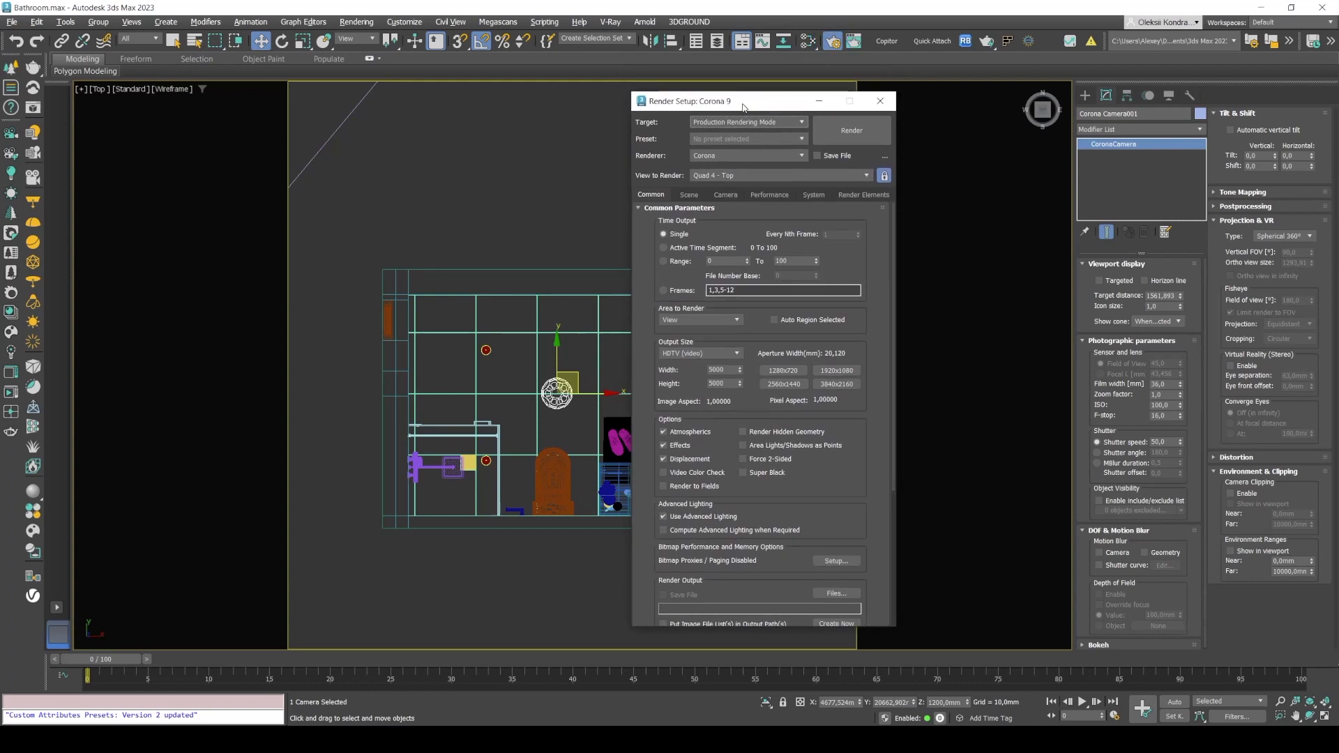
drag(743, 100, 775, 98)
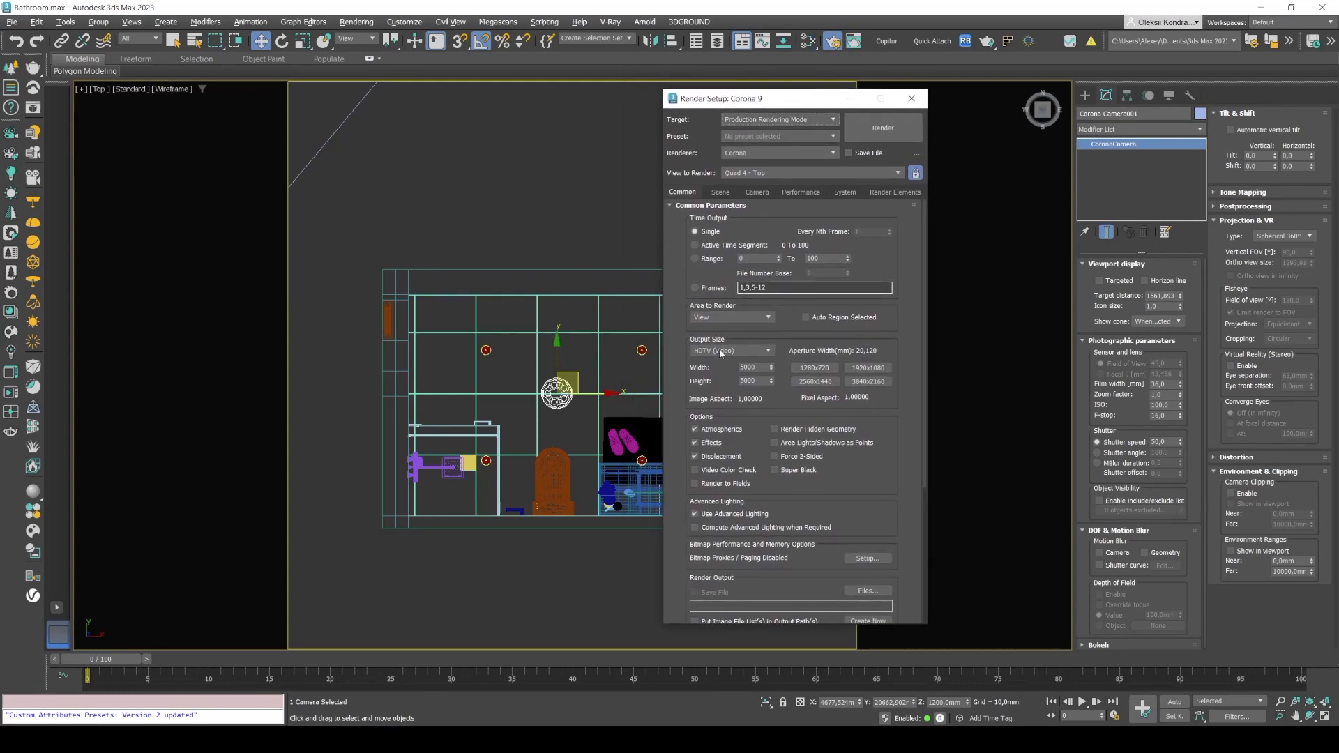
click(766, 350)
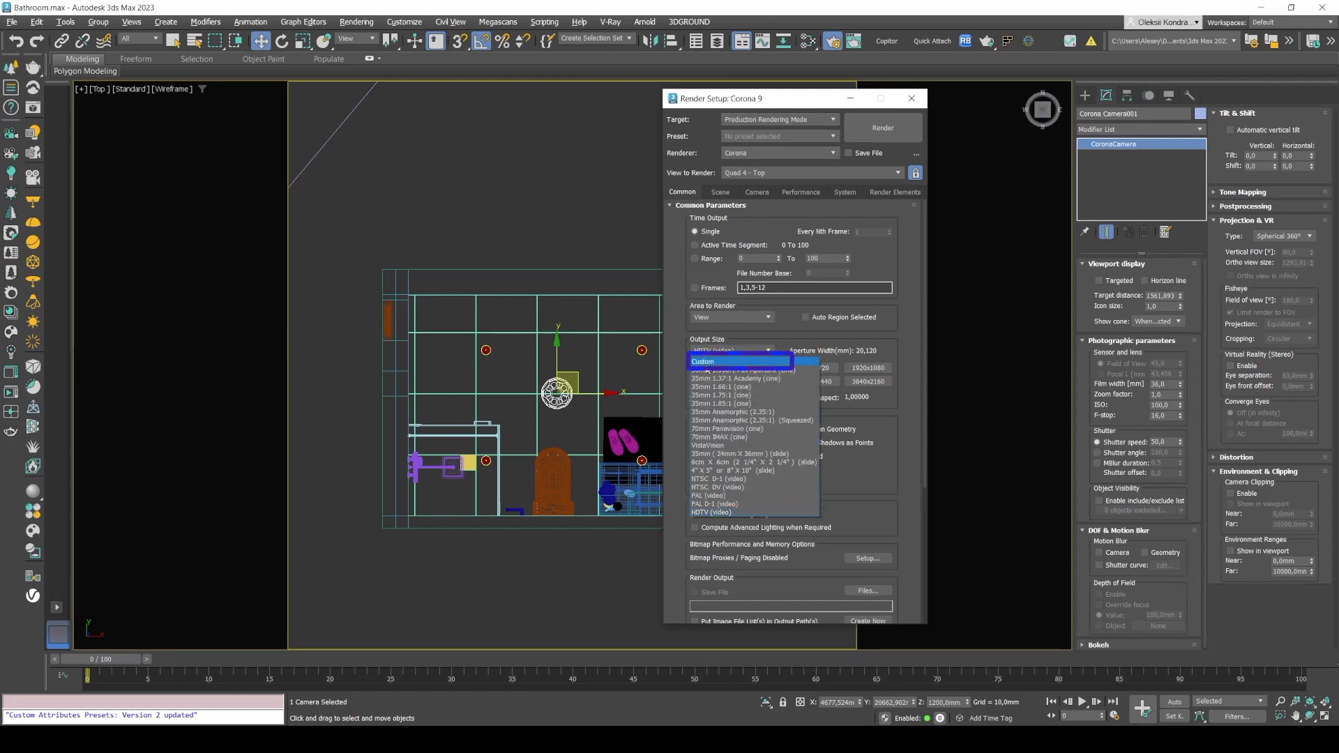
click(738, 360)
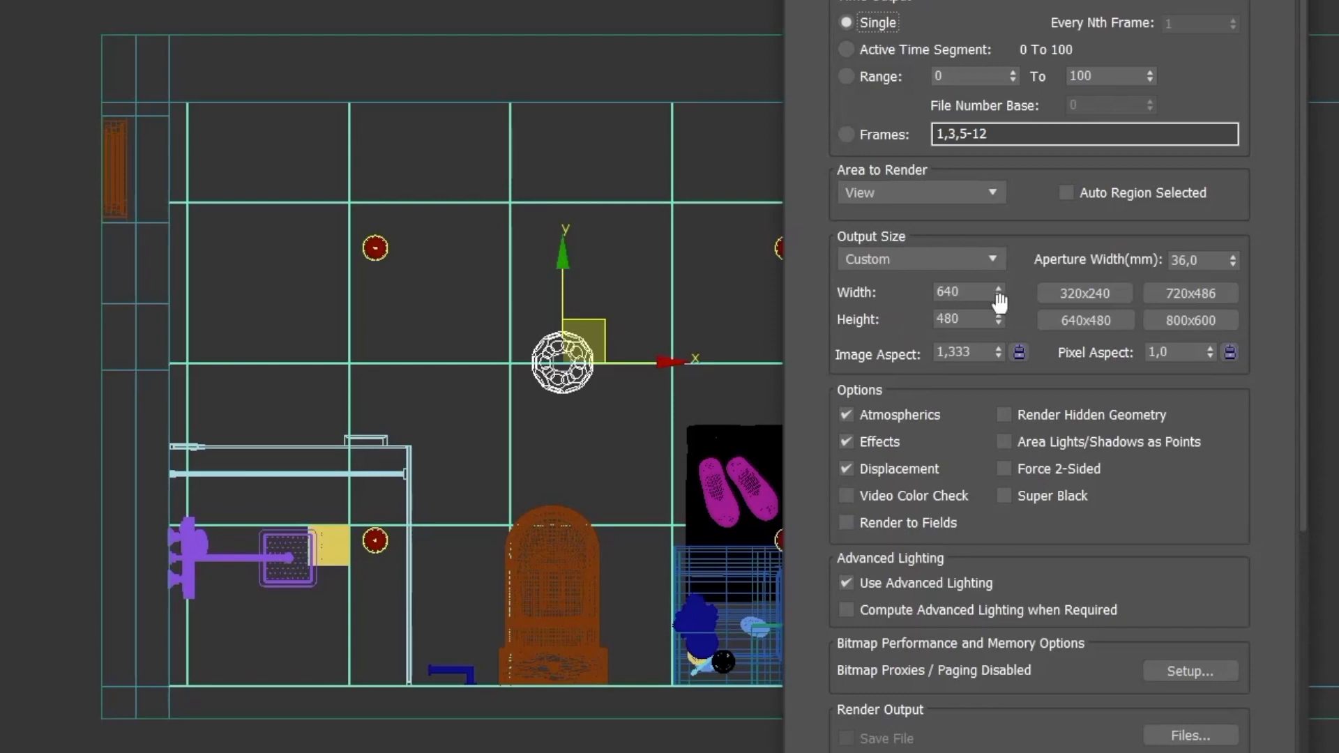
mouse_move(991, 308)
text(2000)
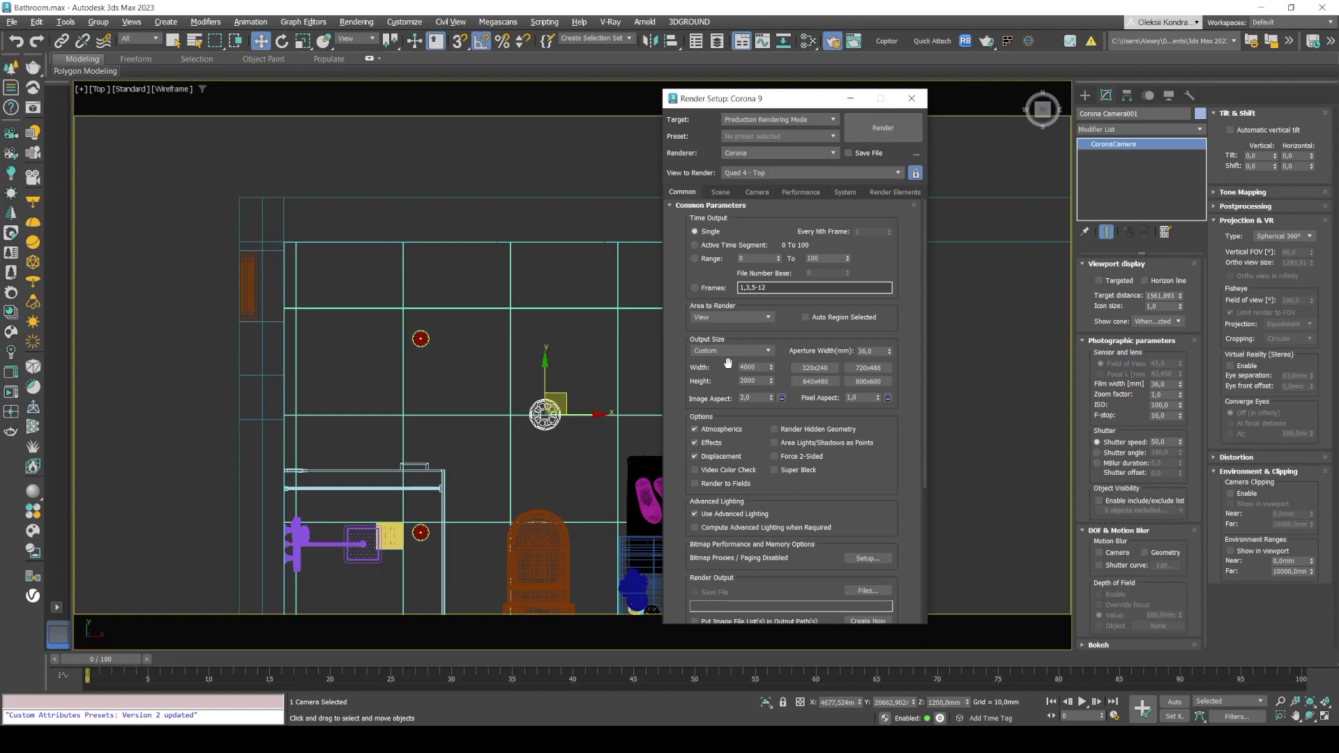
mouse_move(744, 385)
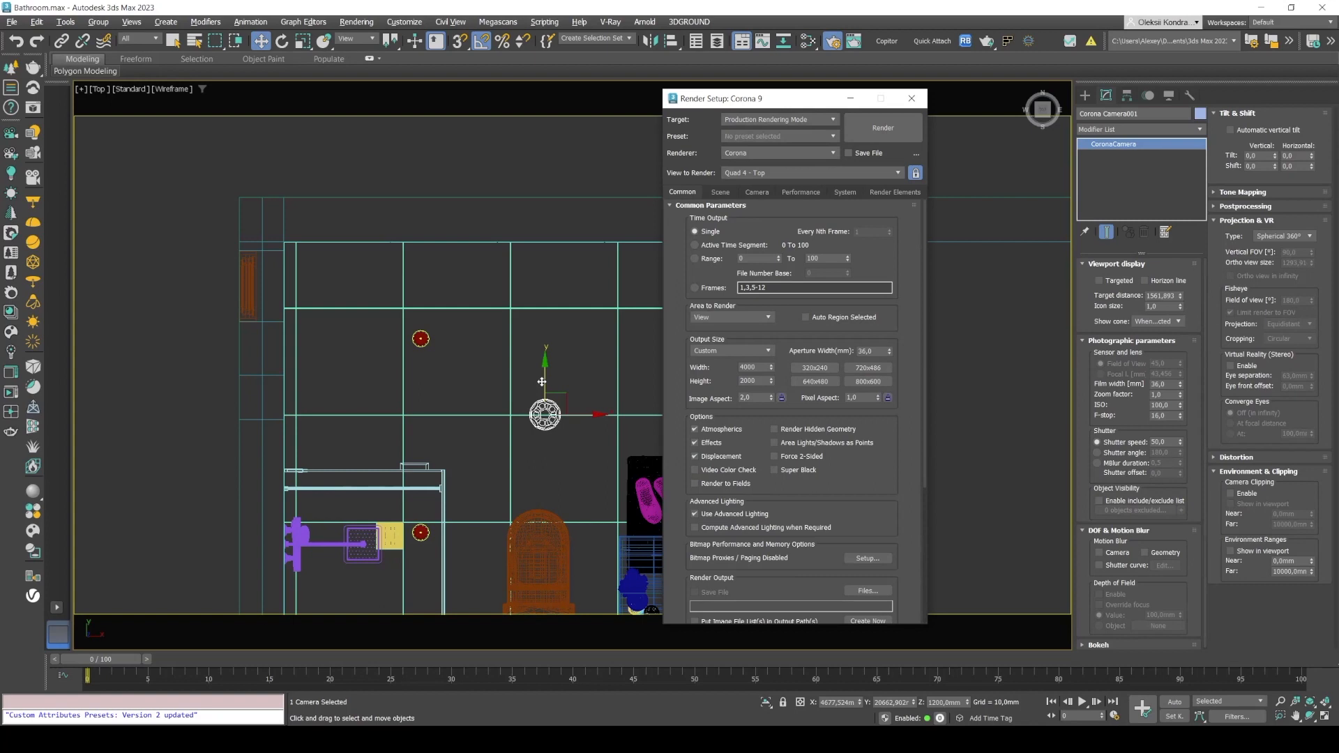
mouse_move(552, 385)
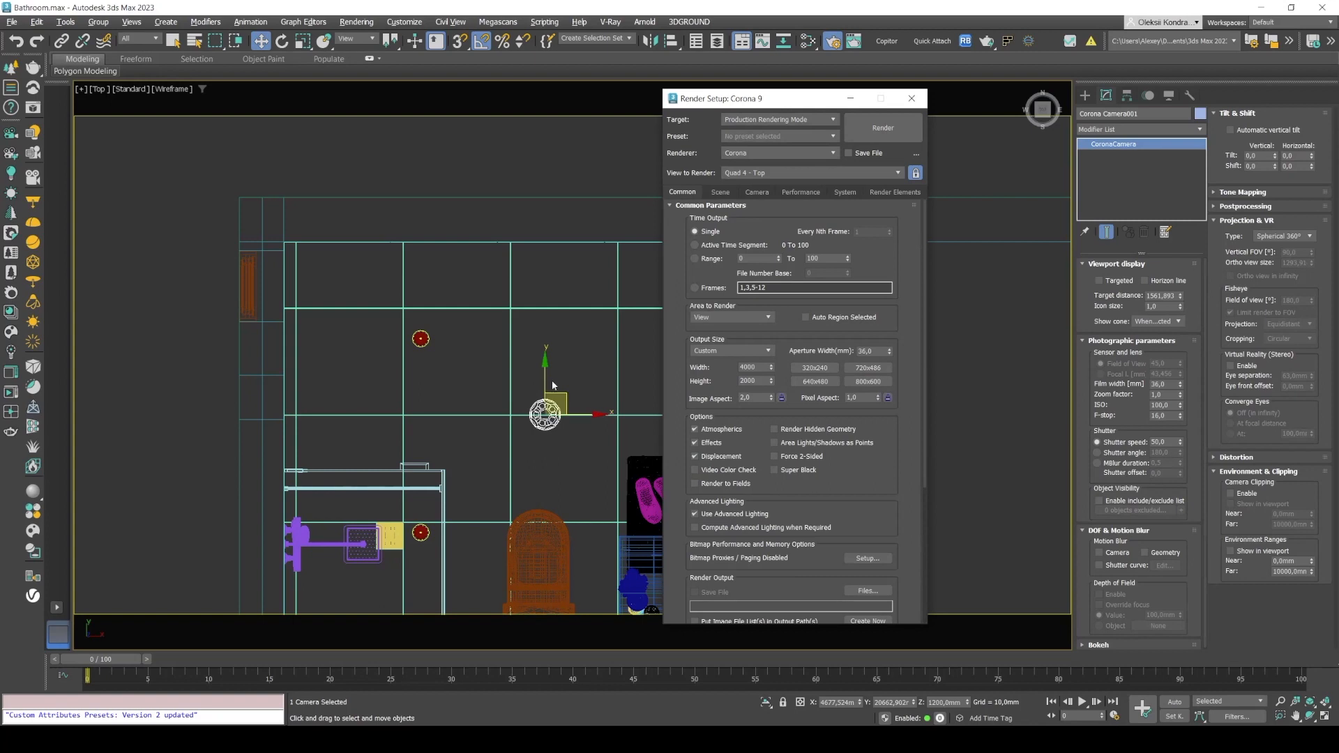
mouse_move(746, 360)
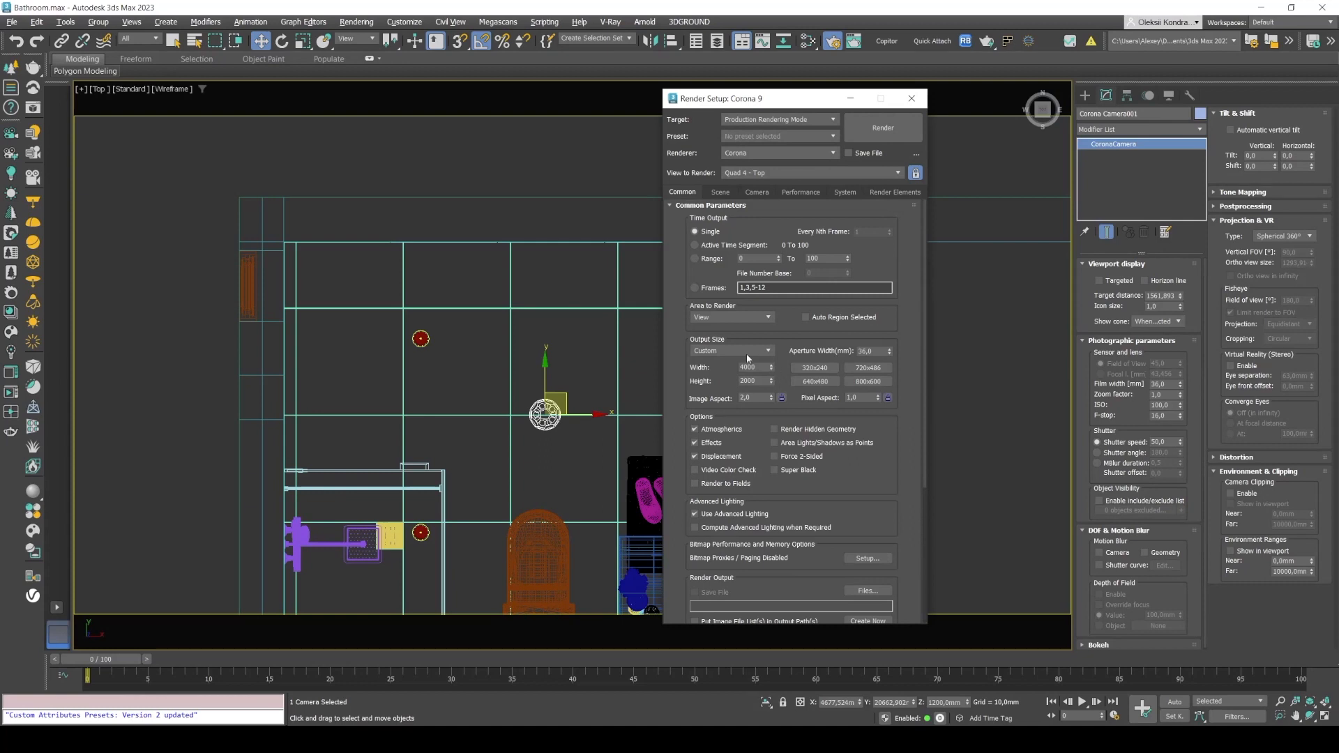
mouse_move(704, 384)
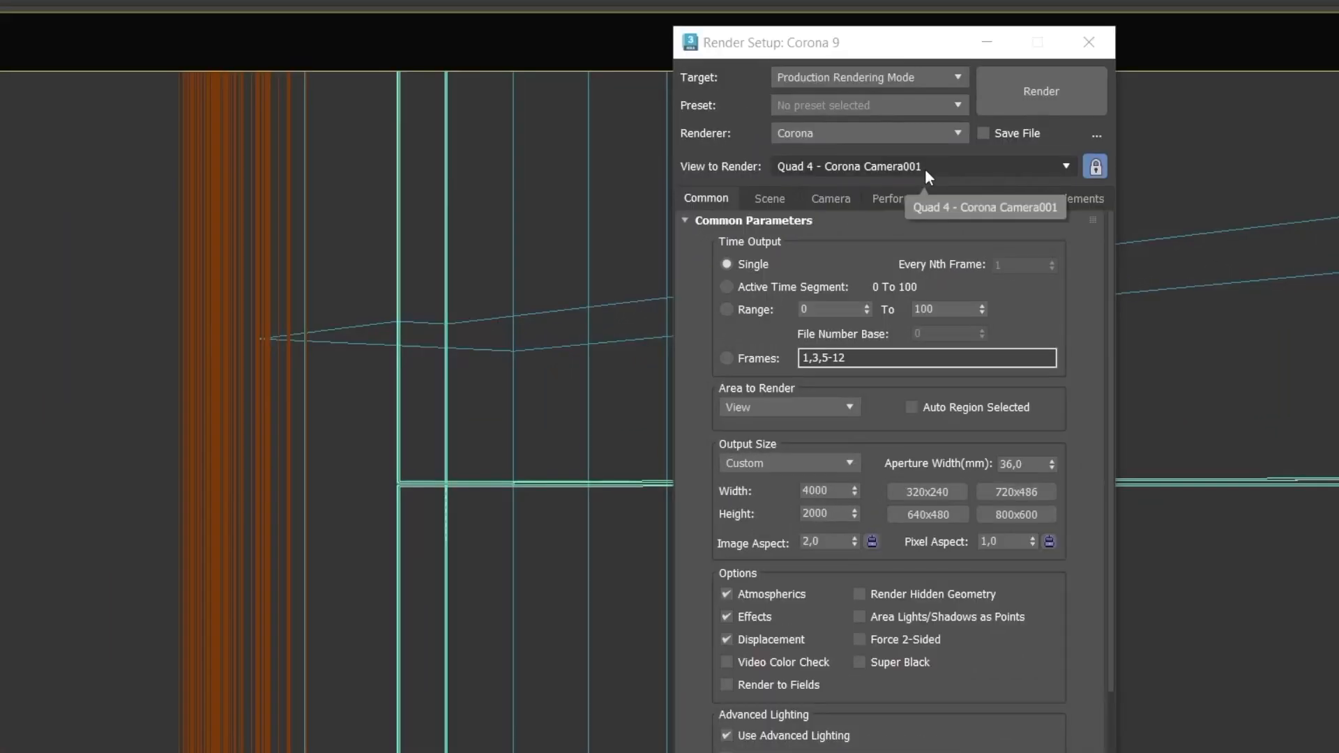
mouse_move(1001, 217)
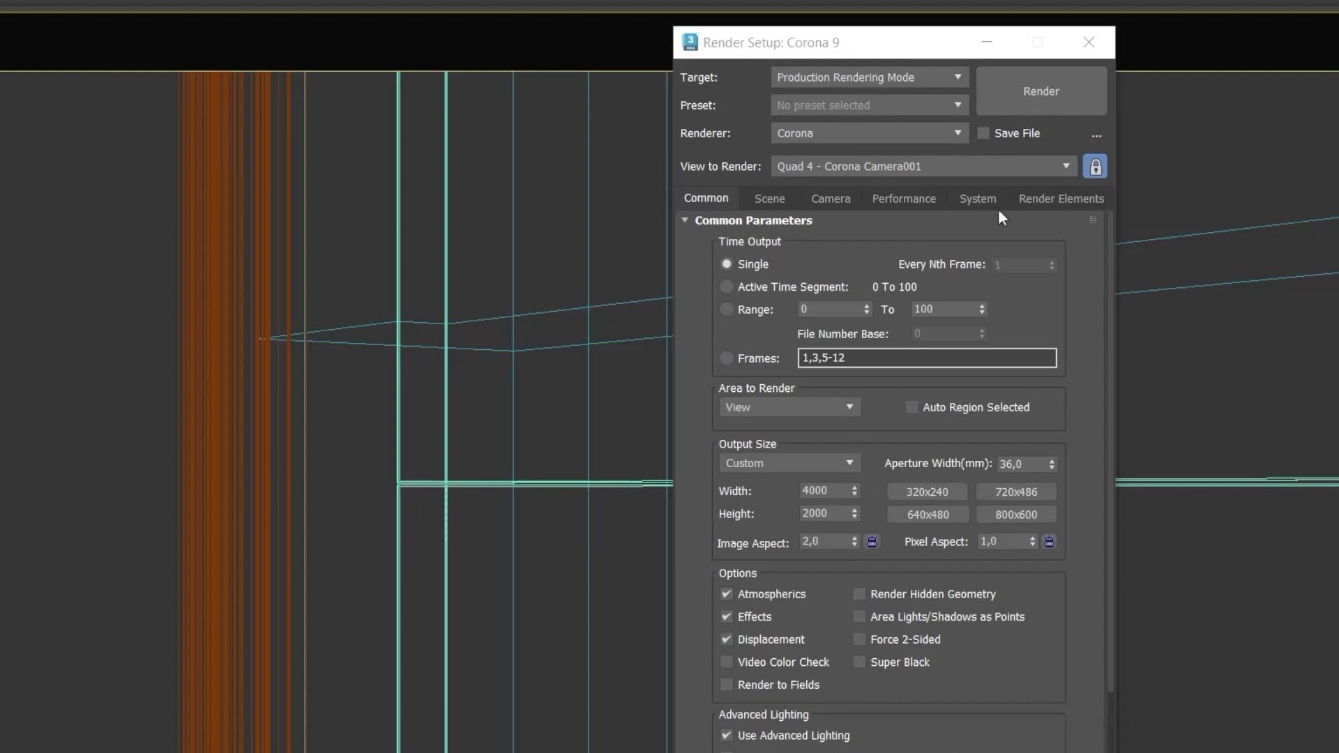
mouse_move(1041, 91)
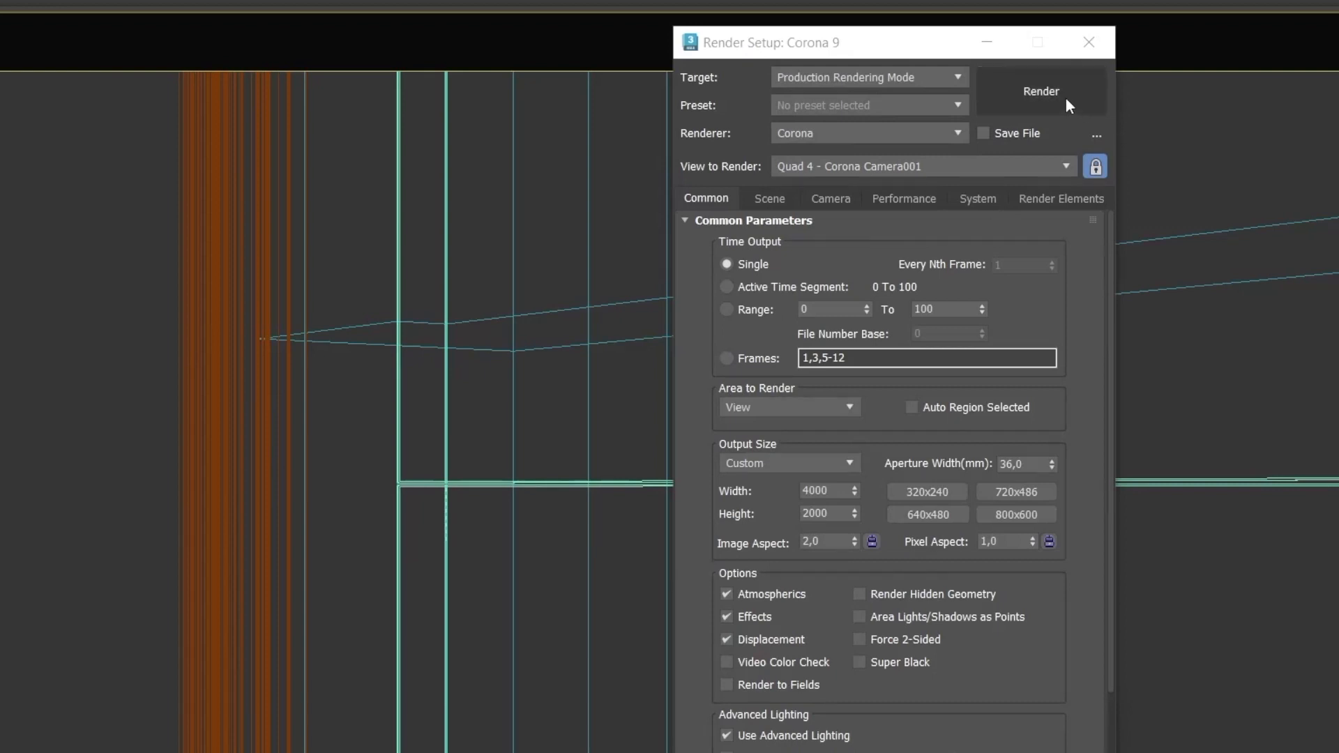
mouse_move(1050, 122)
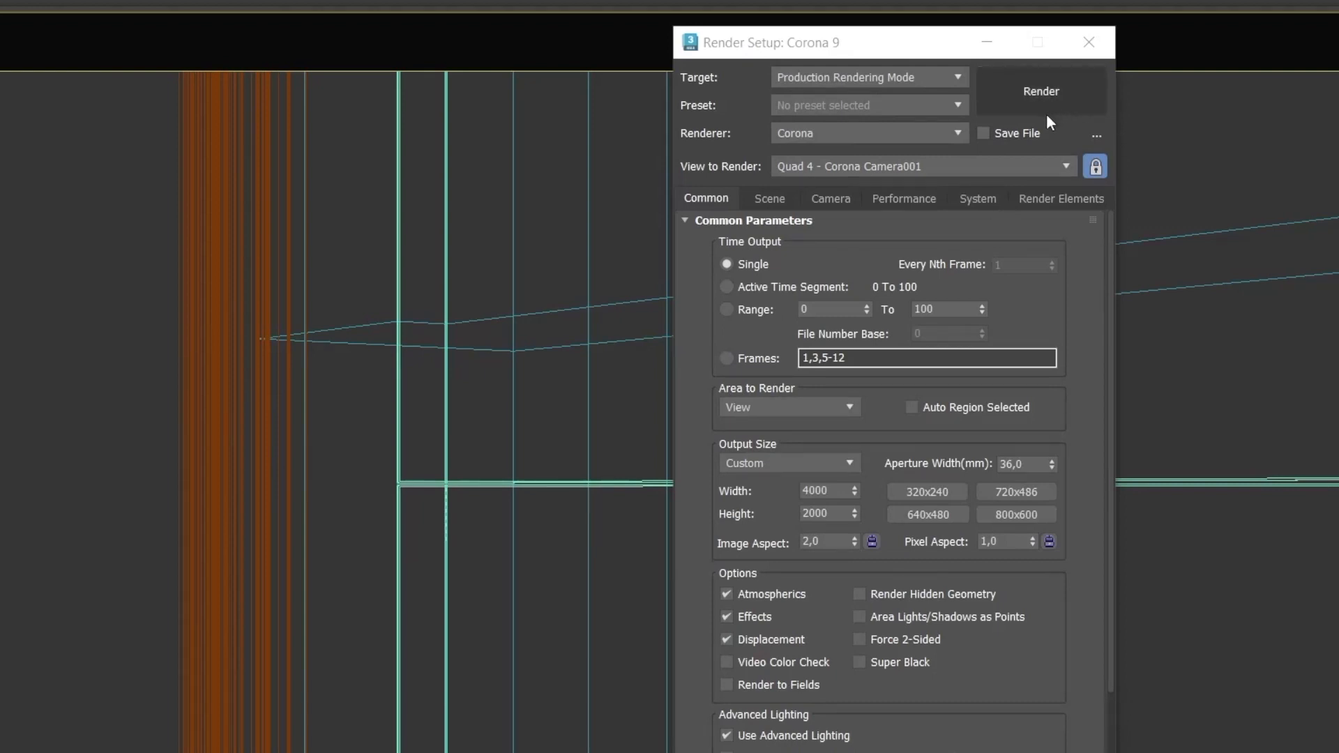
mouse_move(884, 239)
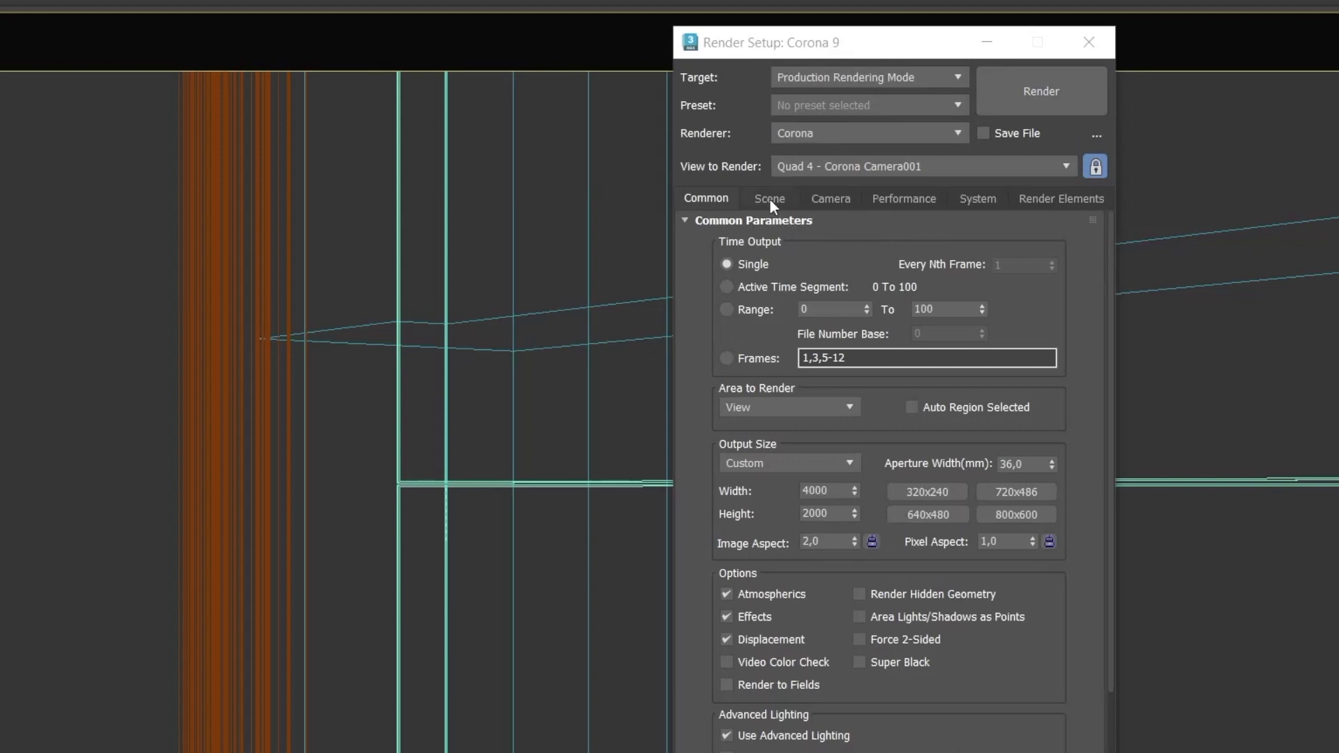
click(769, 198)
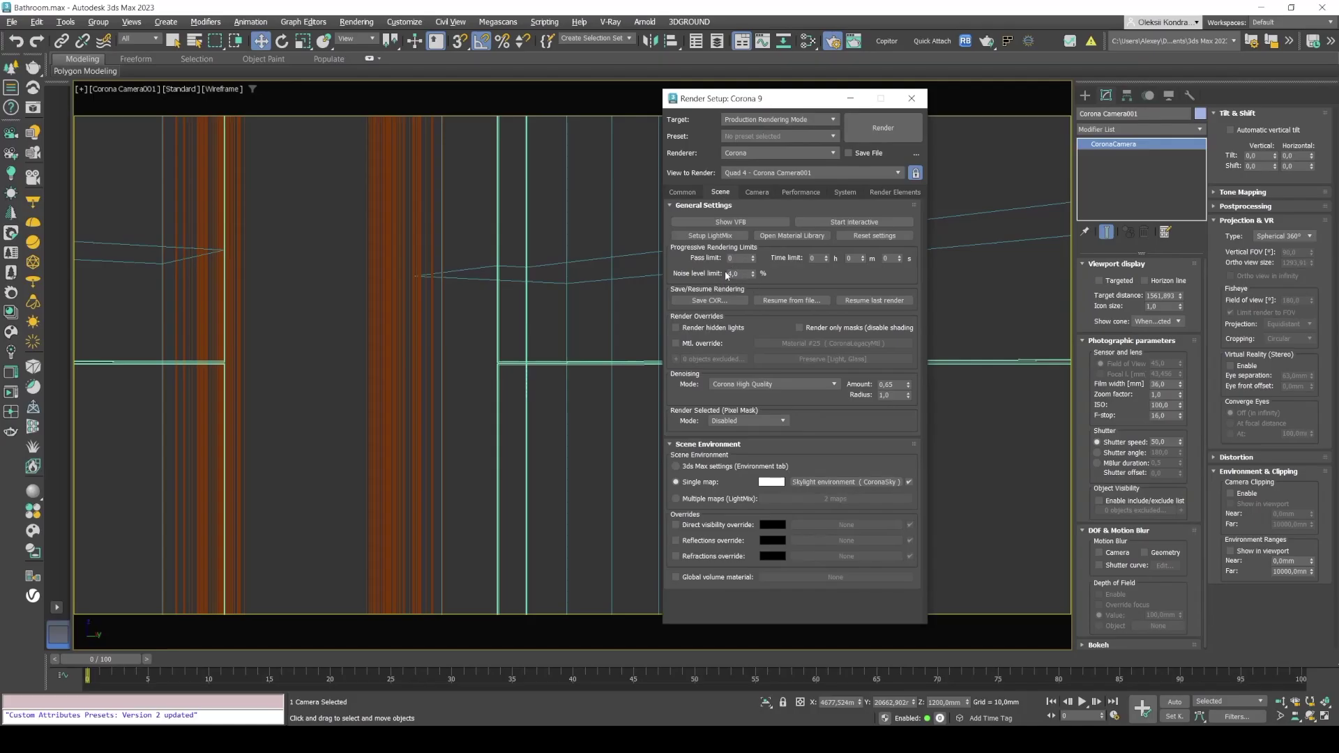
triple_click(736, 273)
text(4)
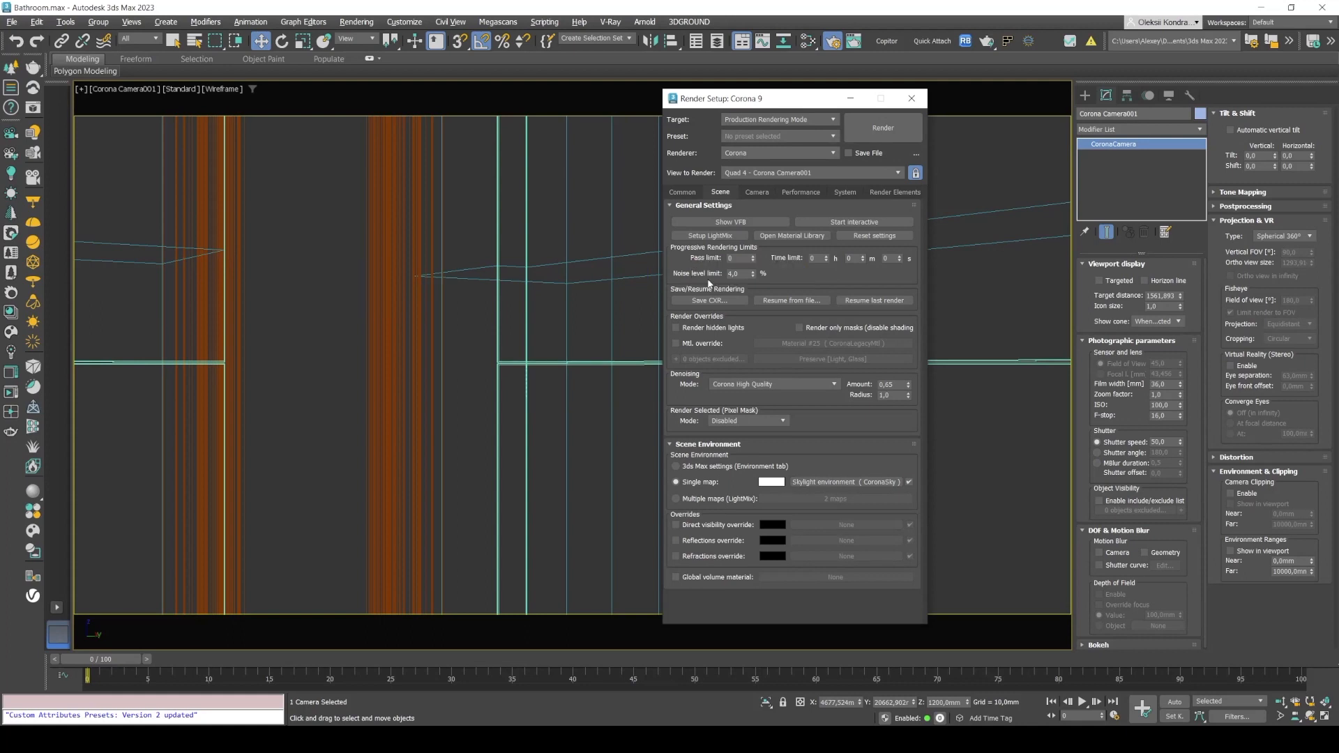
mouse_move(882, 127)
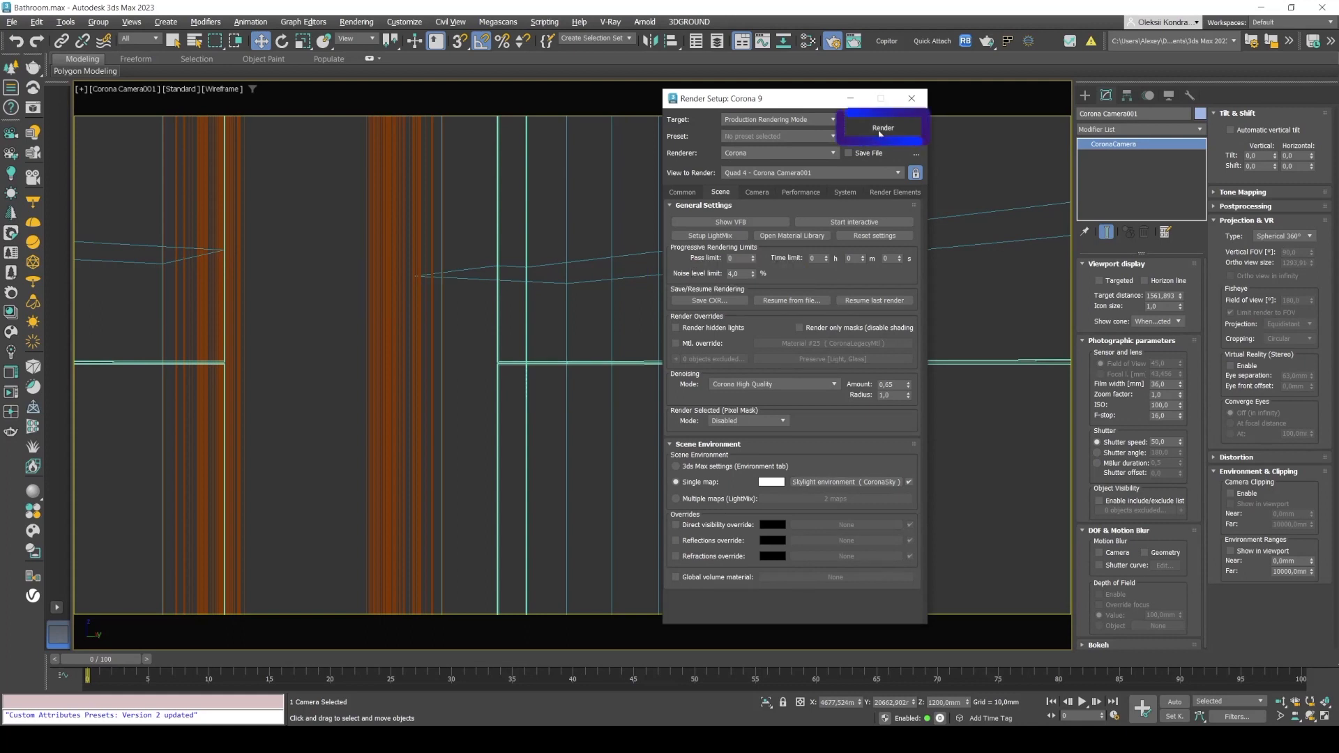
Step: Render the Corona camera view from the Render Setup dialog
click(883, 127)
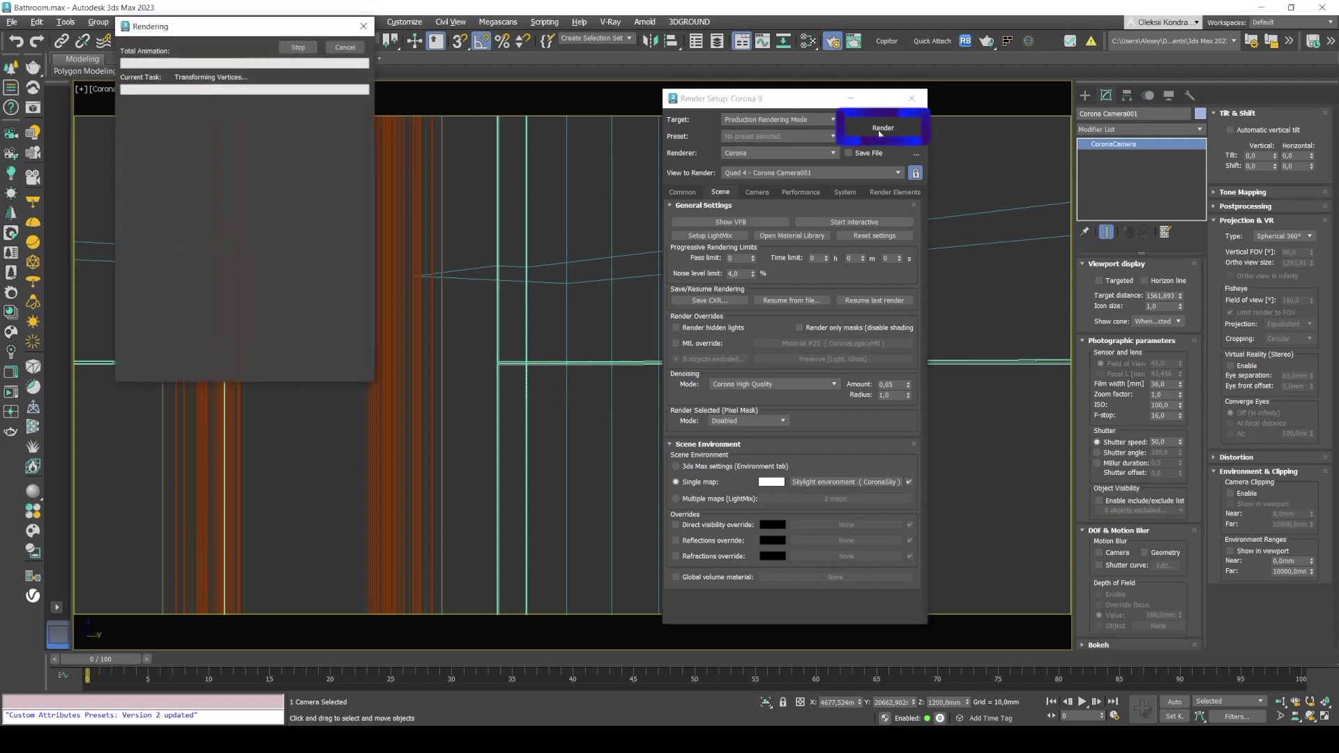
click(883, 127)
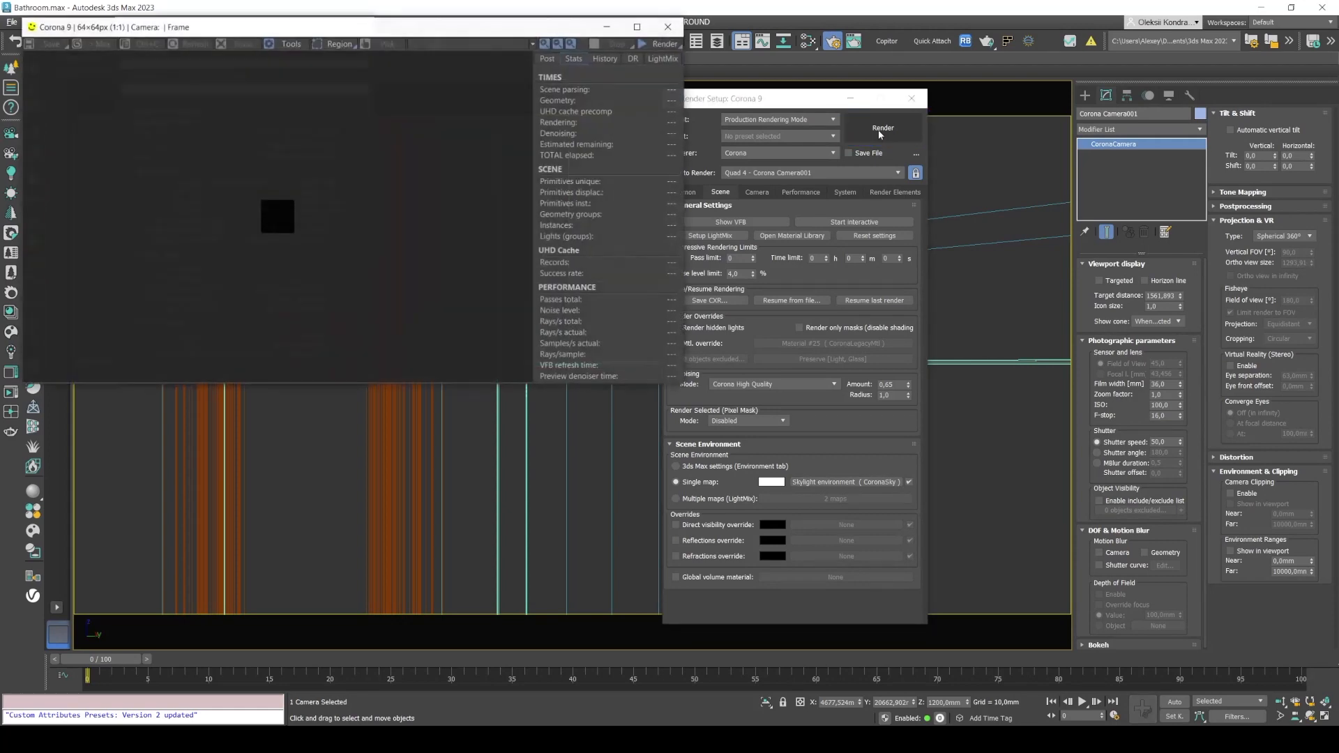
click(883, 127)
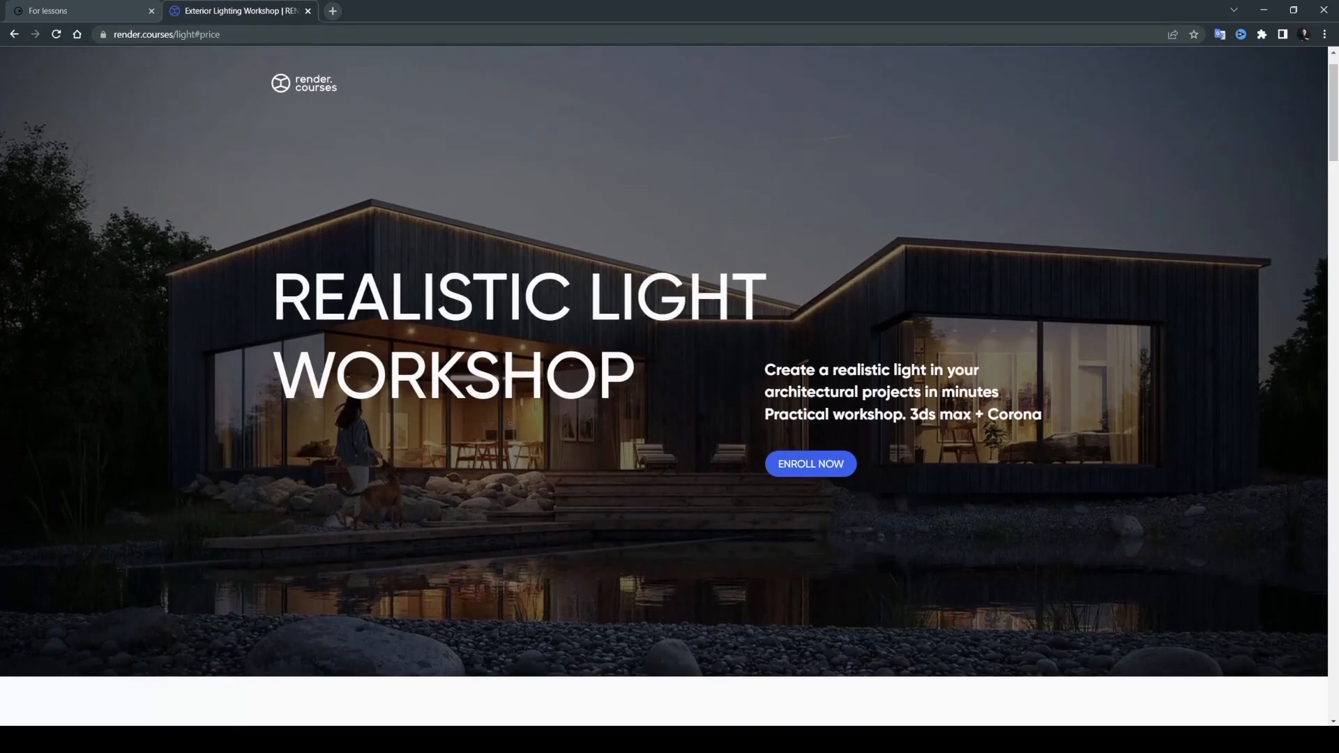
scroll(down, 3)
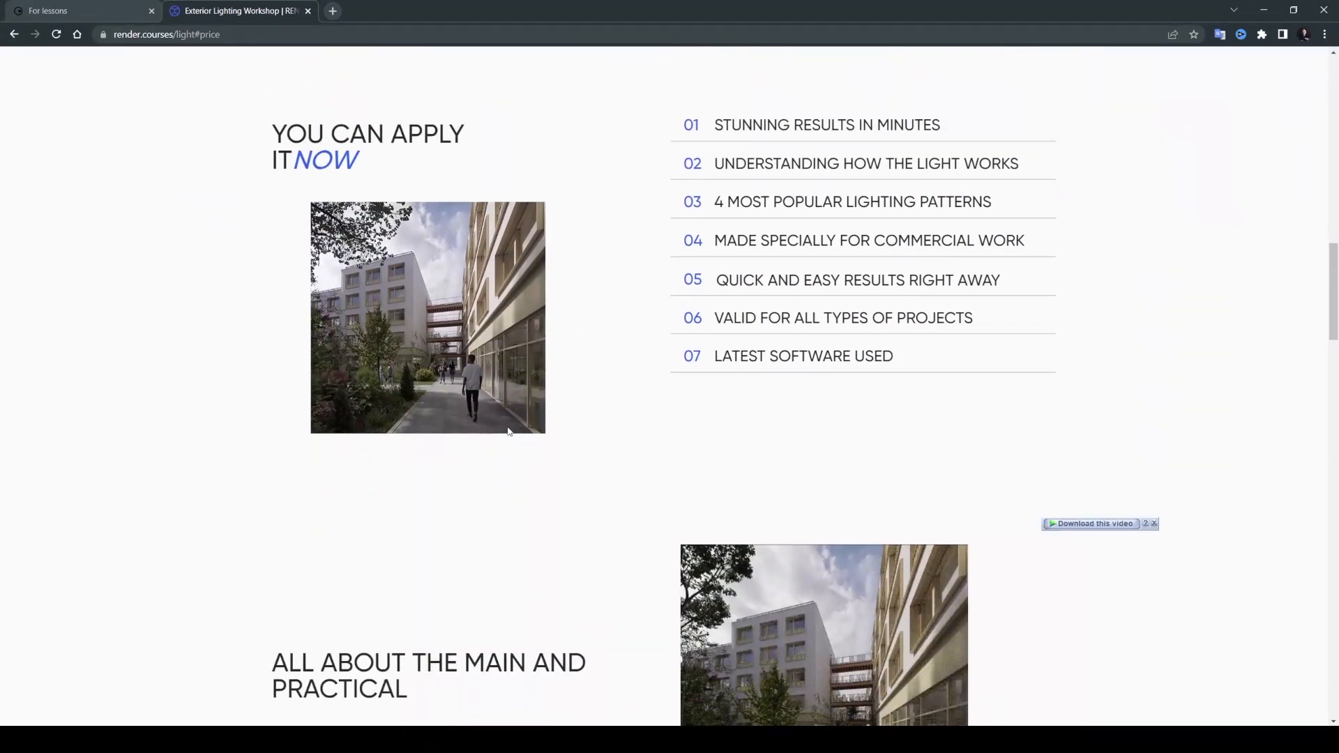
scroll(down, 3)
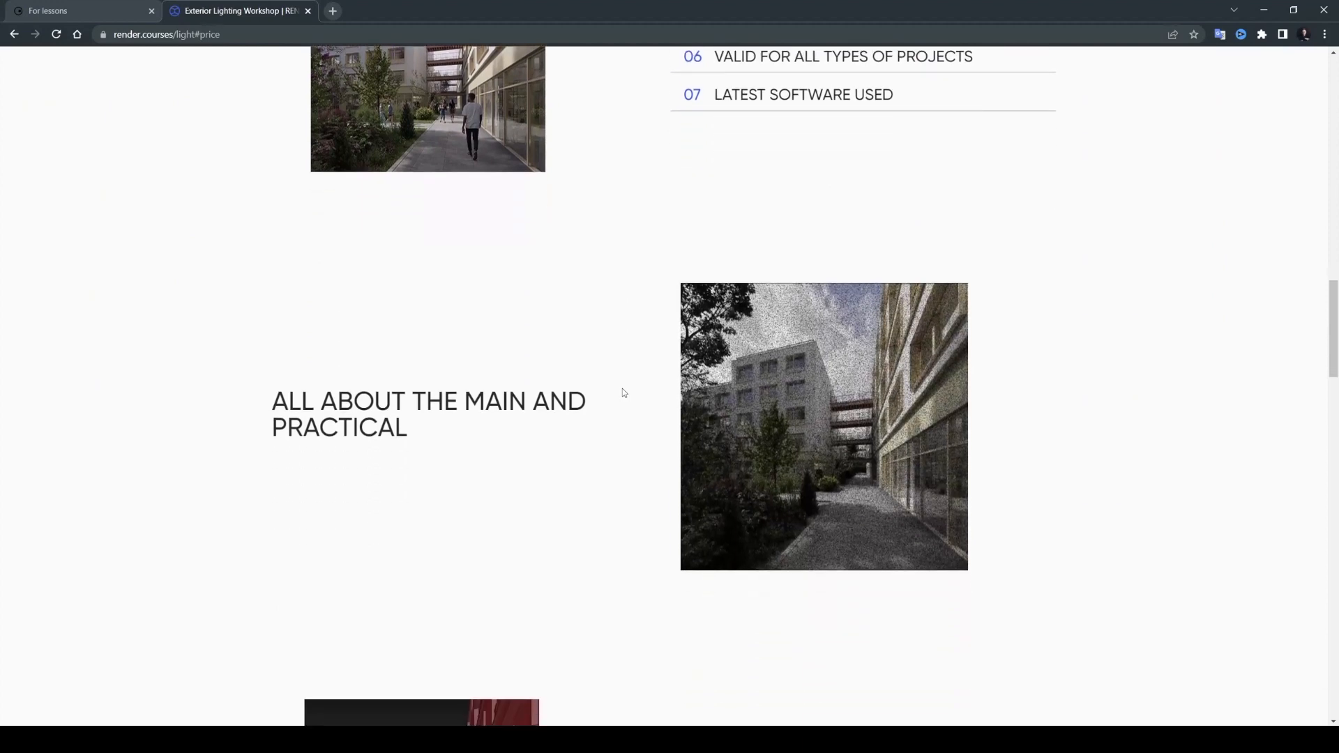
scroll(down, 3)
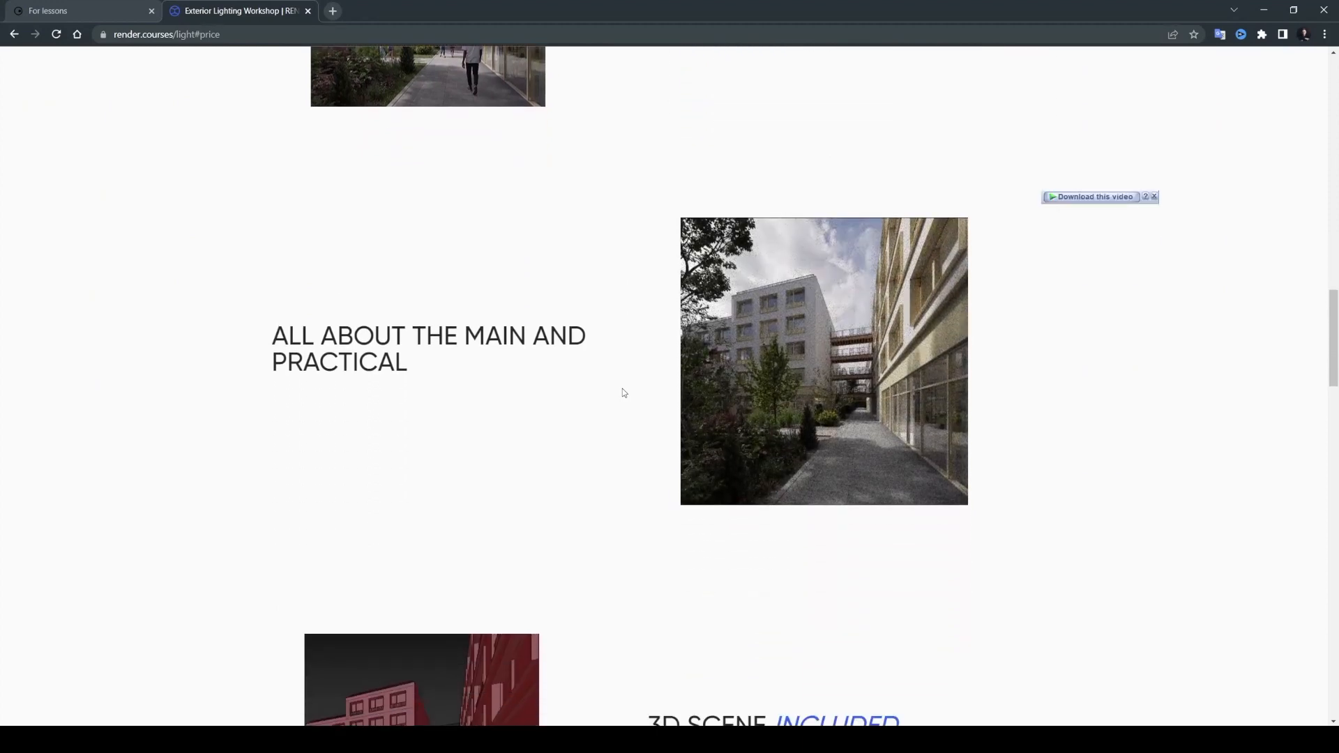
scroll(down, 3)
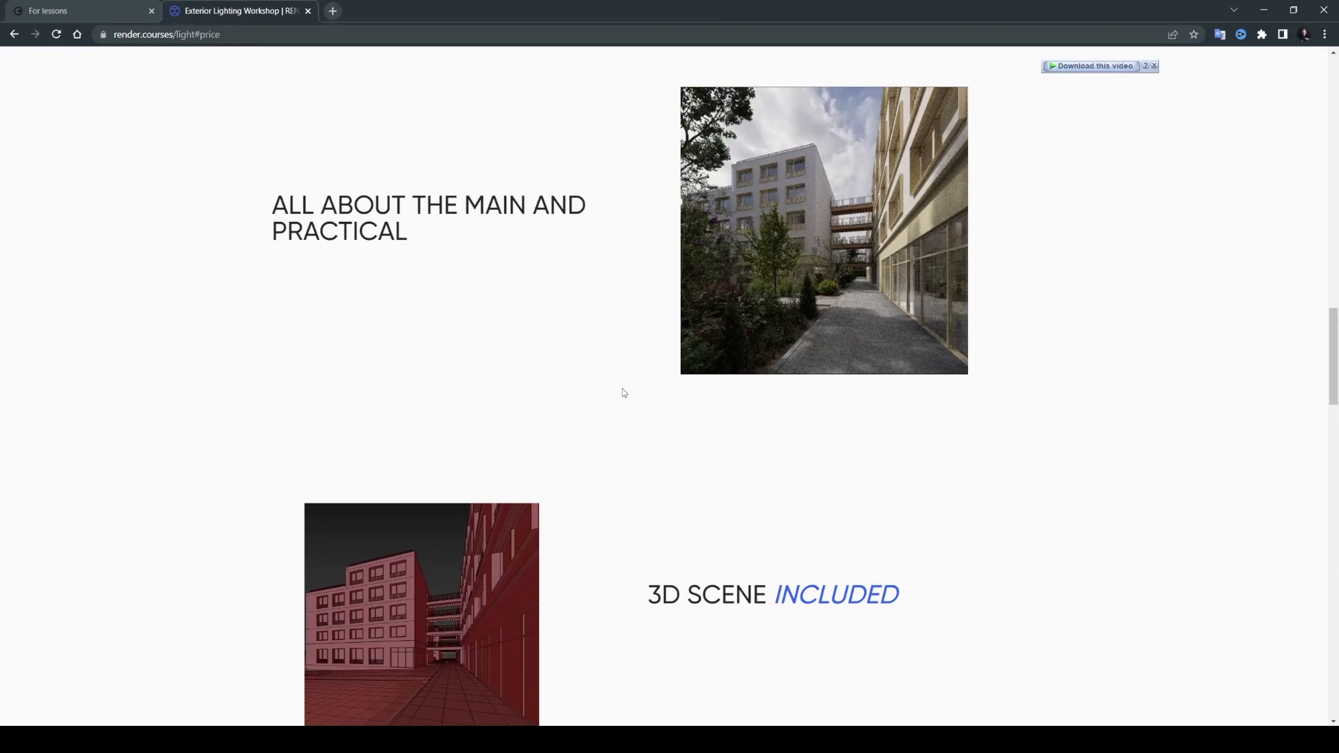
scroll(down, 3)
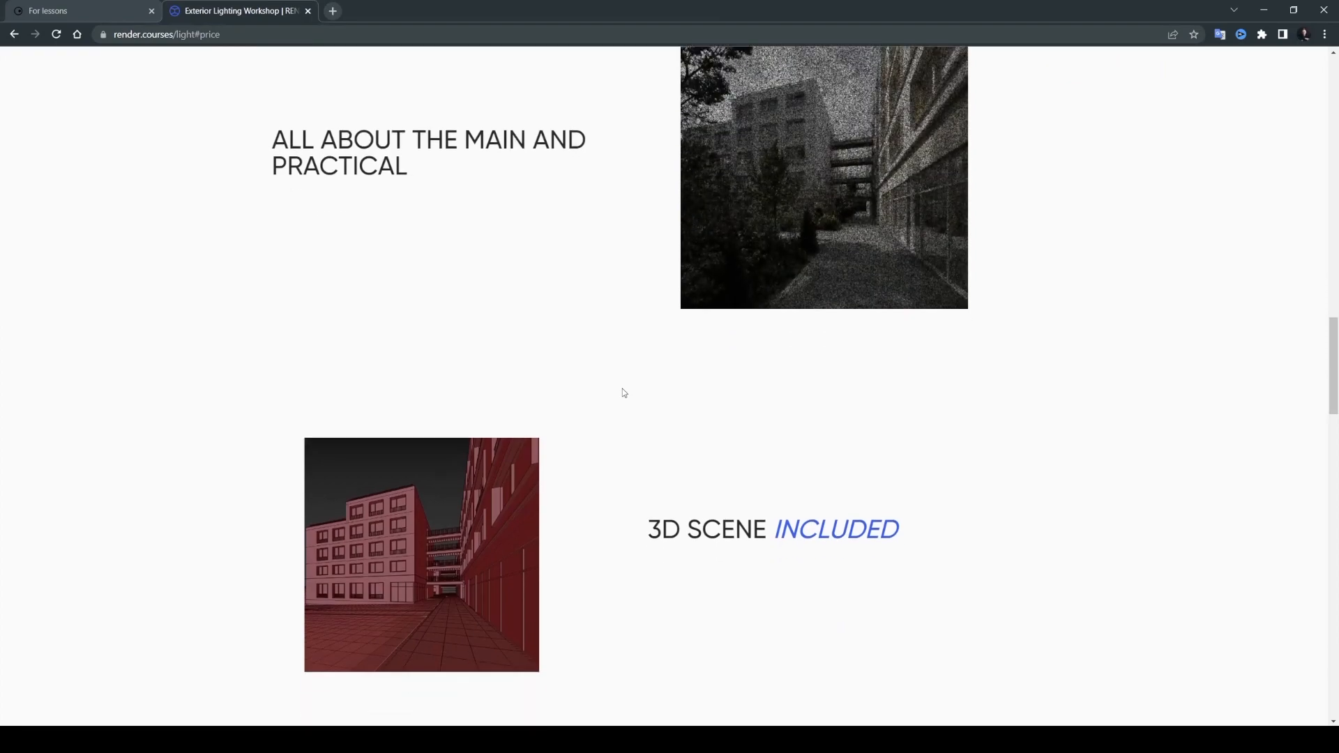
scroll(down, 3)
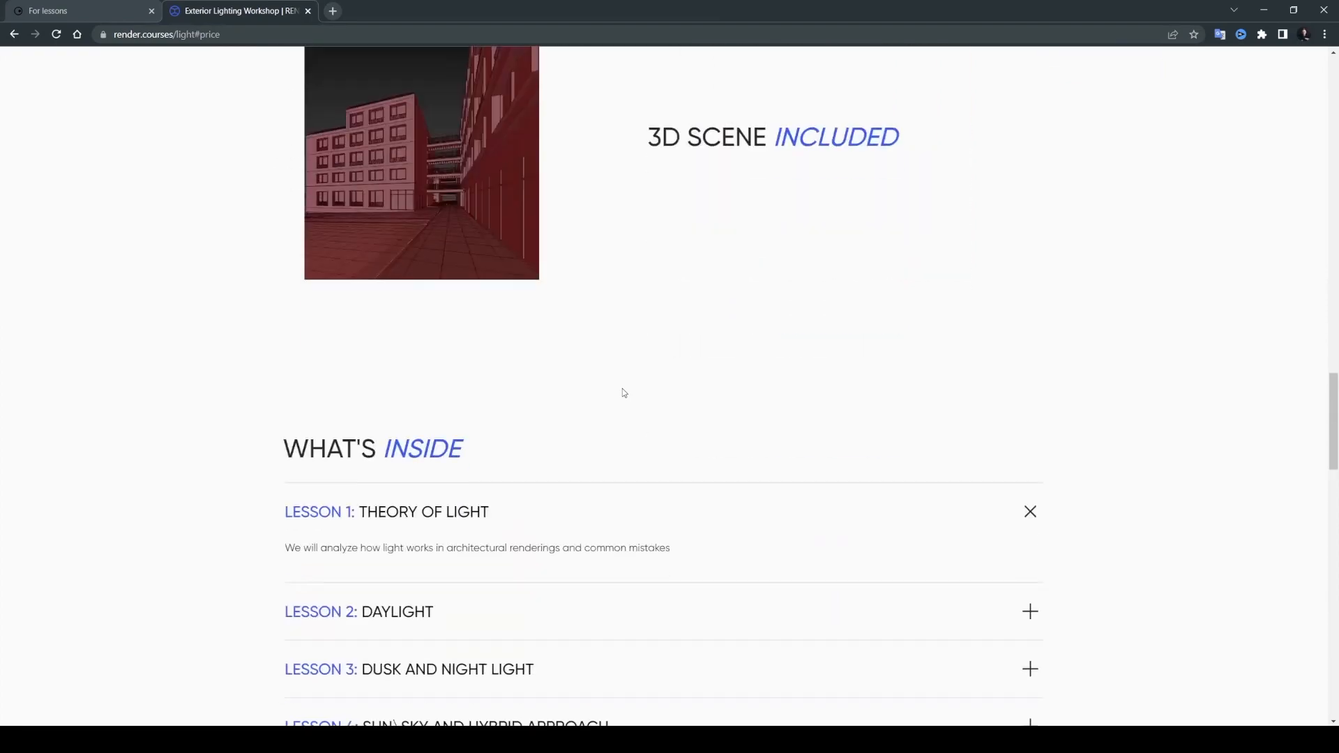
scroll(down, 3)
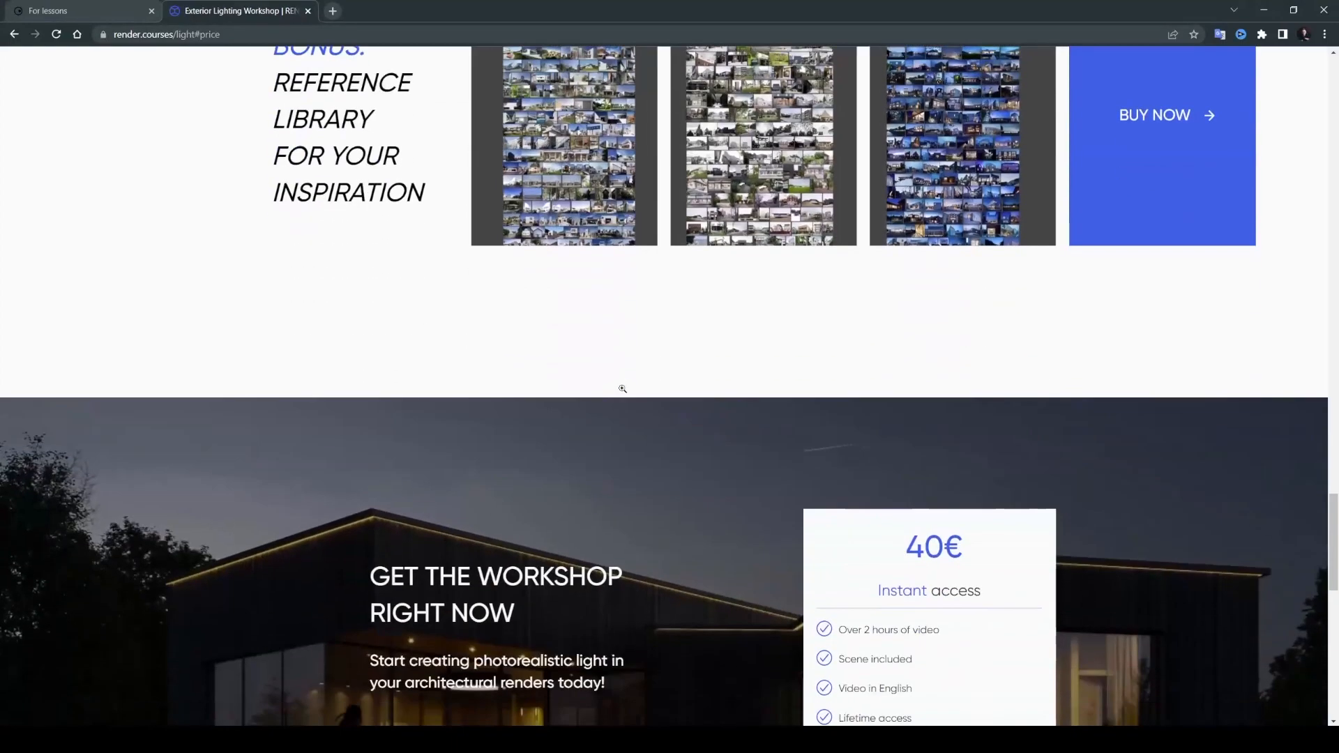
scroll(down, 3)
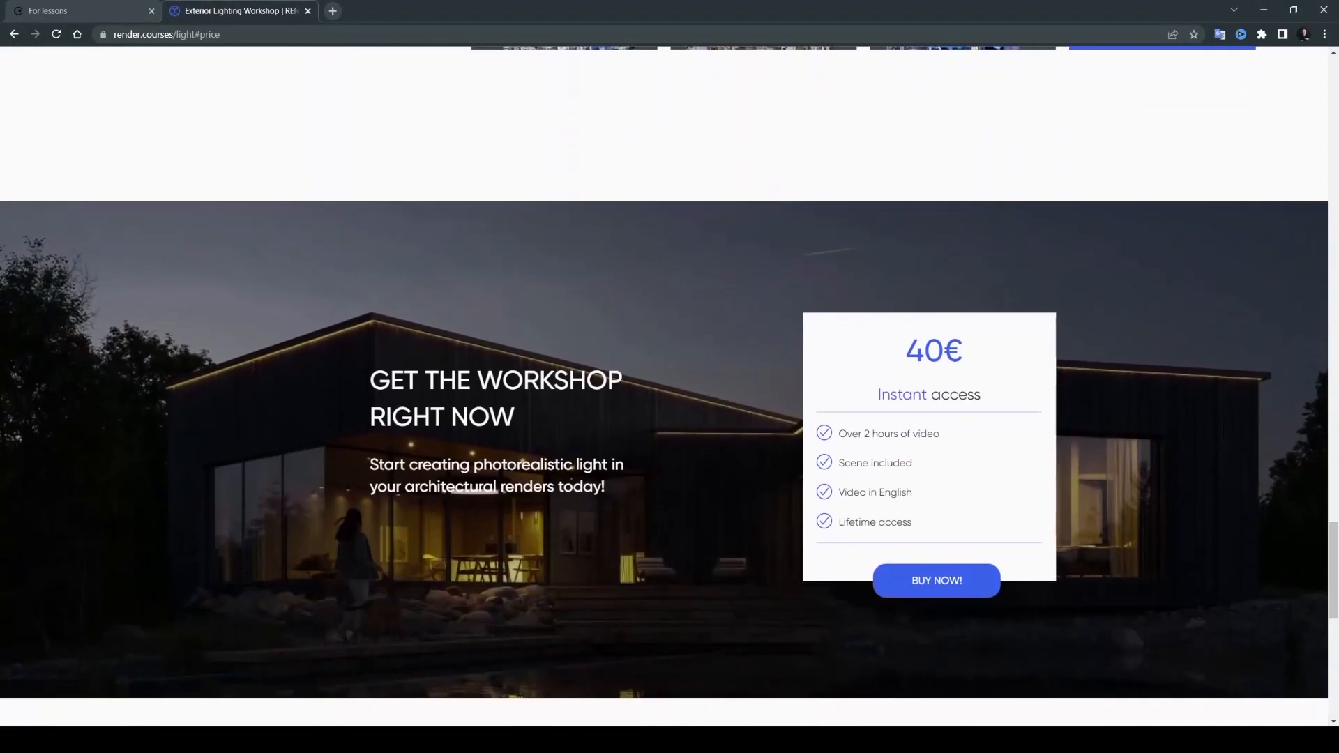
scroll(up, 3)
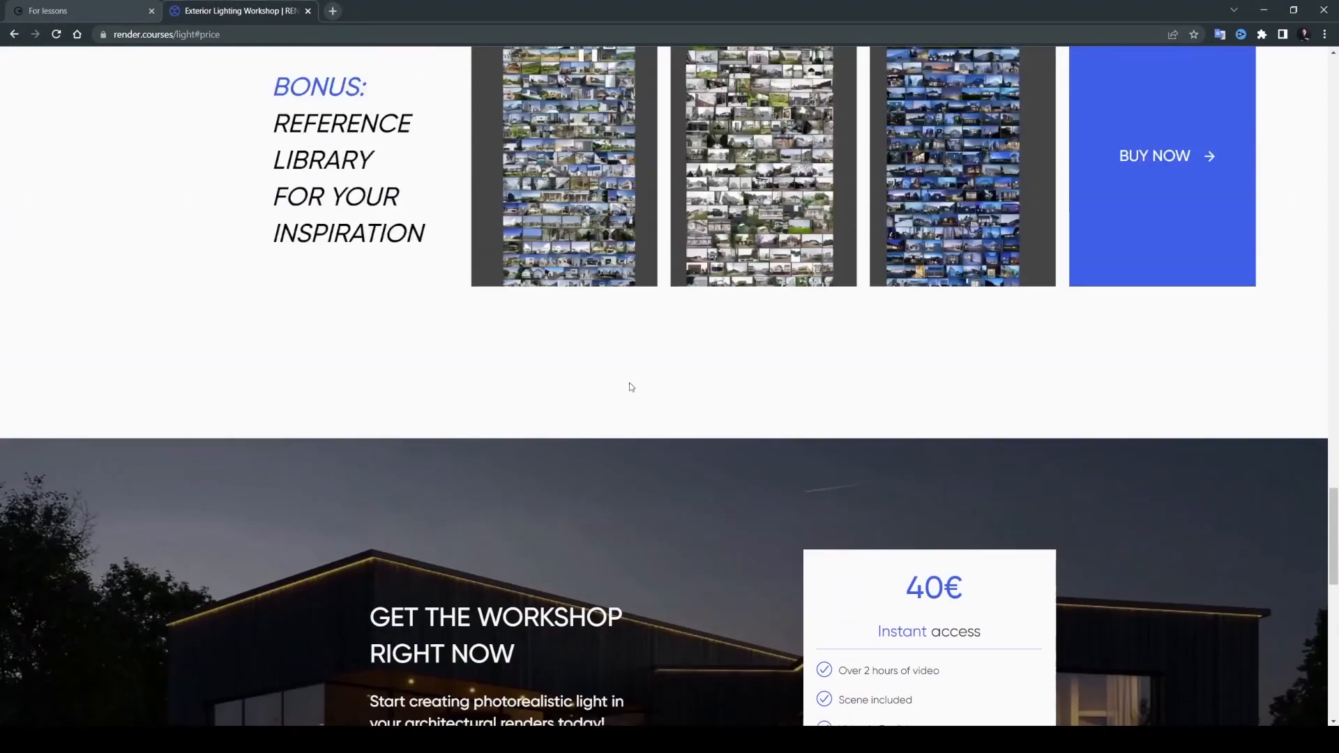
scroll(up, 3)
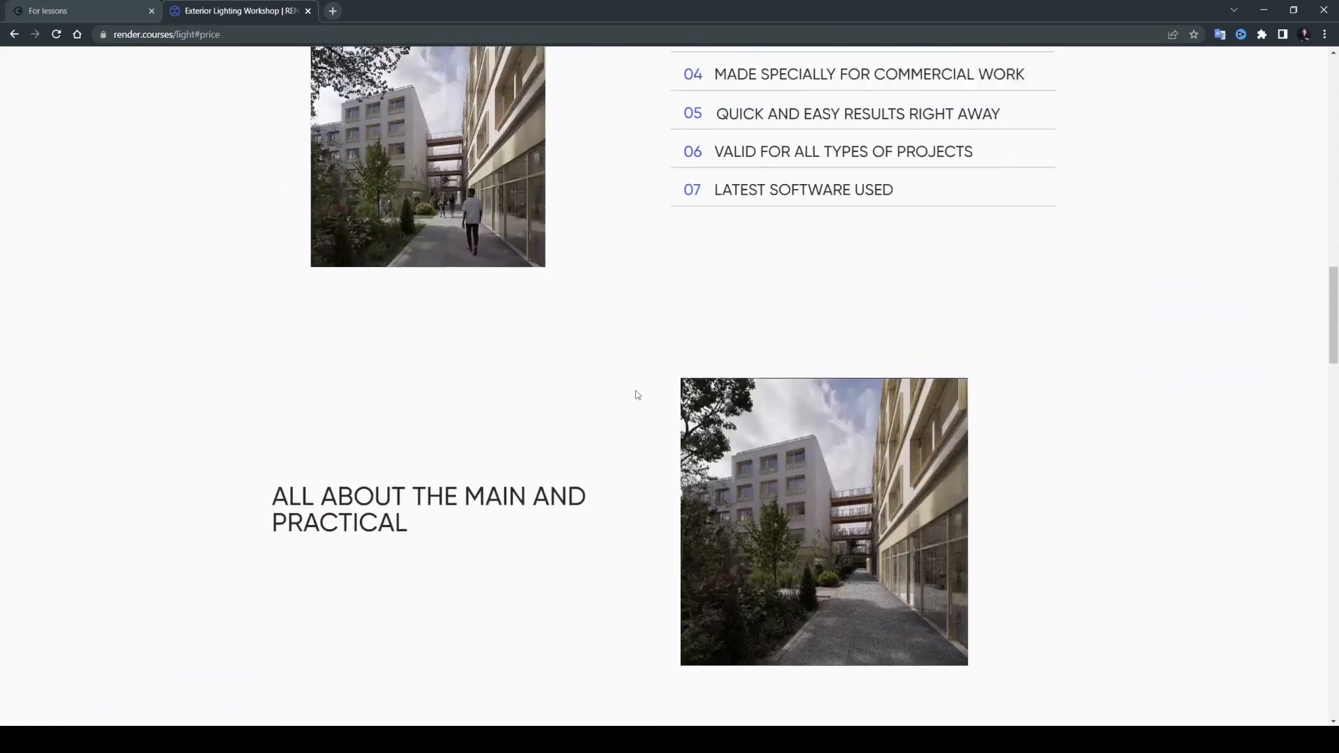
scroll(up, 3)
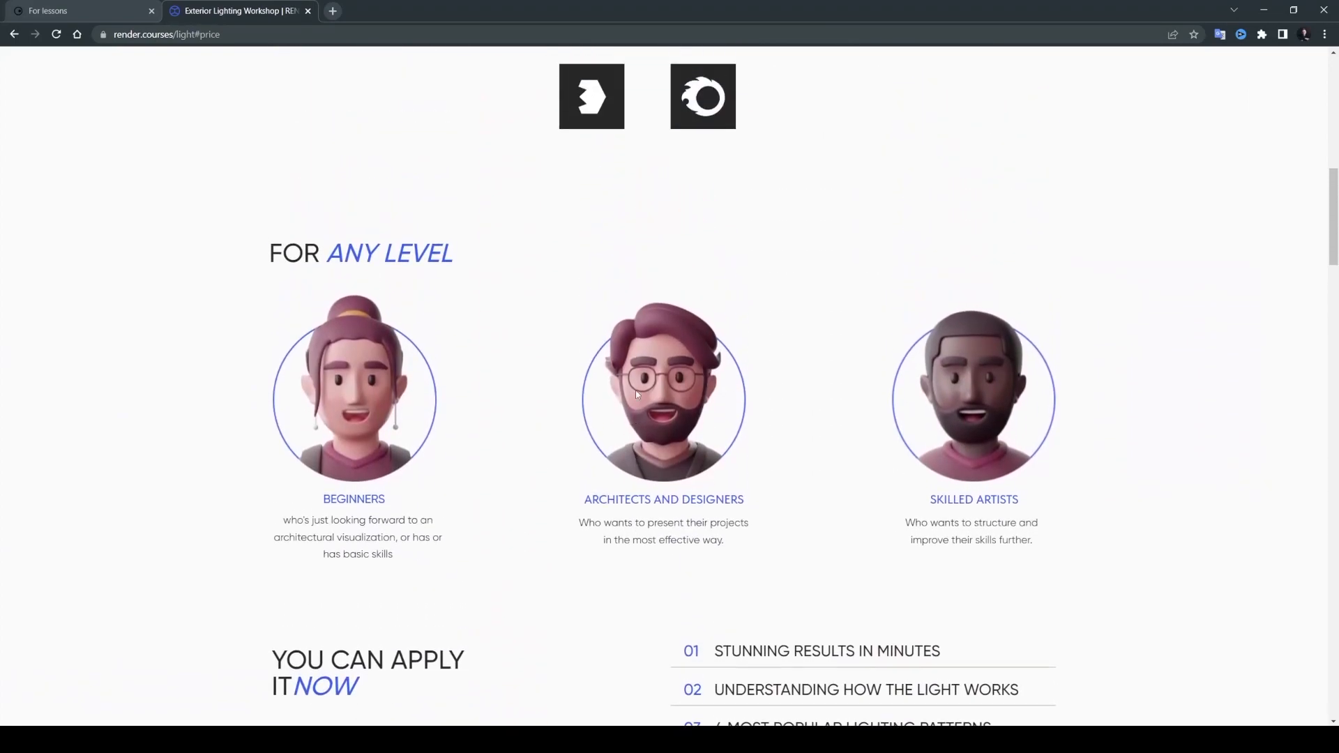
scroll(up, 3)
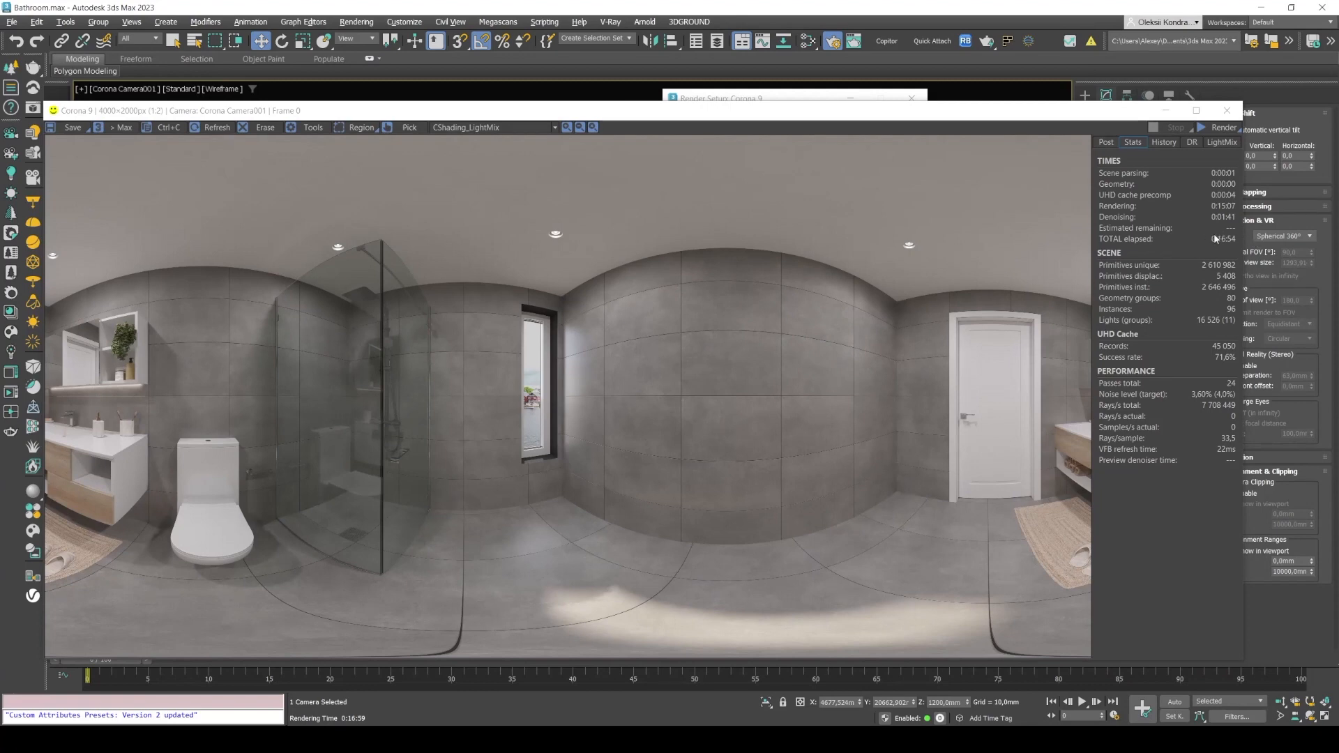
mouse_move(479, 411)
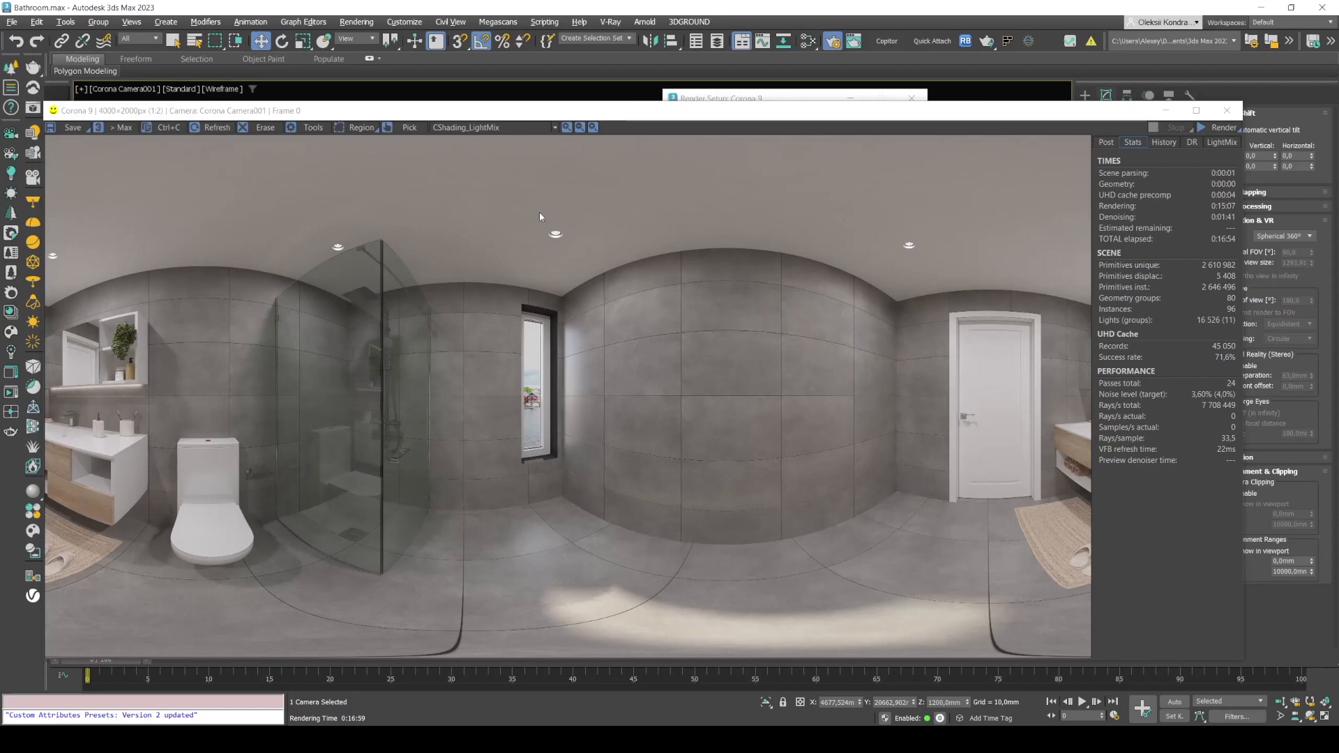
mouse_move(642, 298)
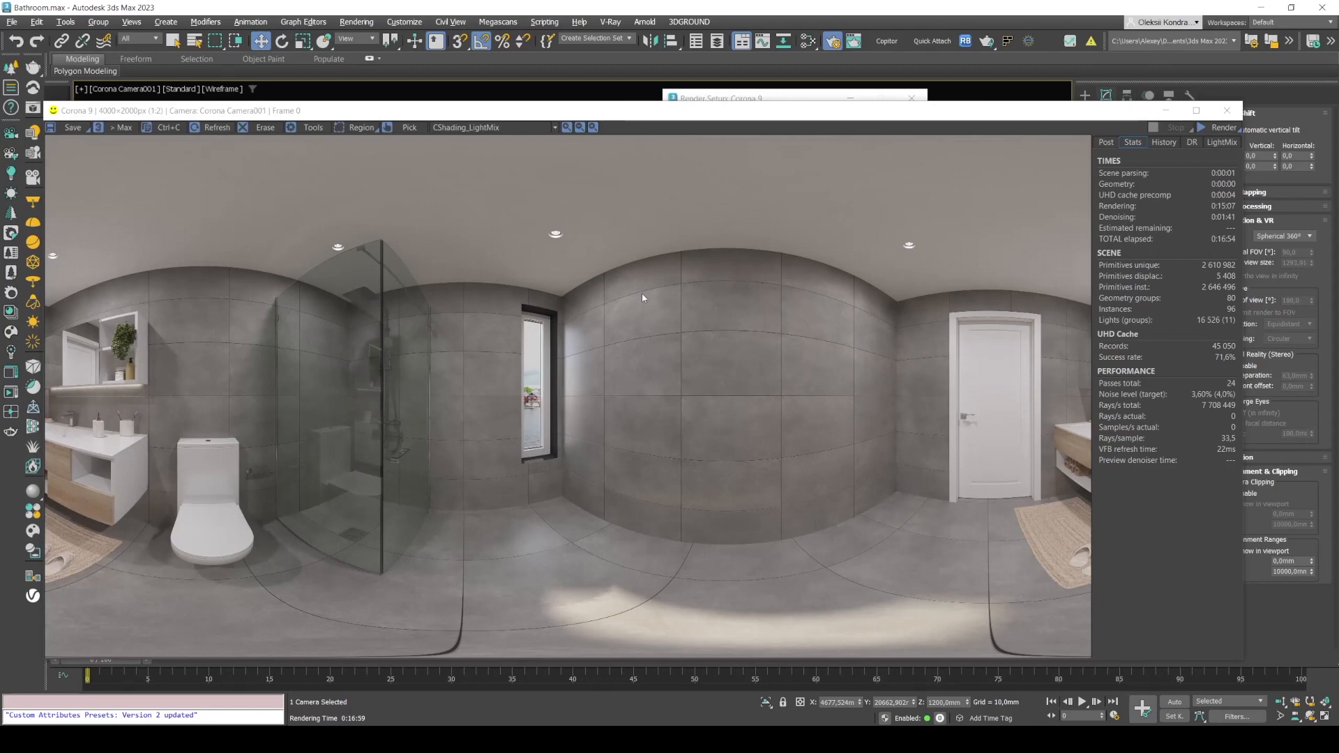
mouse_move(631, 331)
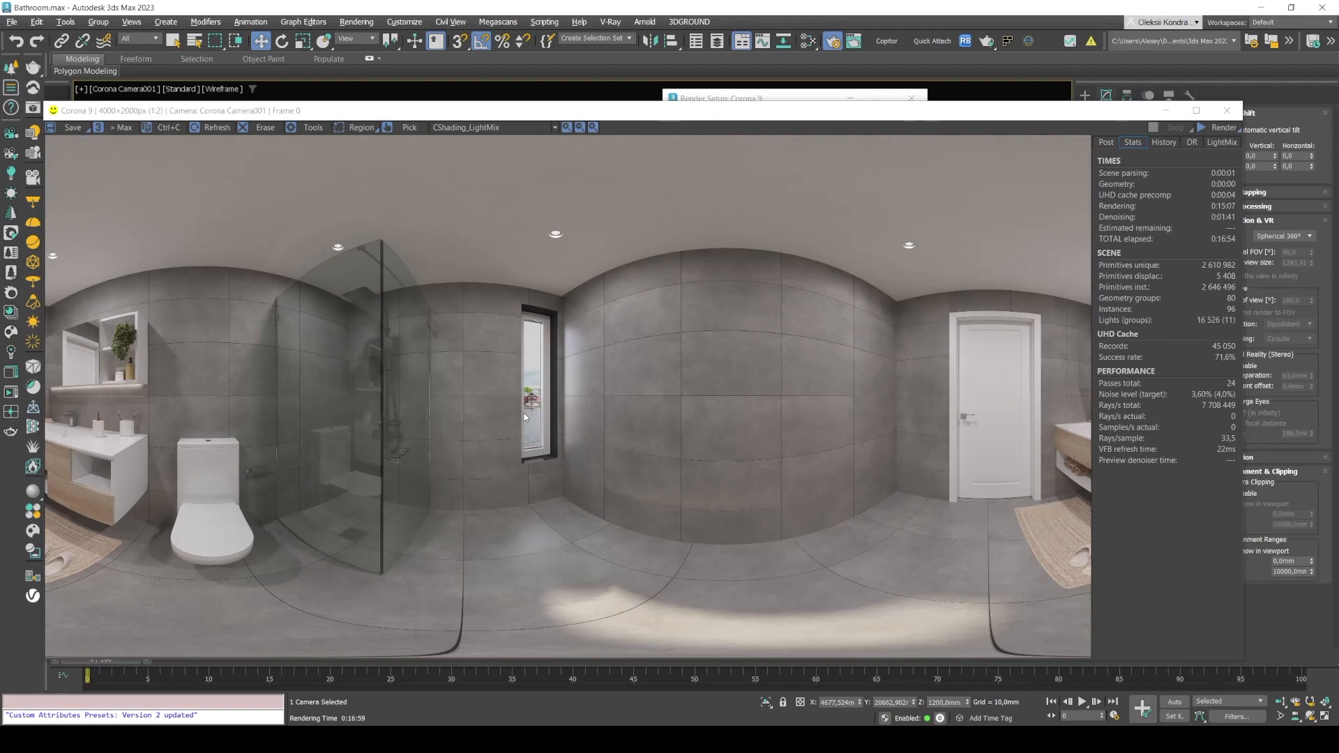
mouse_move(182, 267)
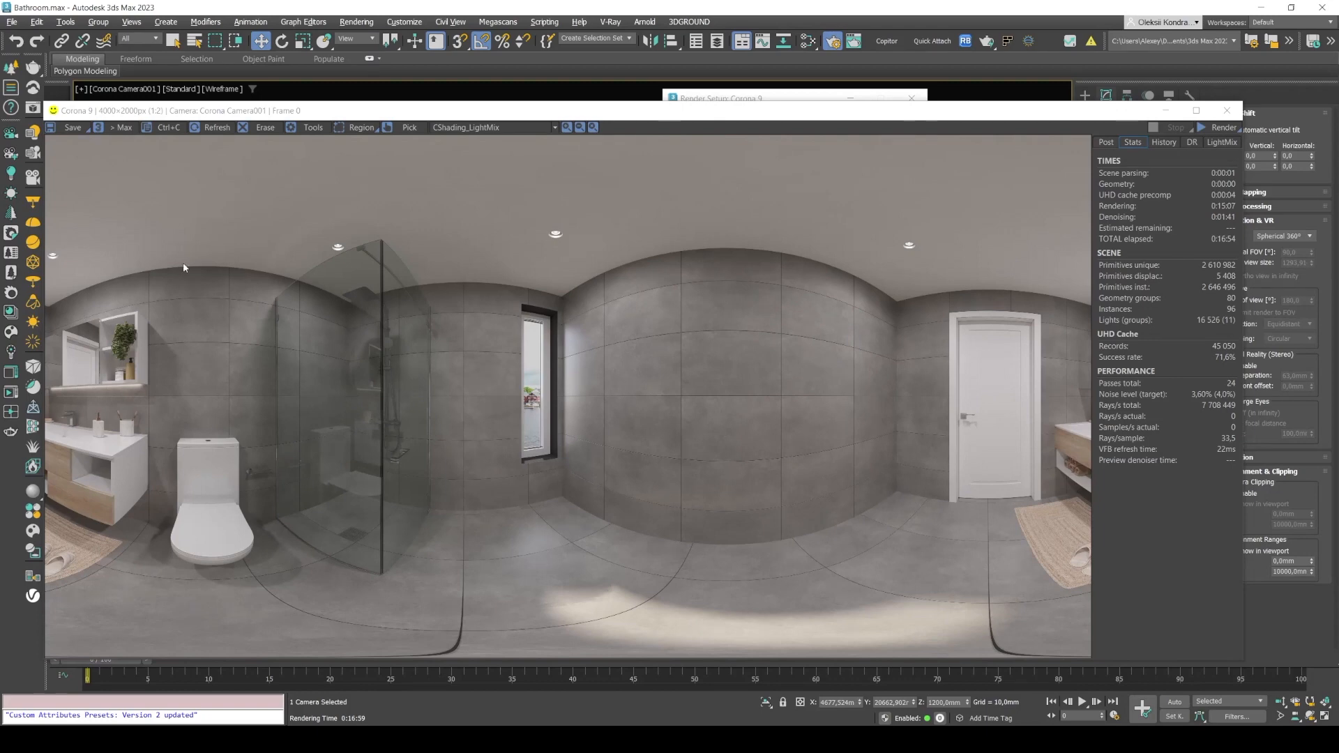
mouse_move(259, 402)
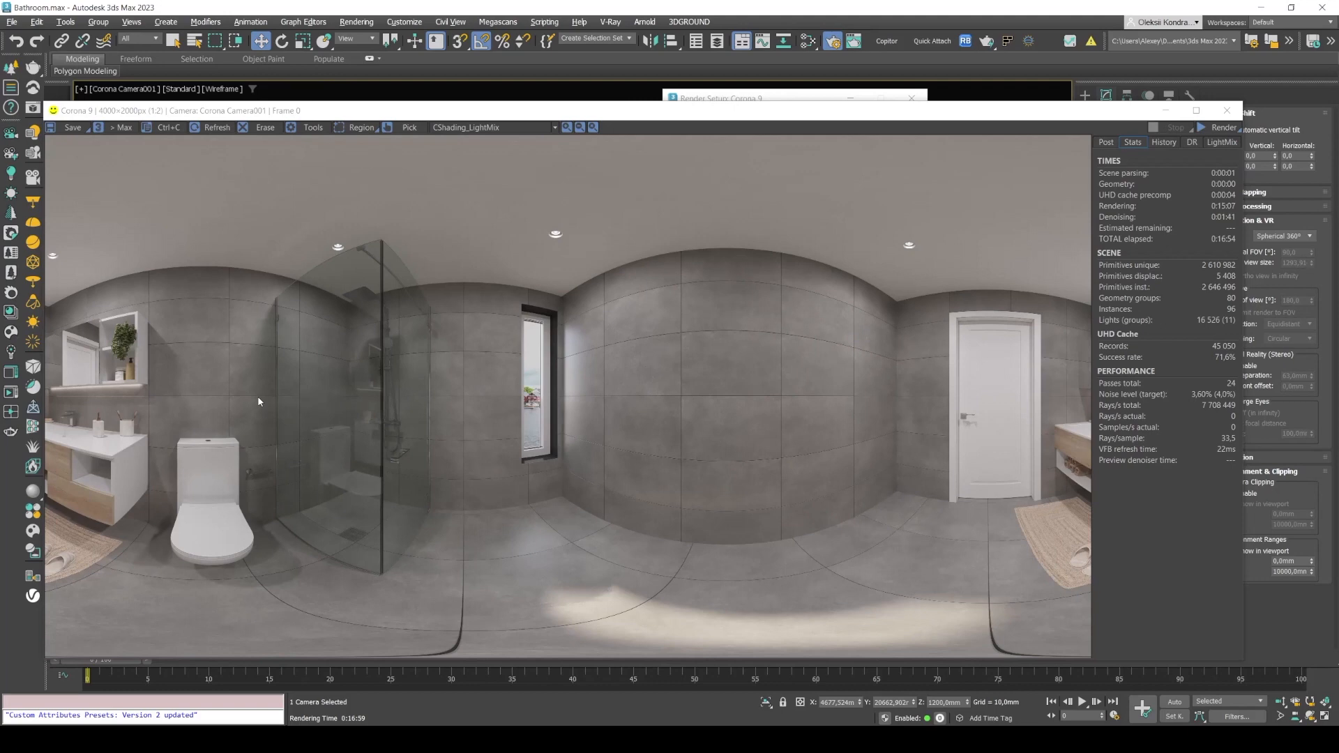
mouse_move(79, 378)
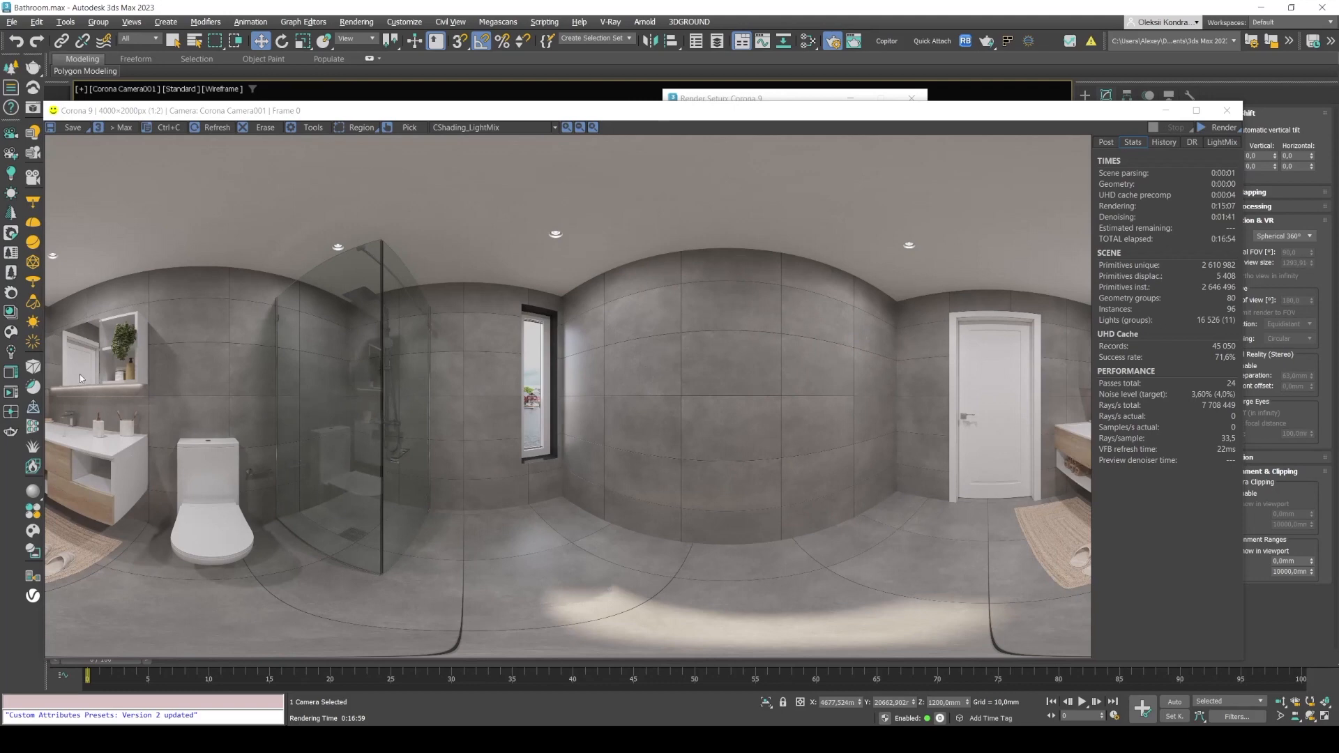
mouse_move(153, 356)
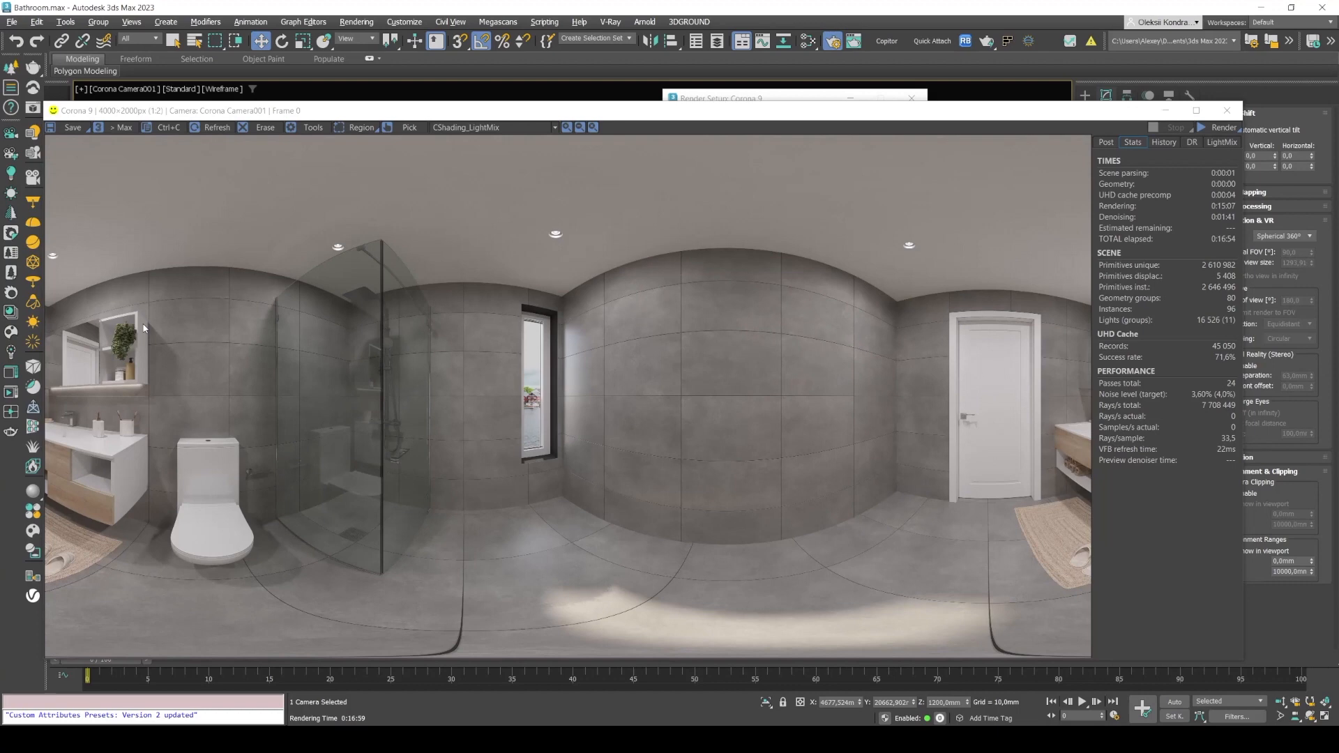
mouse_move(494, 365)
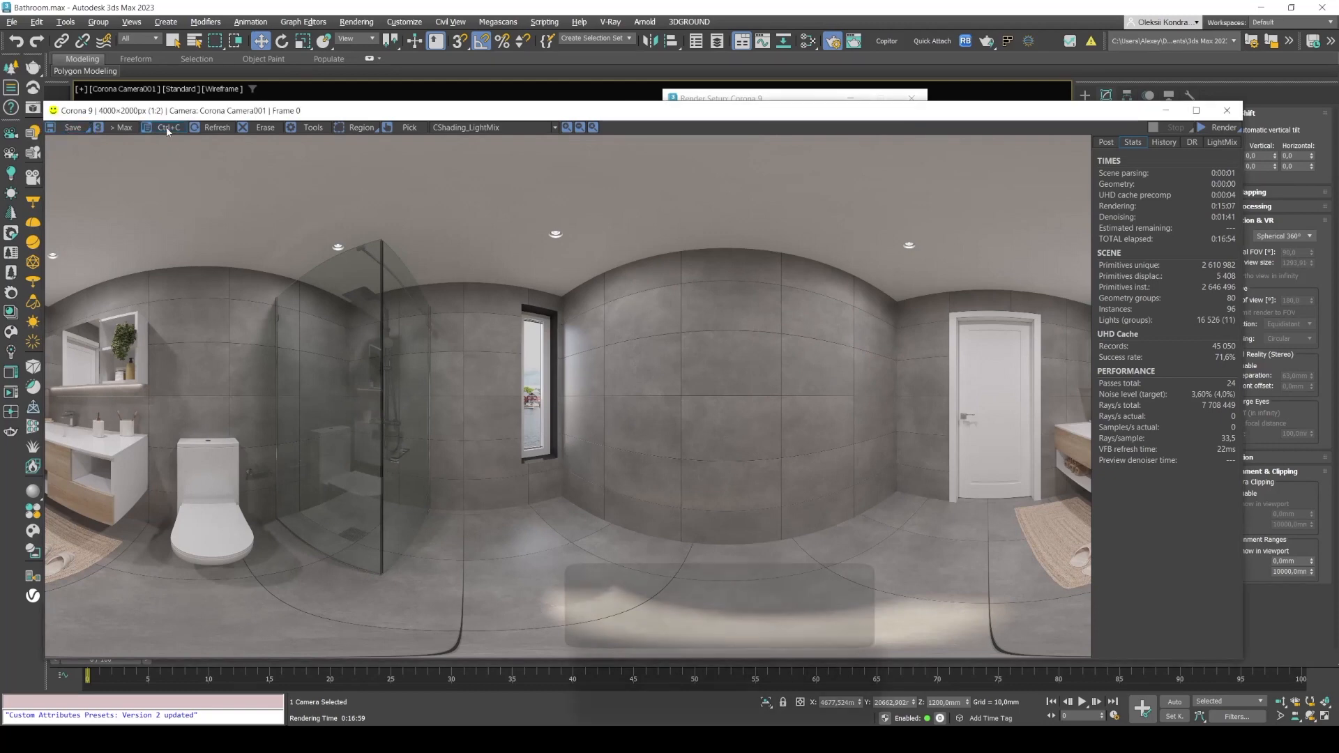
Step: Copy the finished panorama from the Corona frame buffer with Ctrl+C
key(ctrl+c)
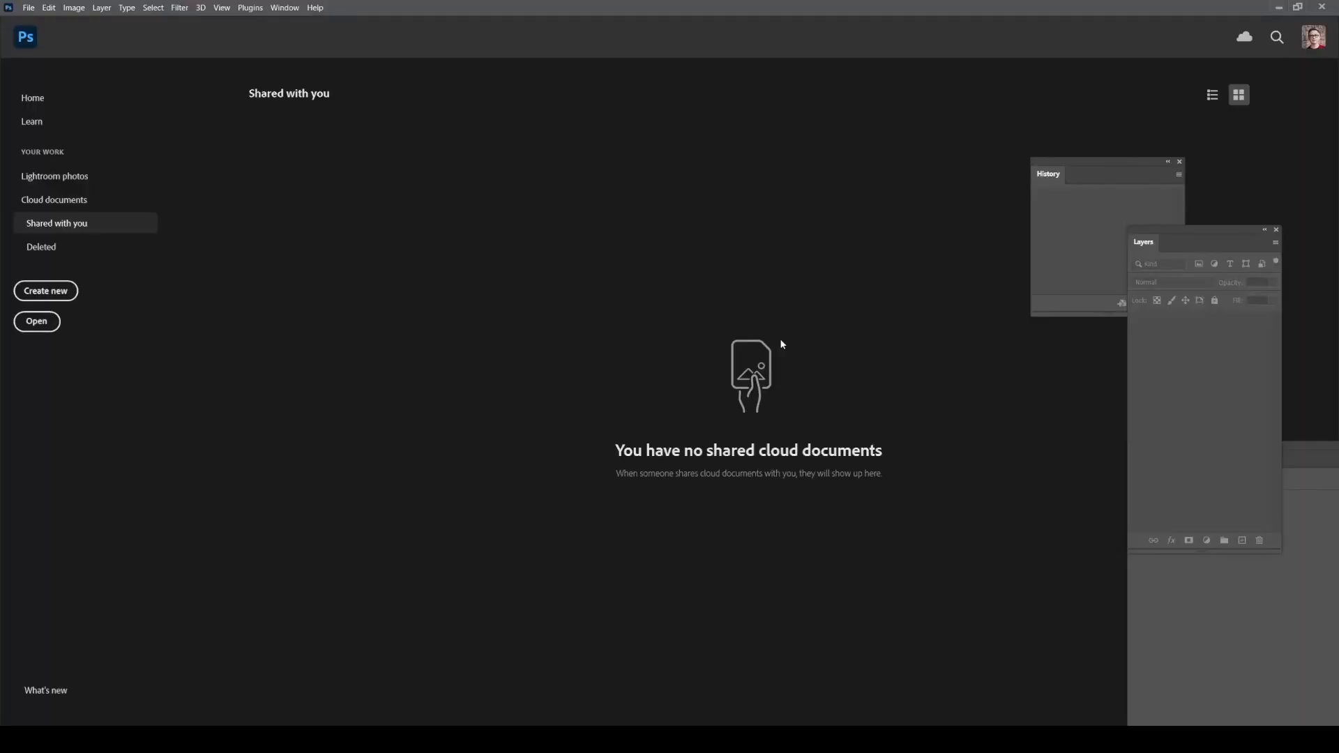
Step: Create a 4000 × 2000 px Clipboard-preset document and paste the render into it
key(Ctrl+n)
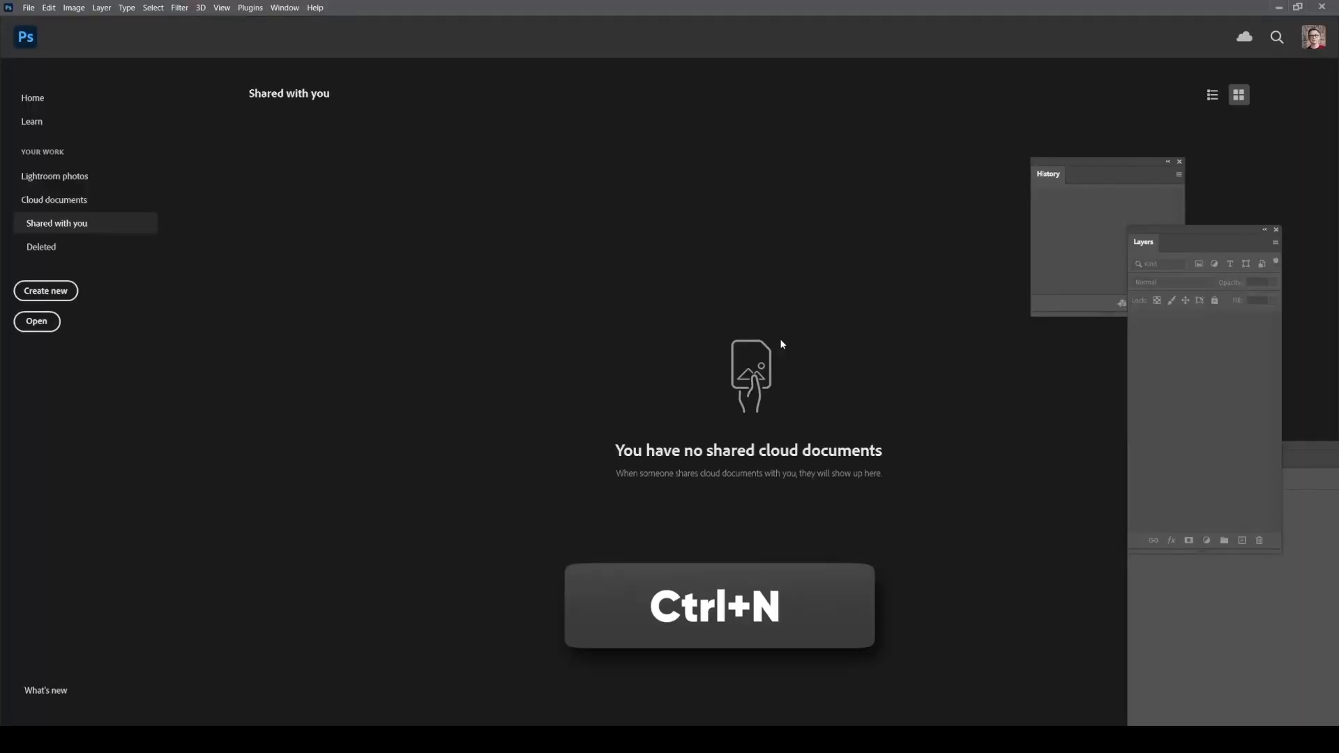
key(ctrl+n)
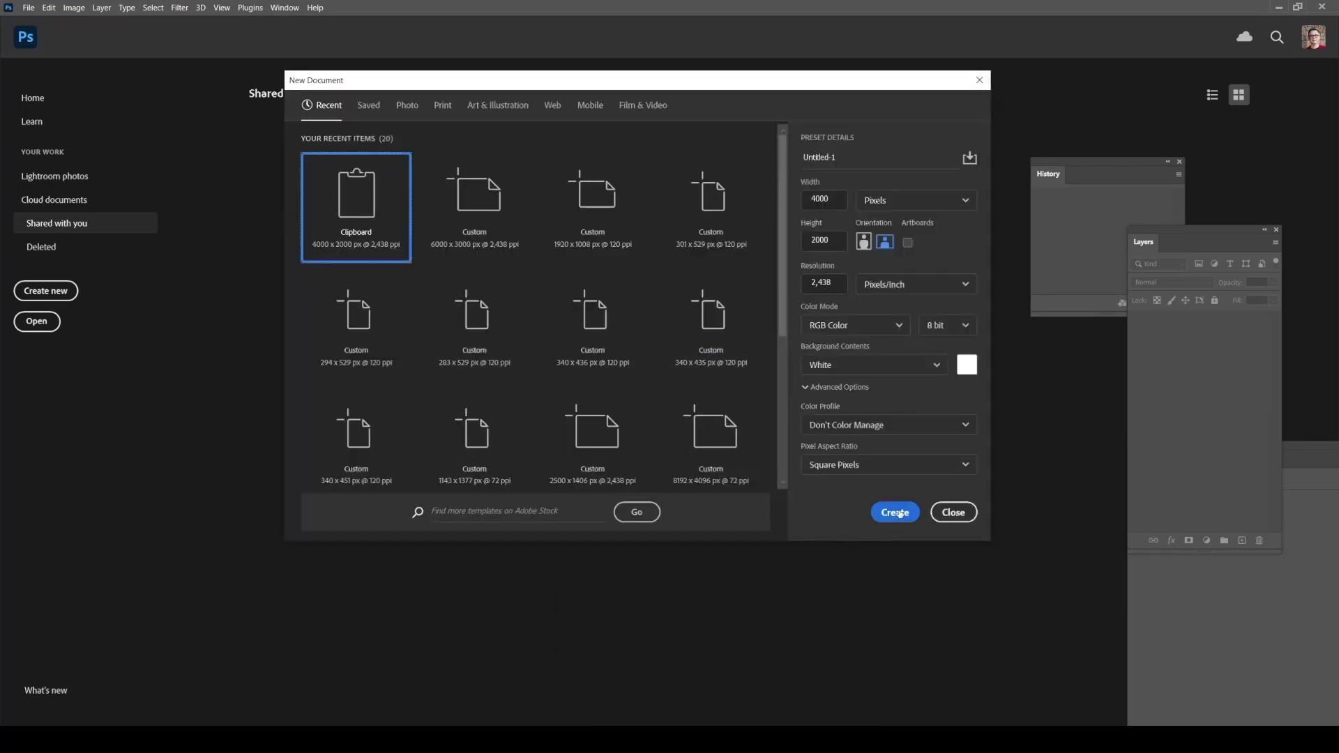
click(894, 513)
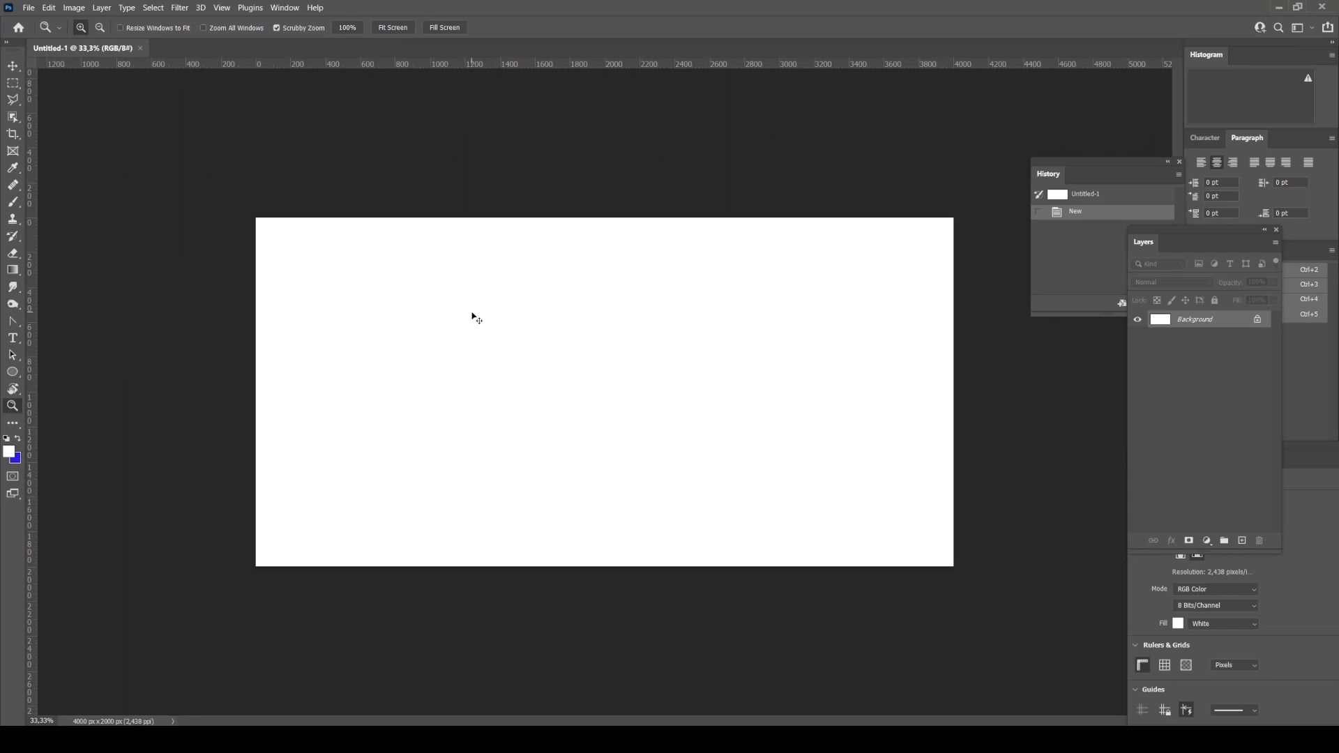
key(ctrl+v)
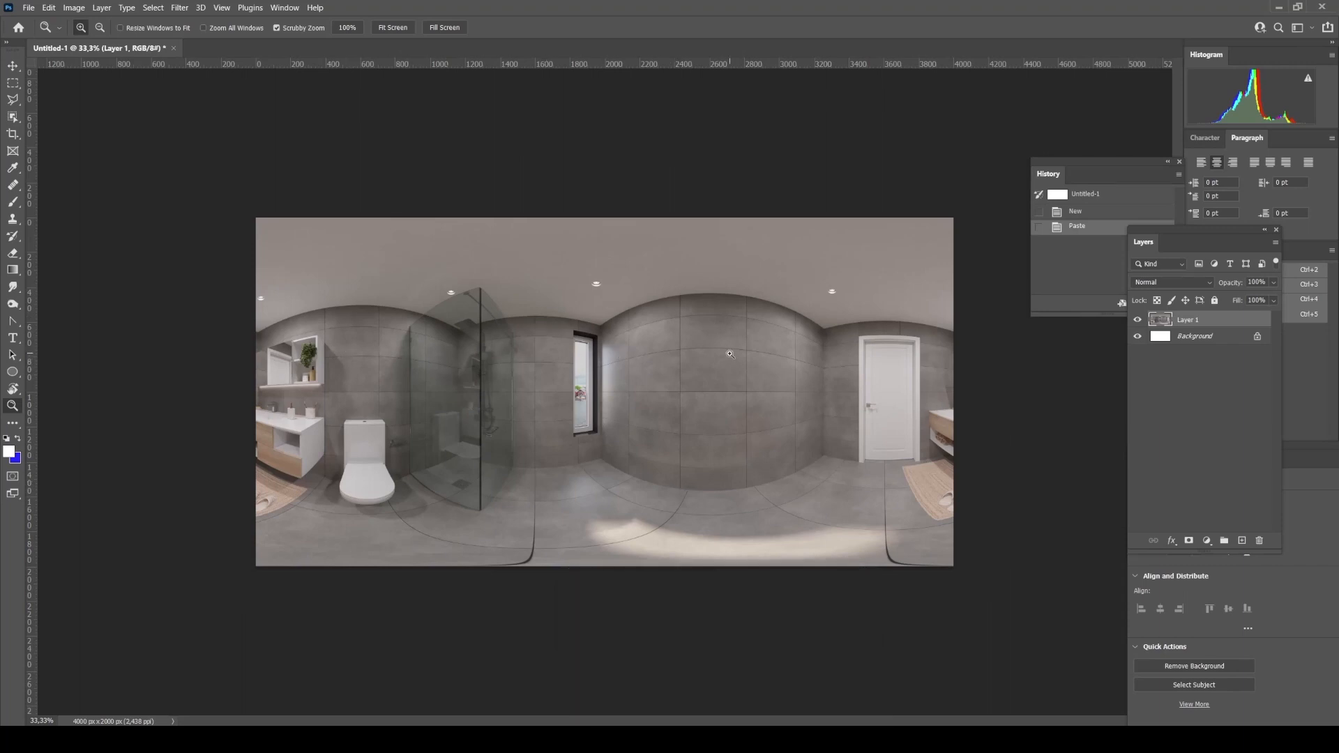
mouse_move(394, 118)
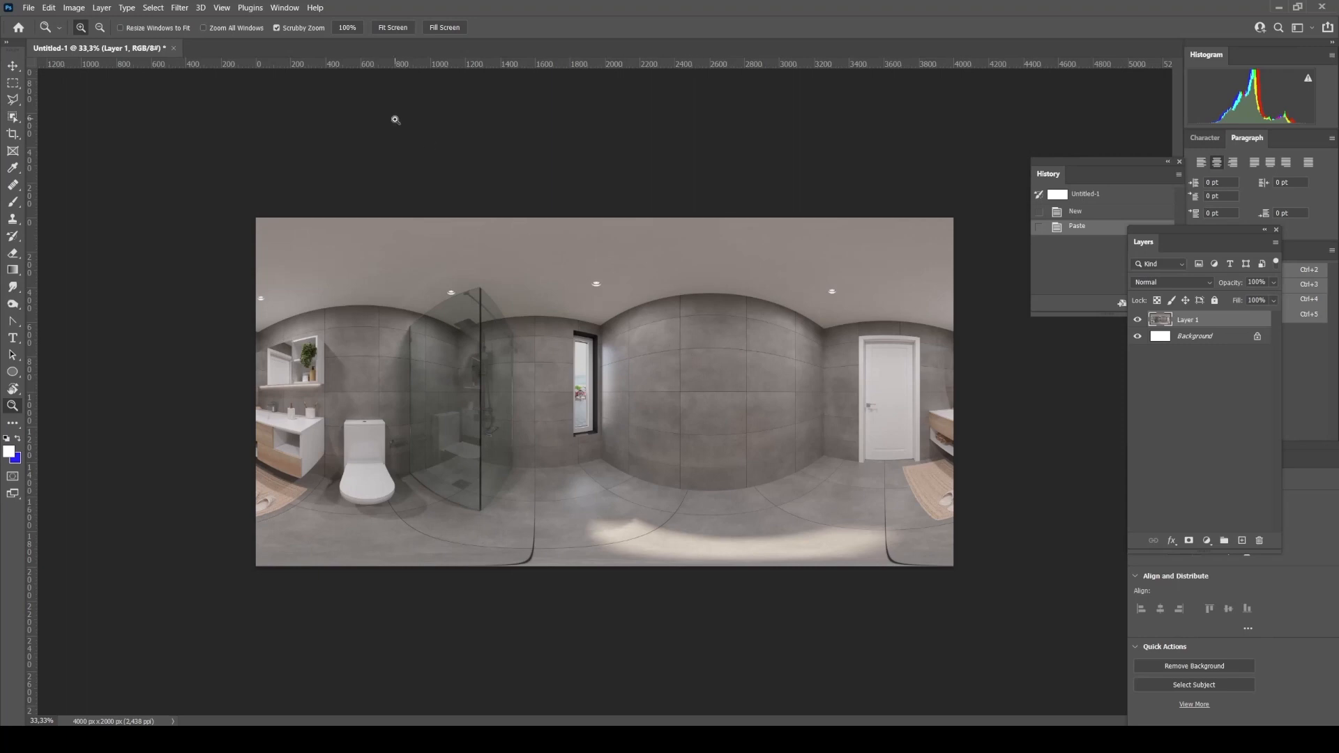
Step: Apply the Filter > Other > Offset filter with wrap-around to the panorama
click(179, 8)
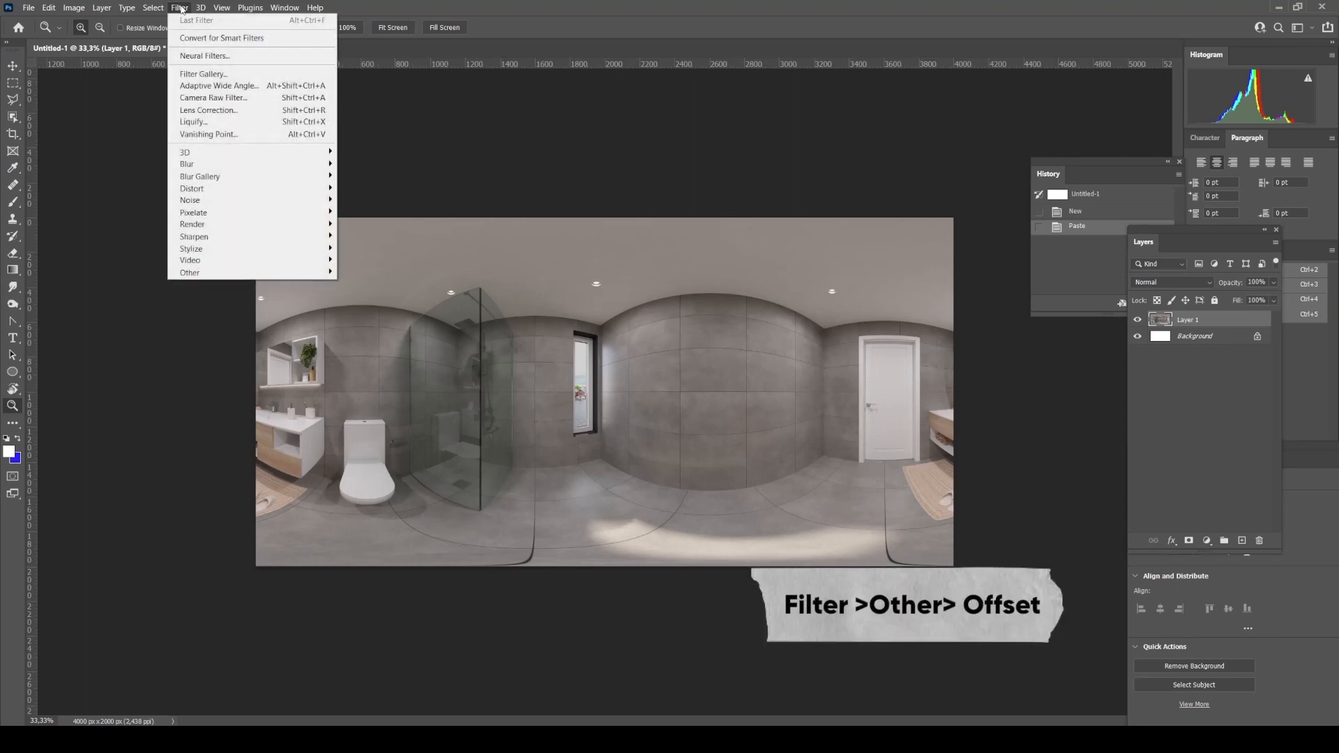
click(190, 273)
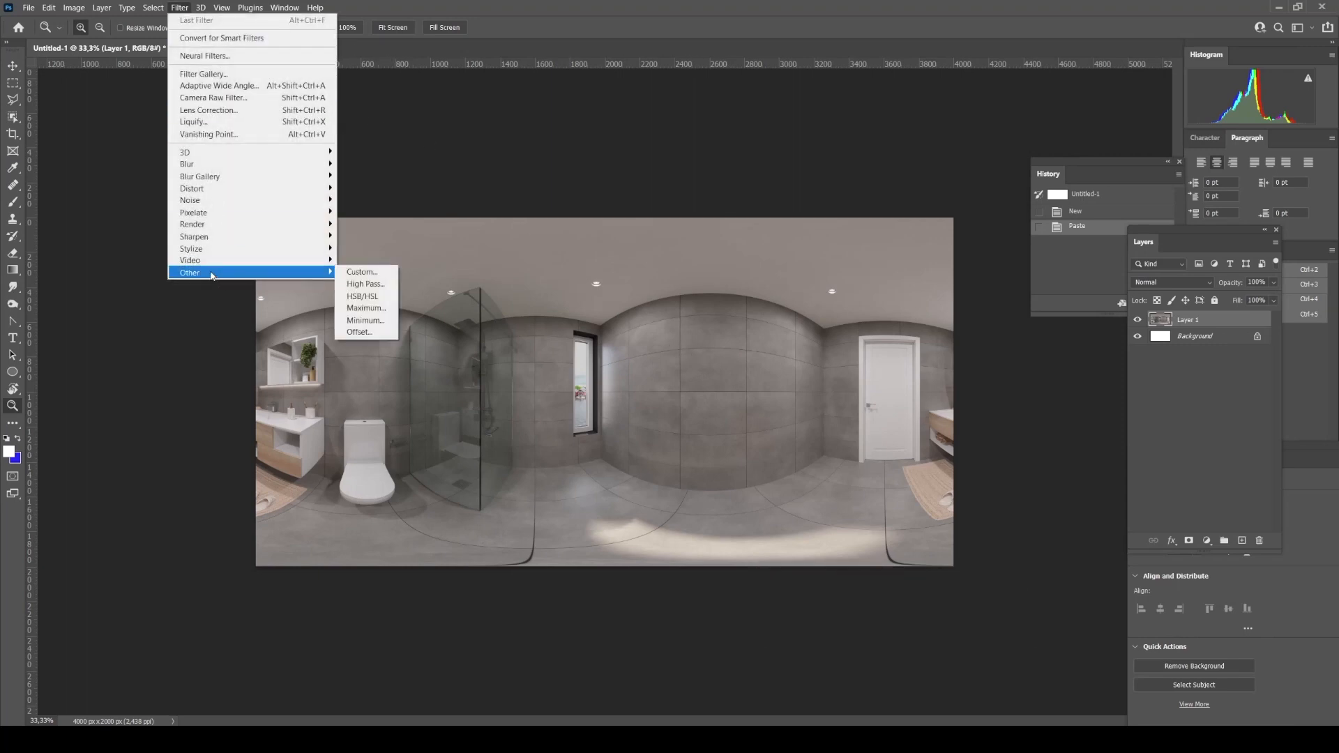
click(360, 332)
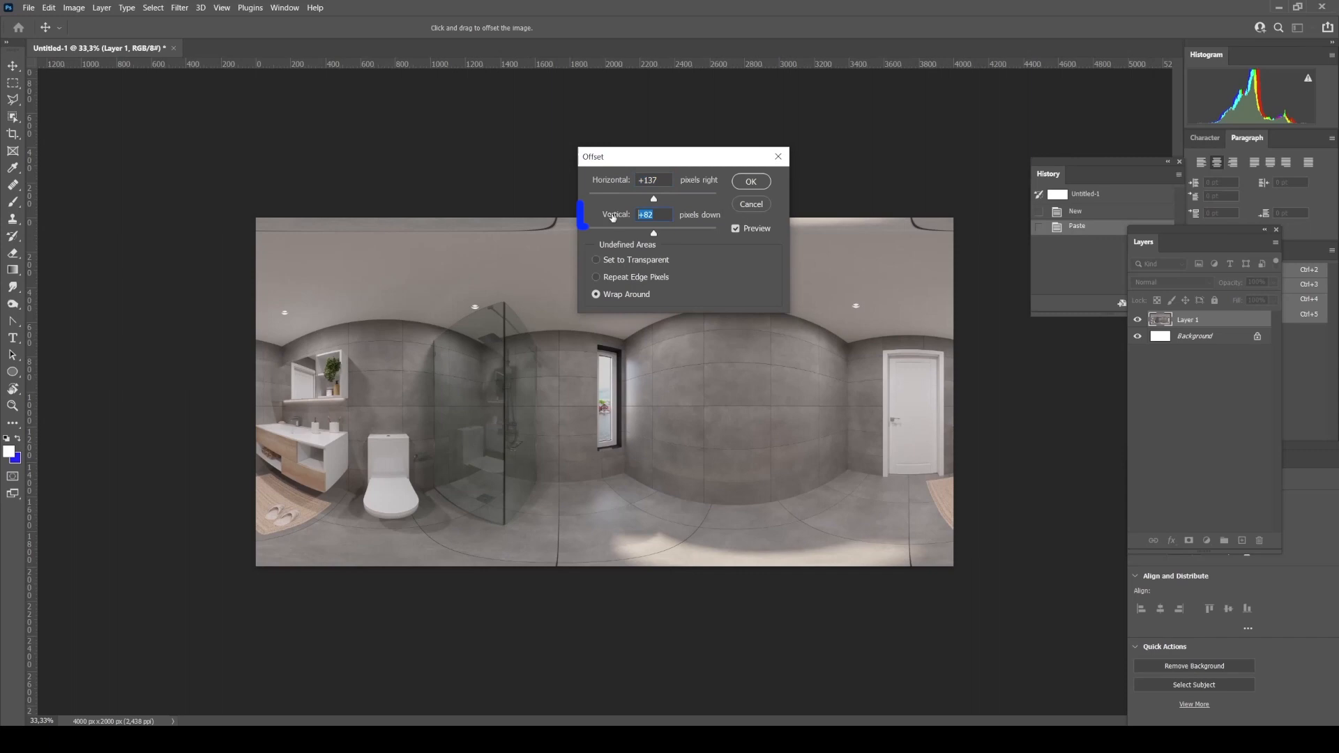
click(749, 181)
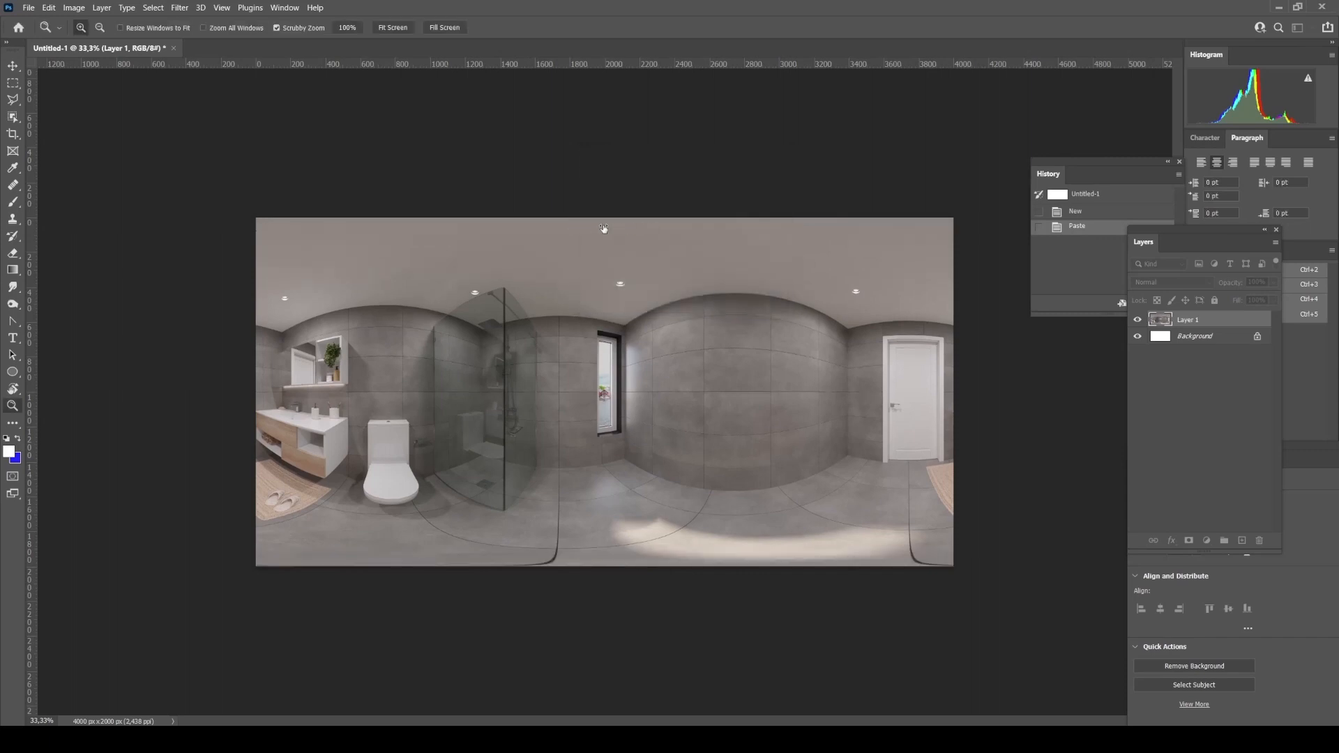
Step: Reapply Offset at +1649 horizontal with wrap-around to centre the vanity and toilet
click(179, 8)
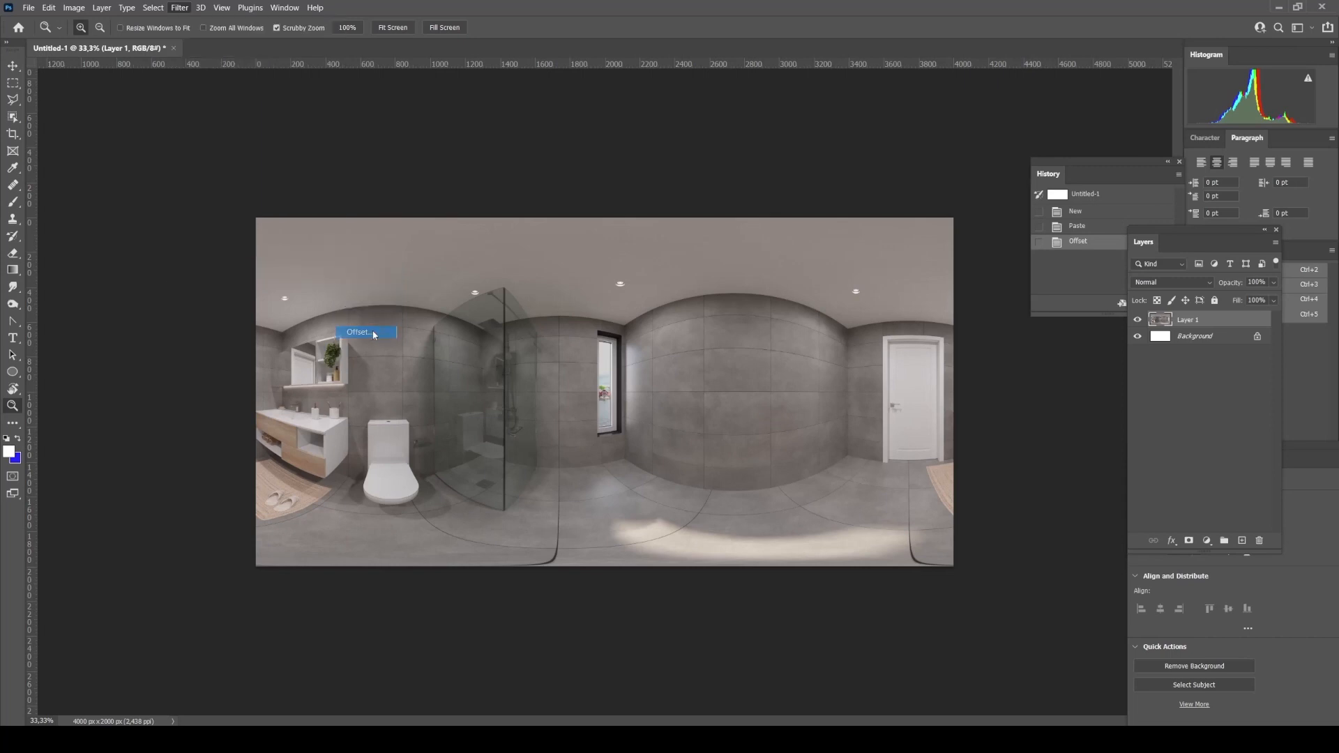
click(358, 332)
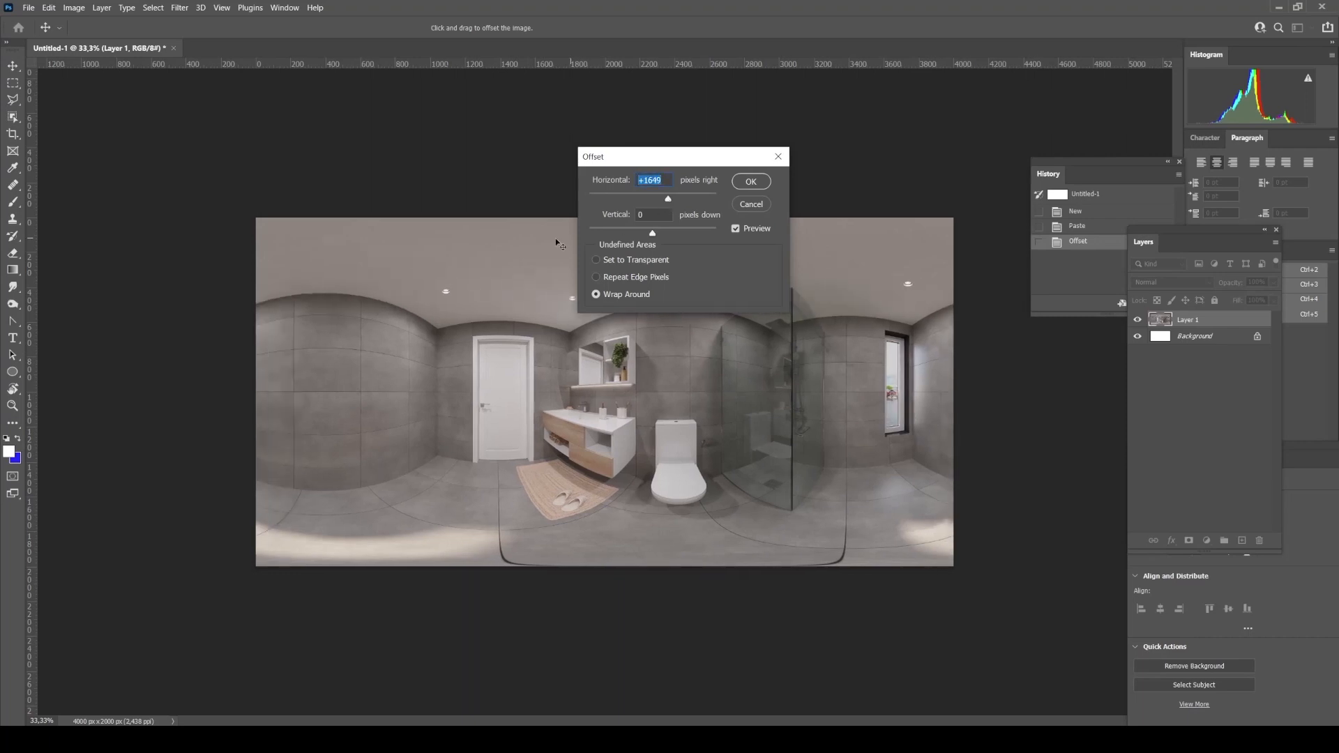
click(749, 181)
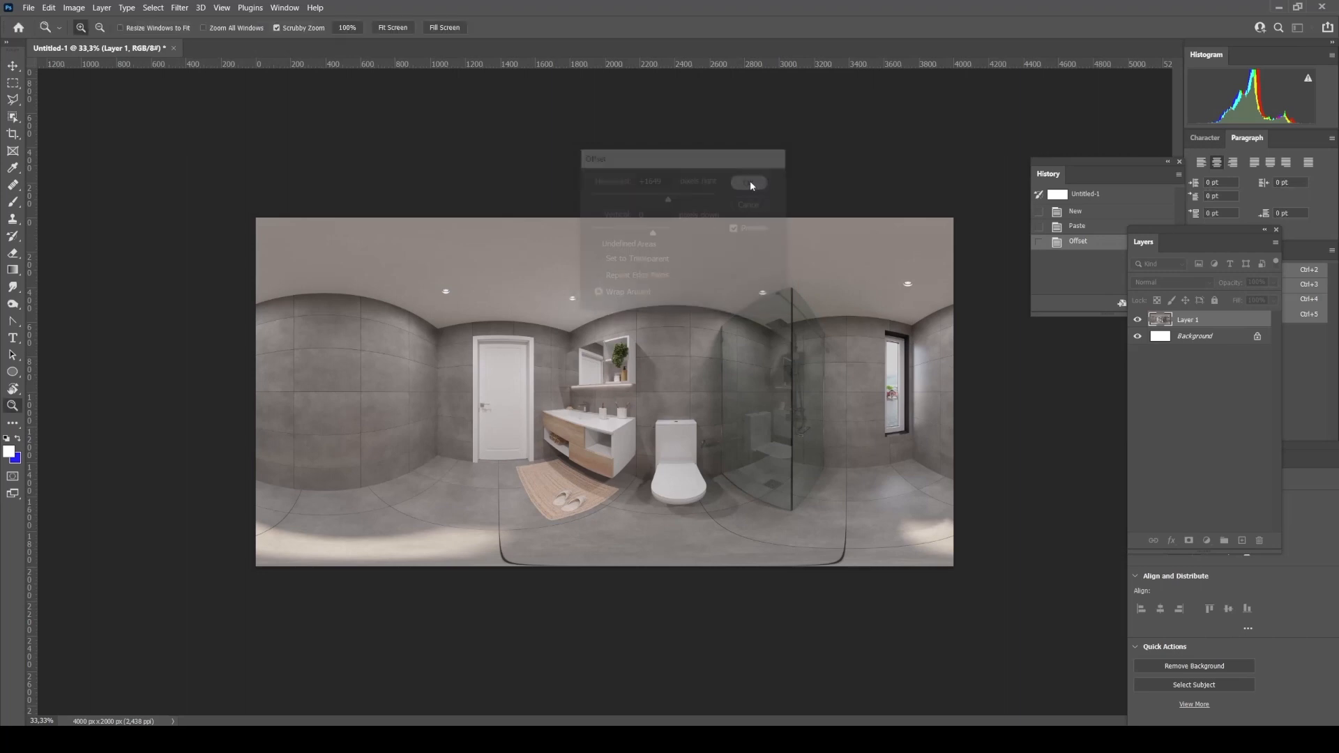
click(749, 182)
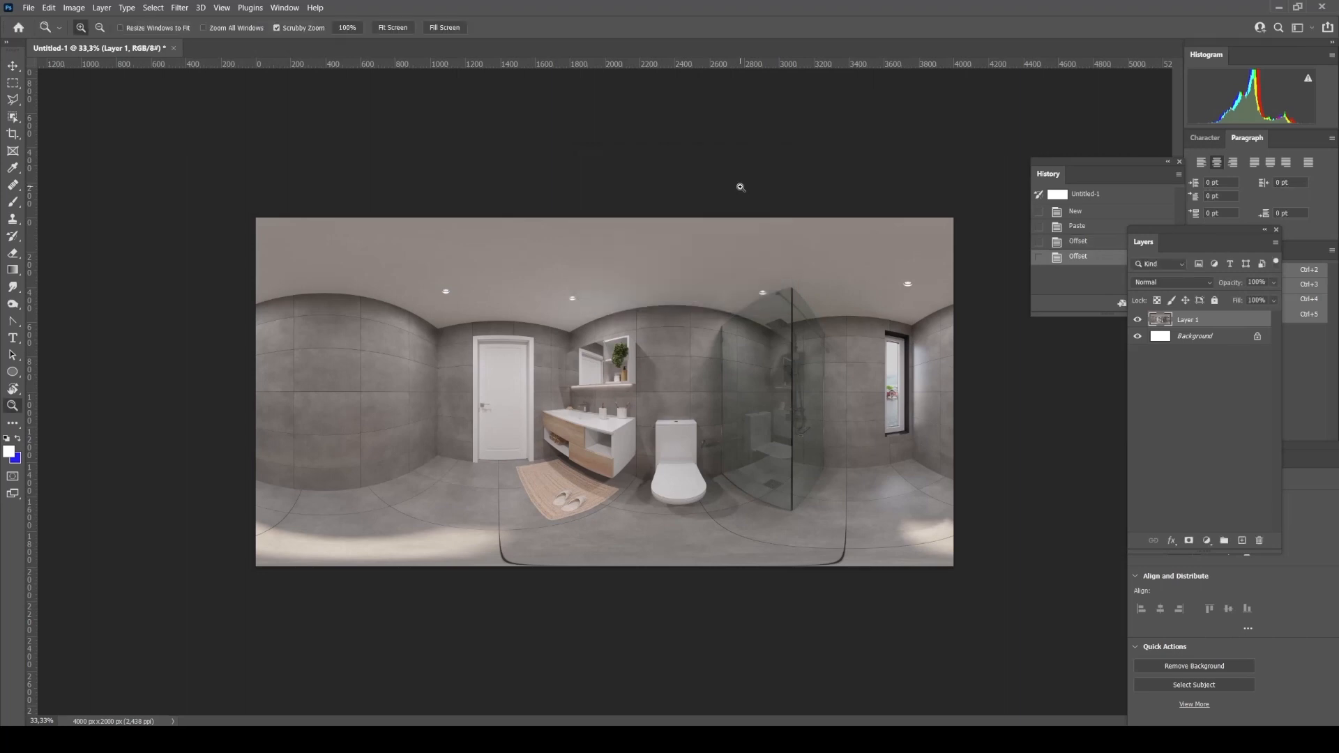
mouse_move(621, 351)
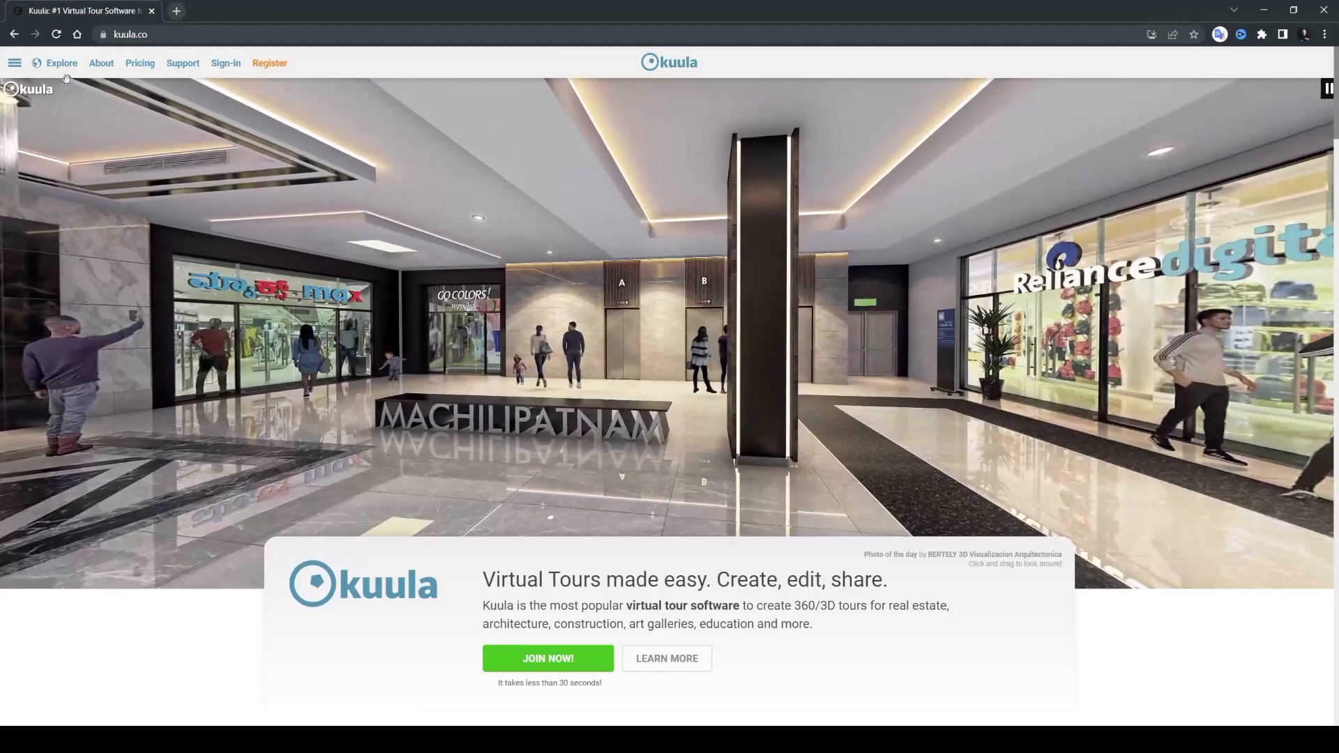
Step: Sign in to Kuula from the menu, then choose Upload > Create tour
click(14, 62)
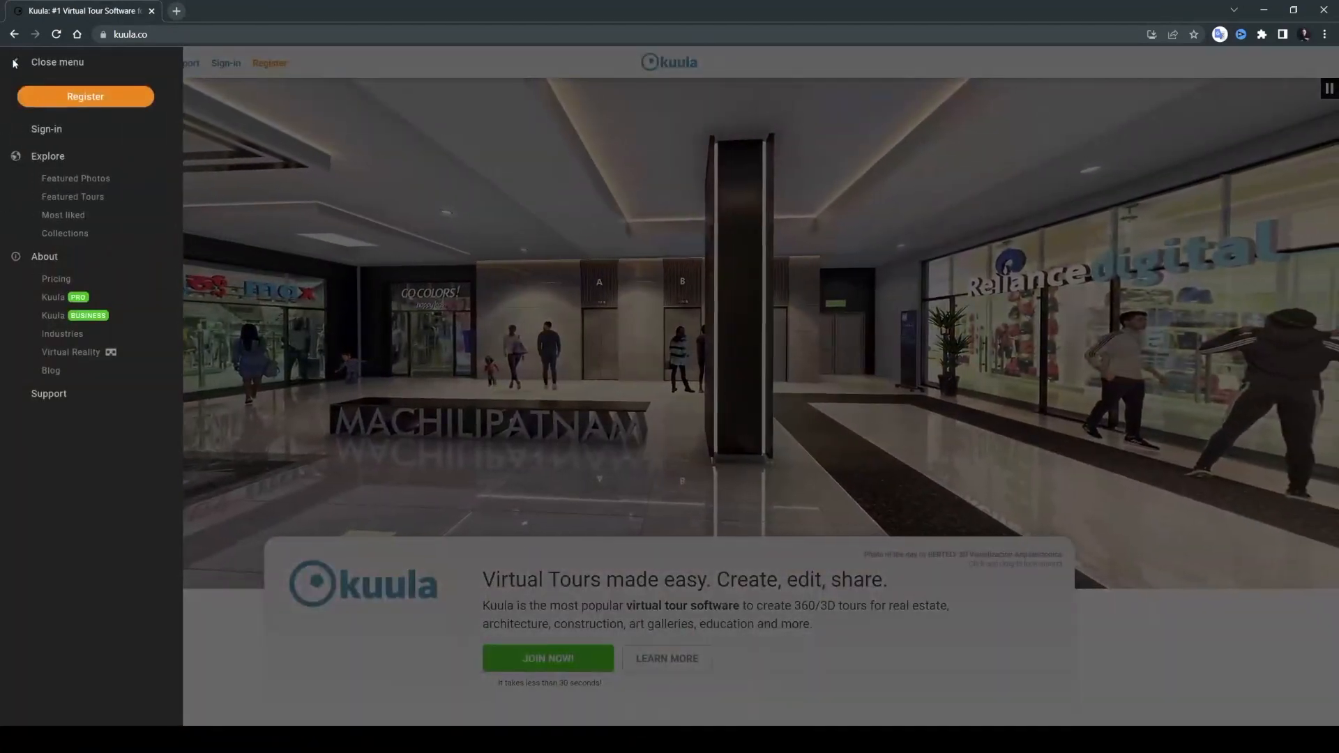
click(46, 129)
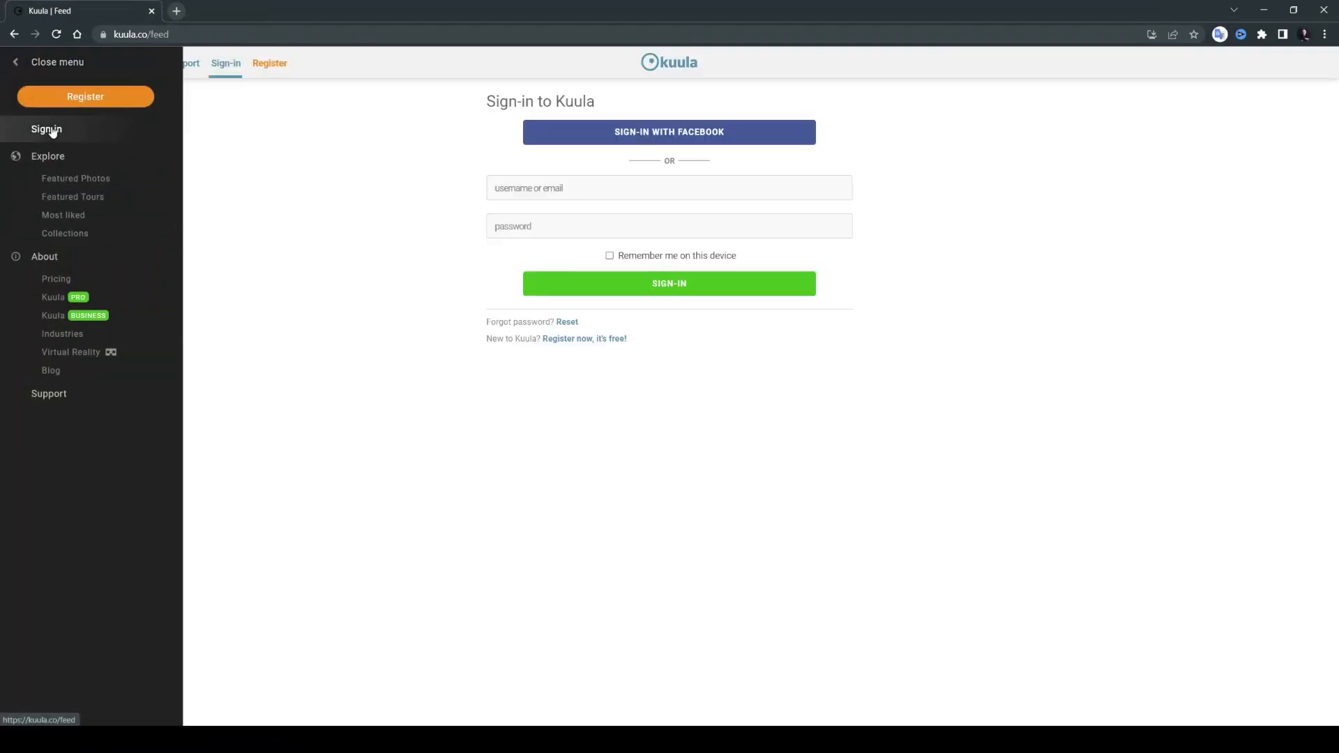
click(668, 282)
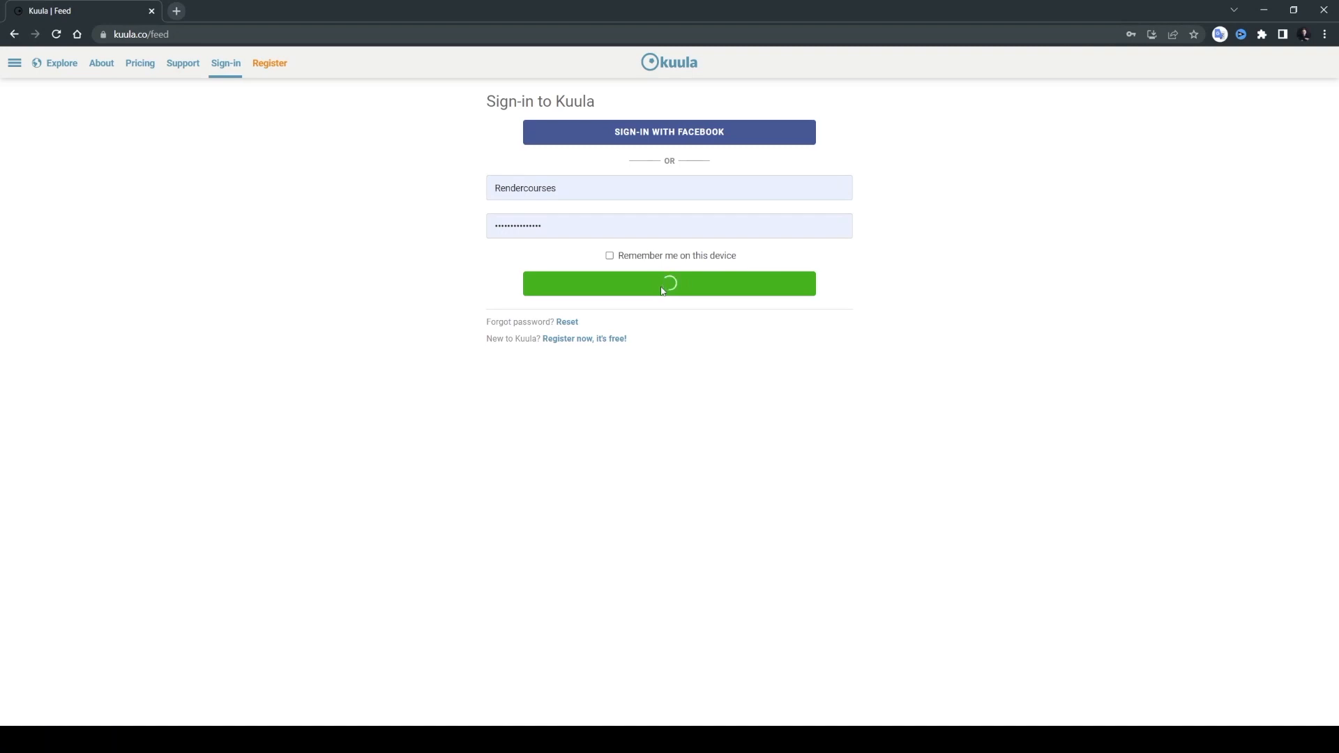
click(668, 283)
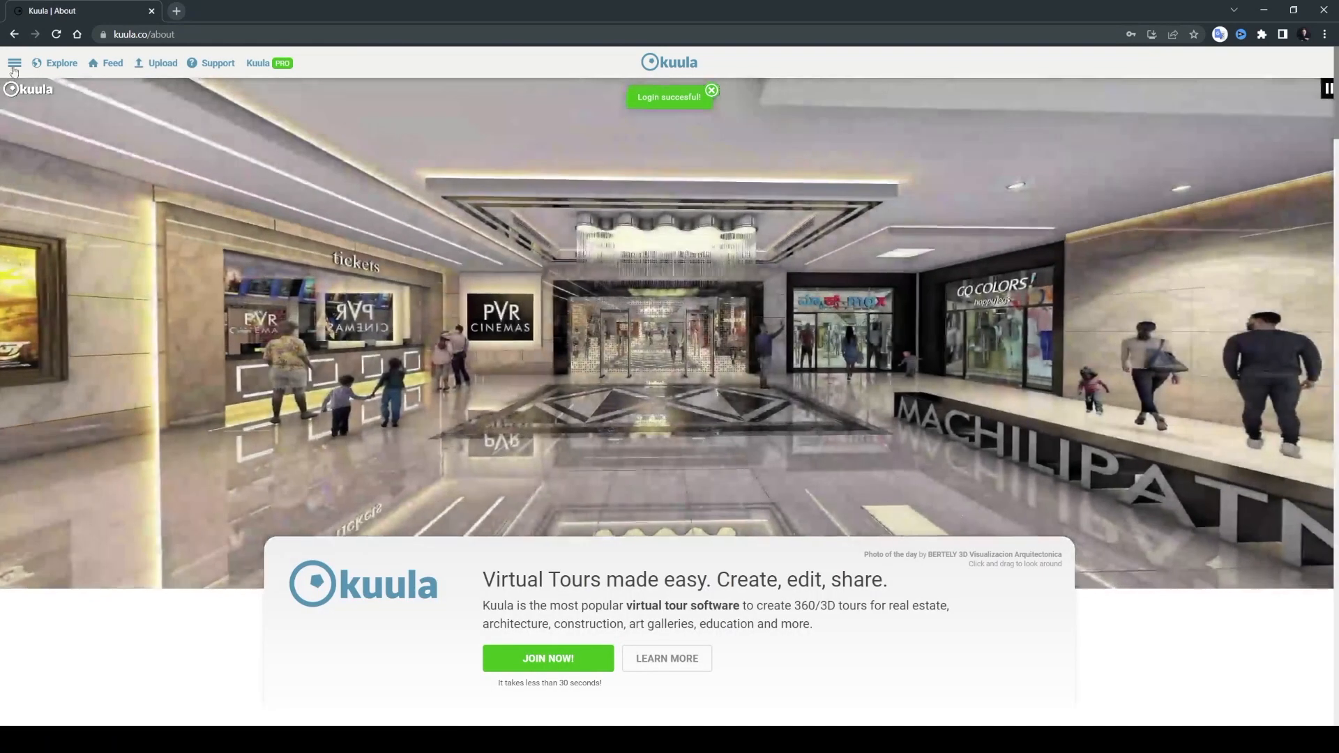
click(14, 64)
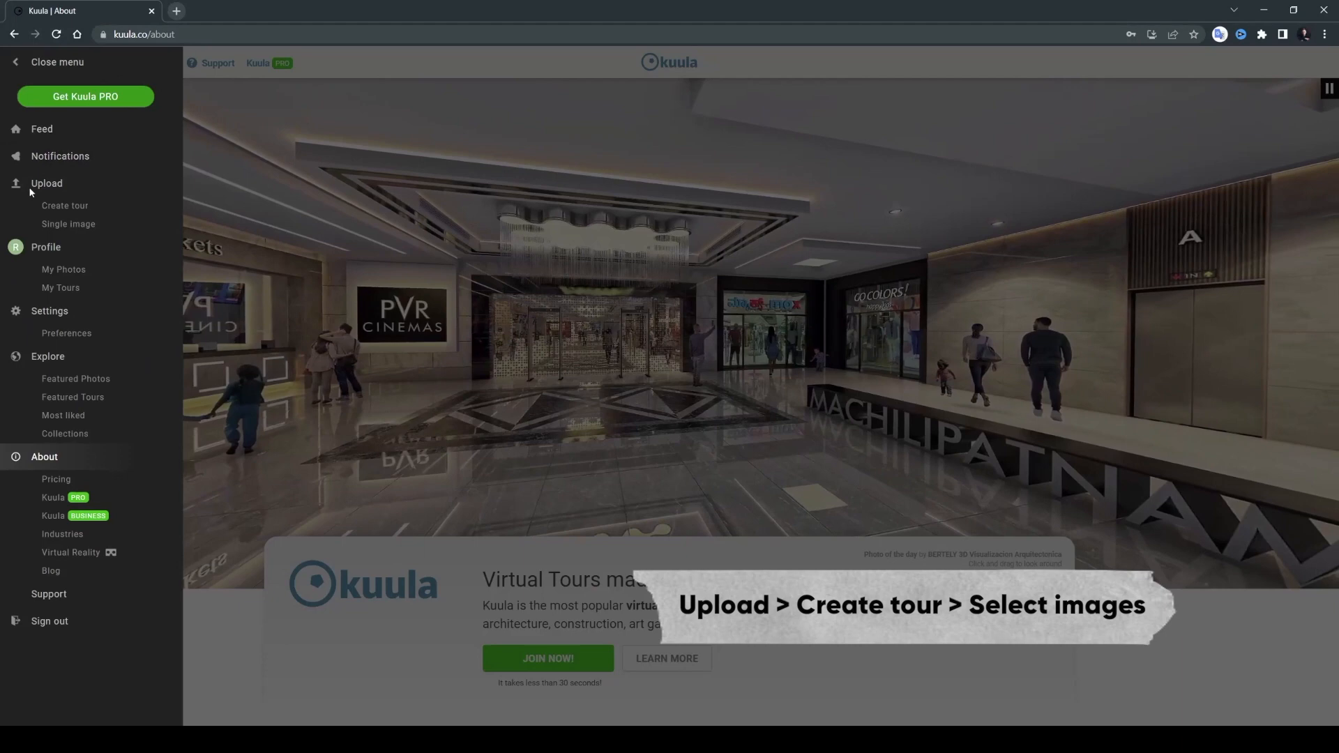
mouse_move(64, 206)
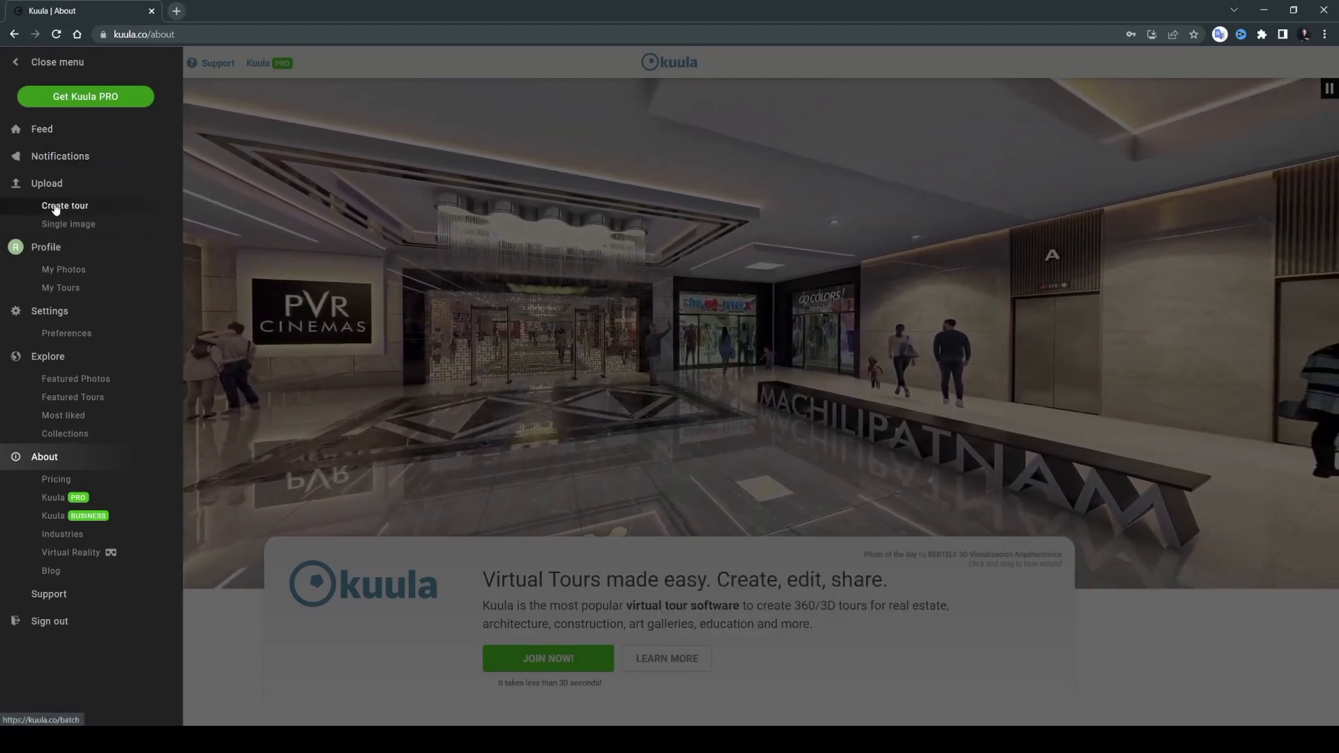
click(64, 206)
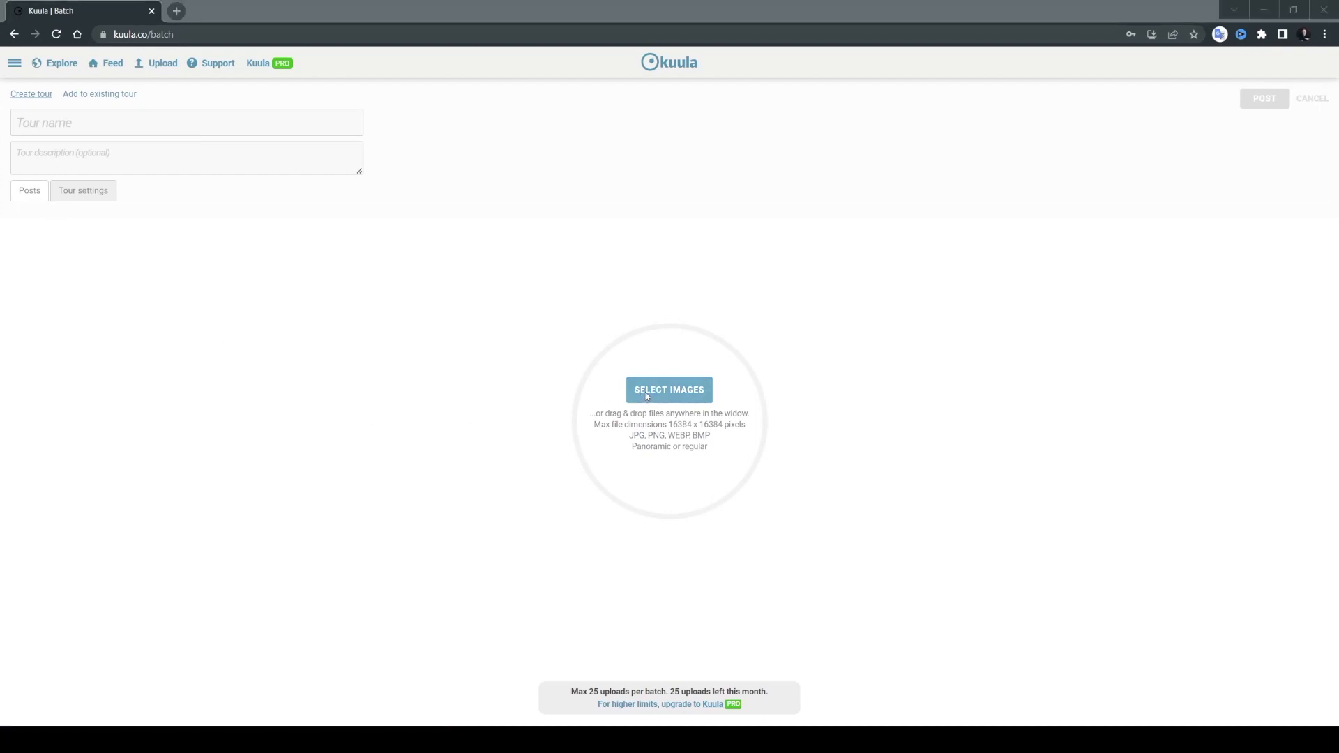
Step: Add the bathroom panorama from C:\temp to the tour, post, and start typing a name
click(669, 389)
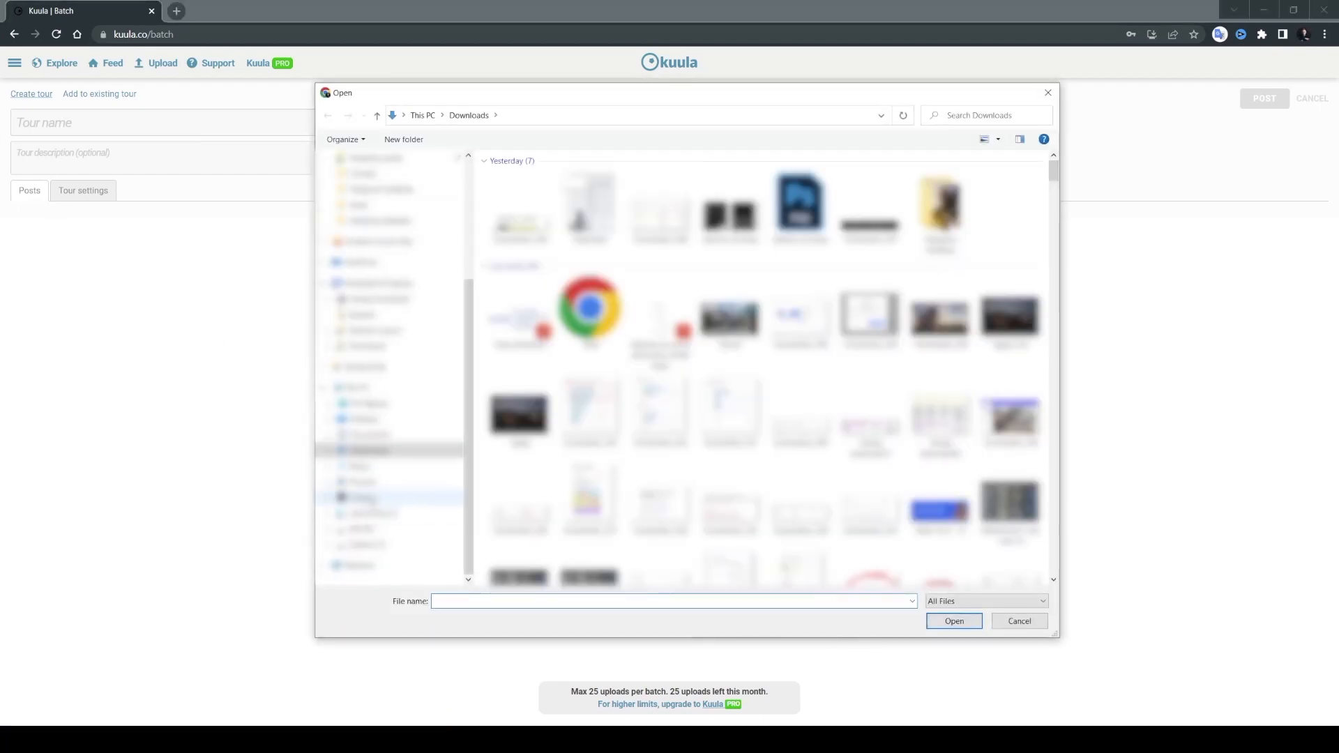
click(373, 514)
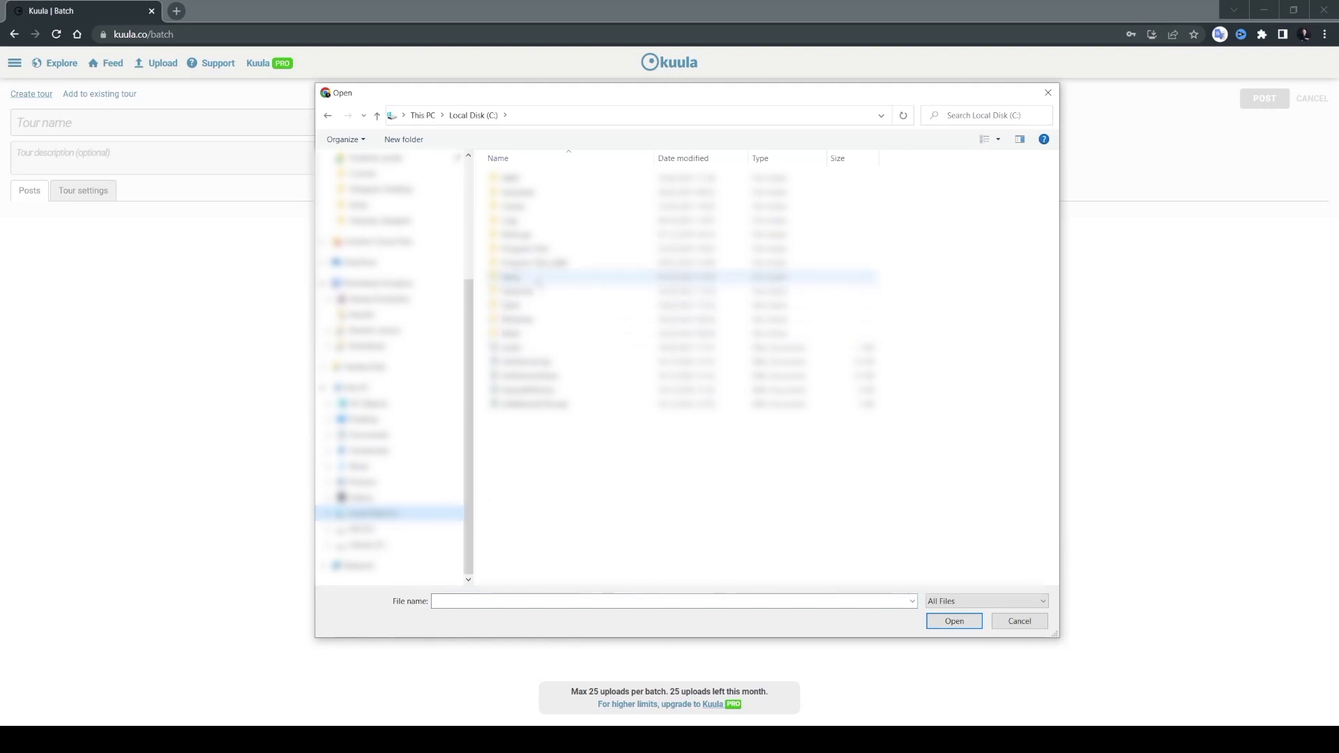
double_click(509, 277)
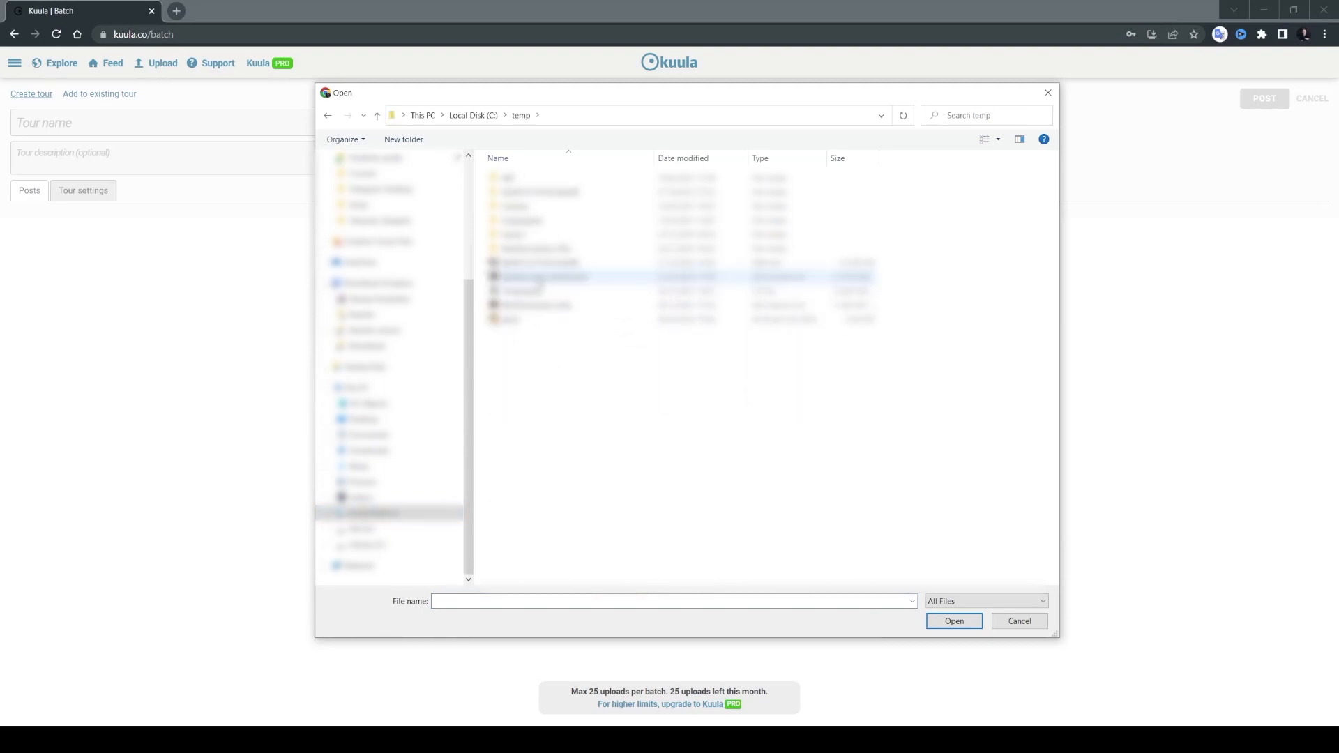
click(953, 620)
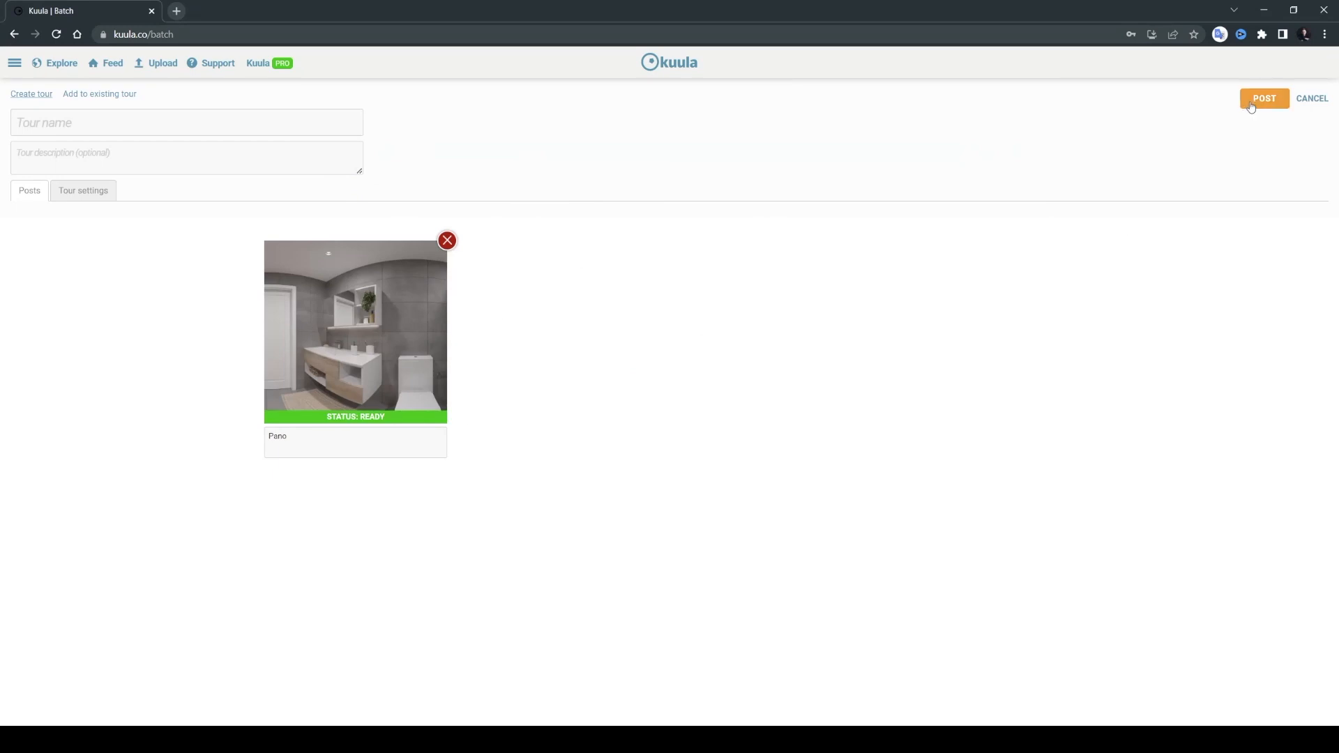
click(1263, 98)
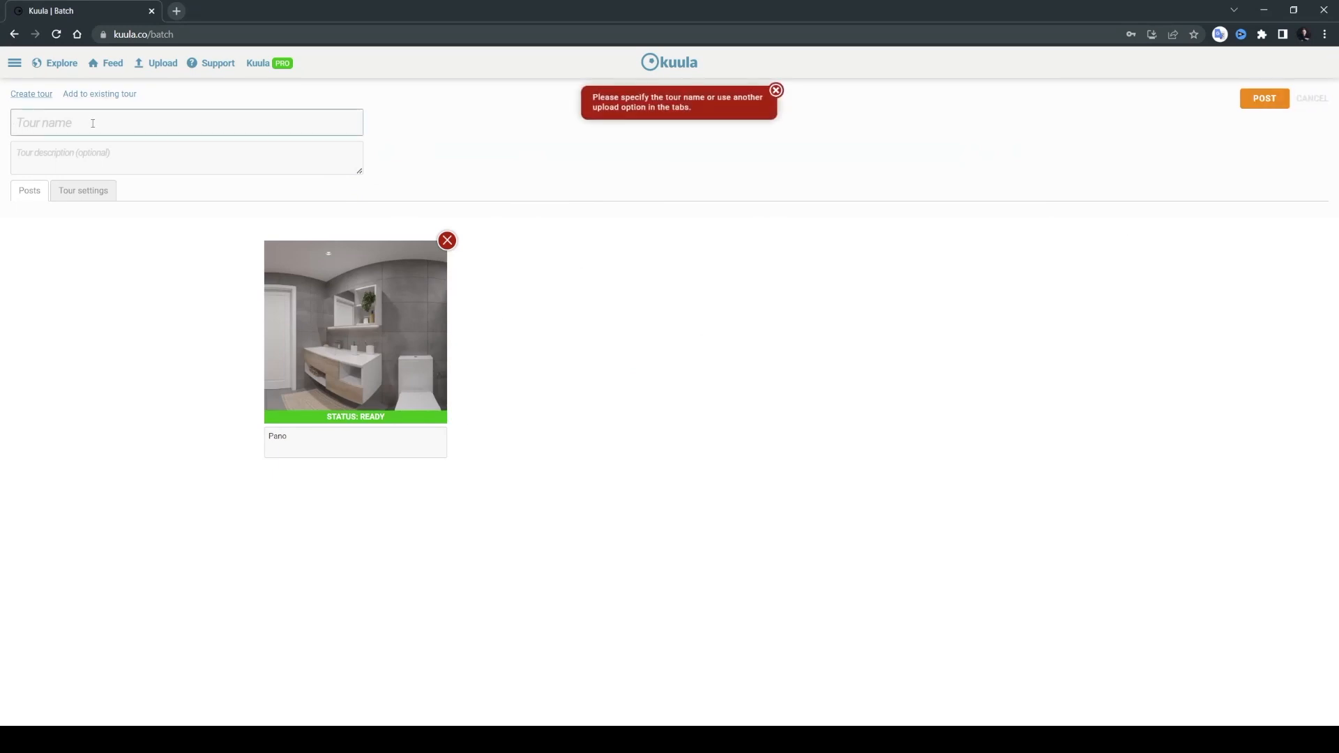
text(For)
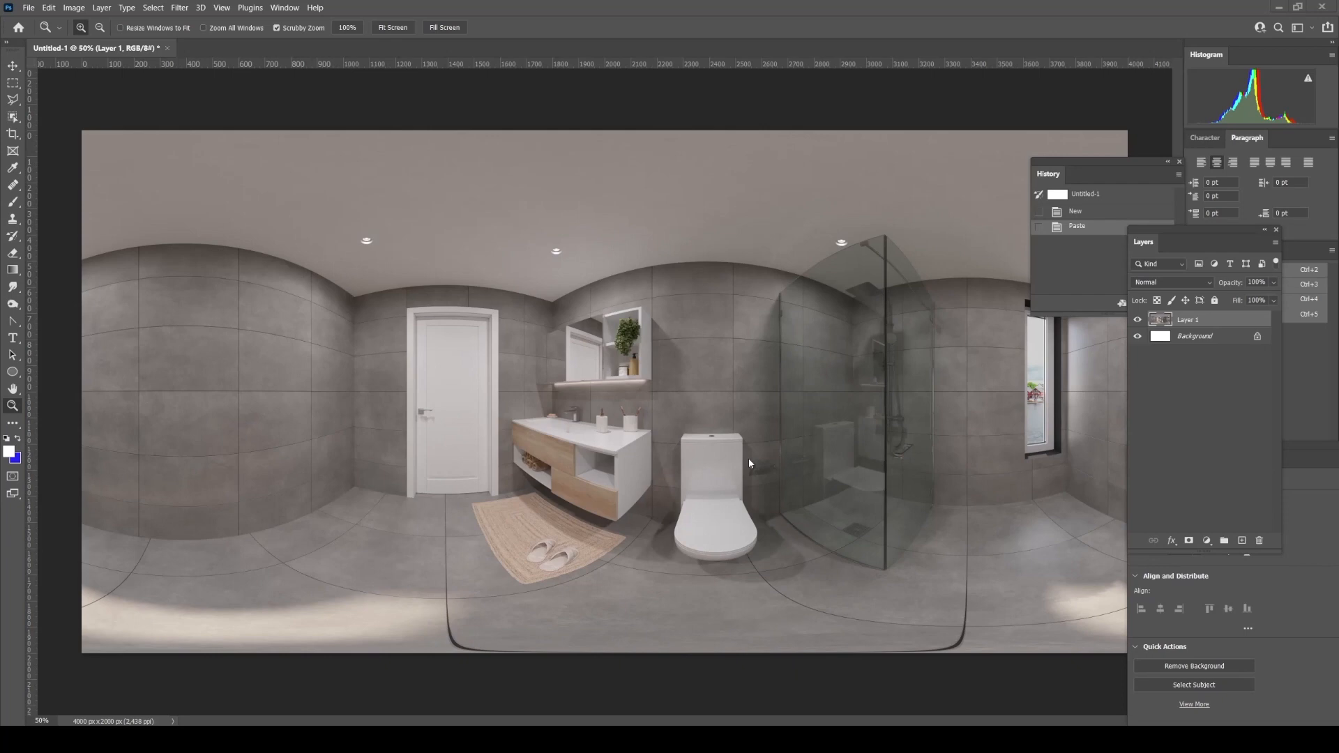
mouse_move(659, 556)
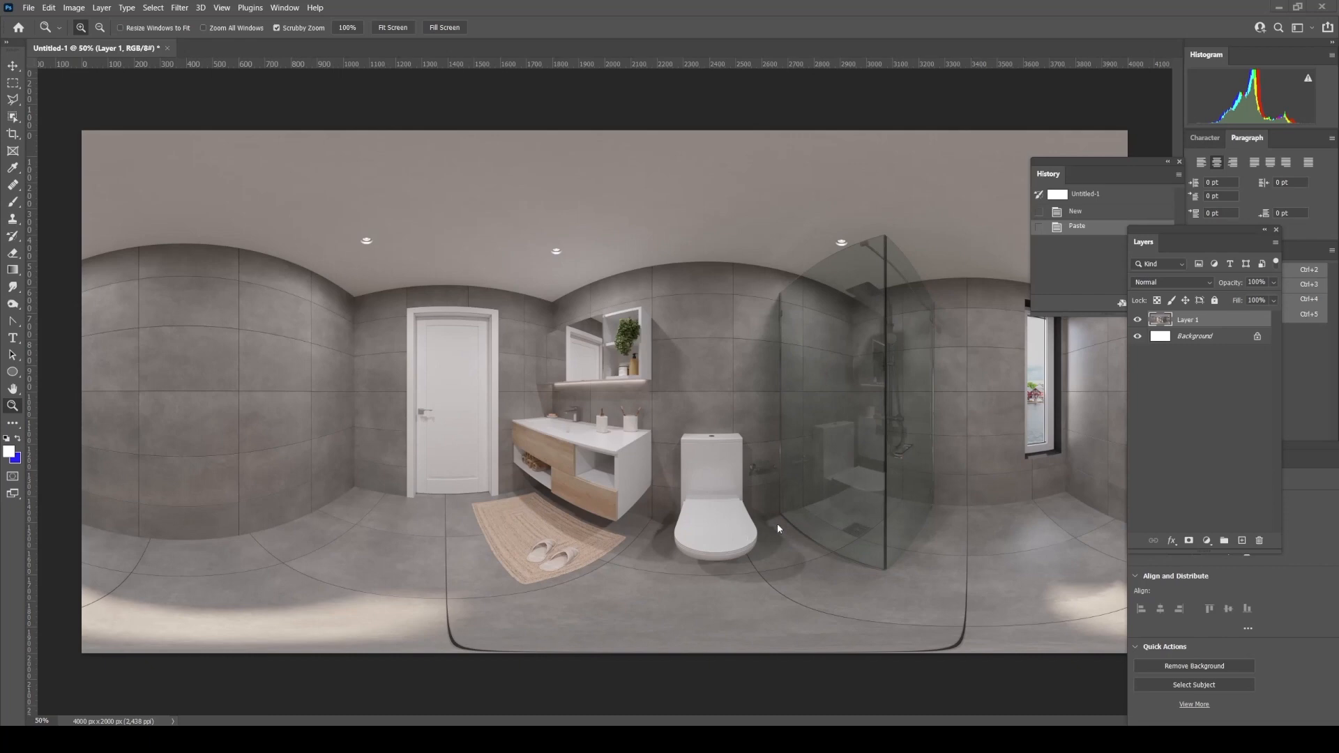
mouse_move(251, 216)
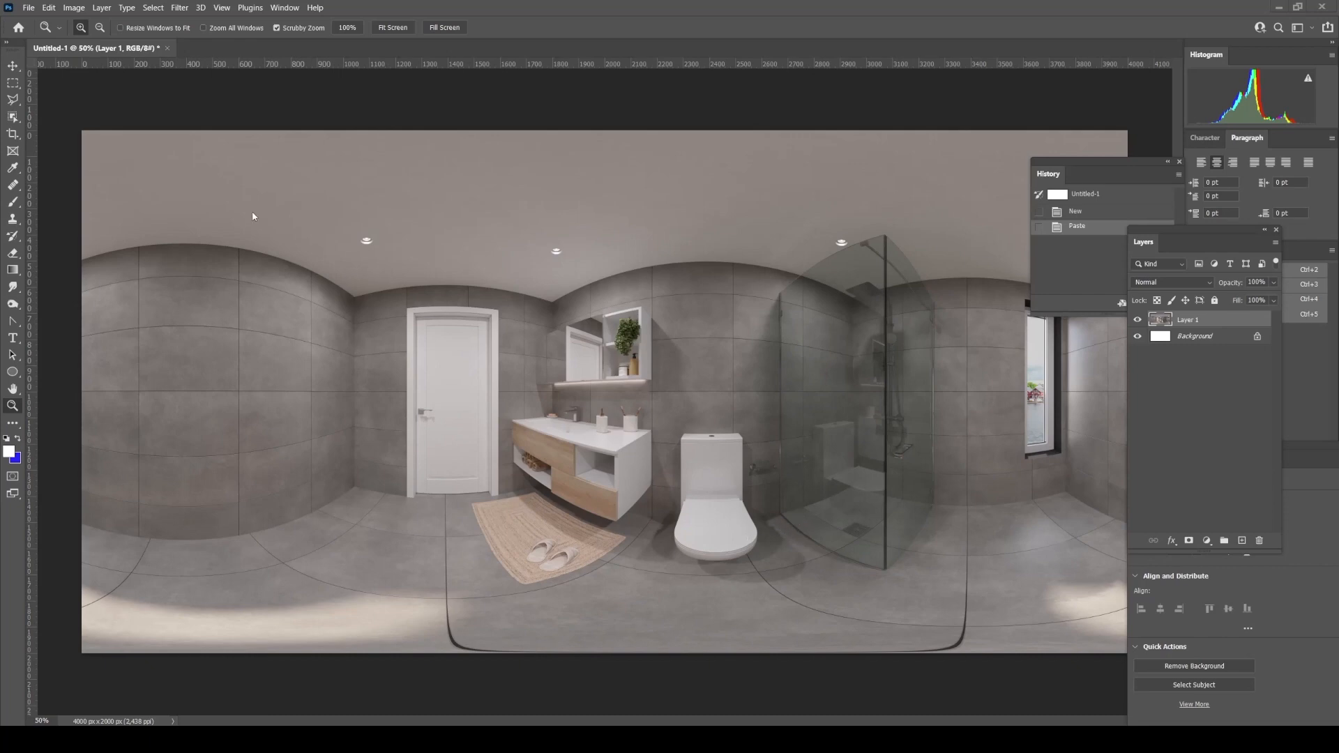
Step: Open Photoshop's File menu over the centred bathroom panorama document
click(29, 7)
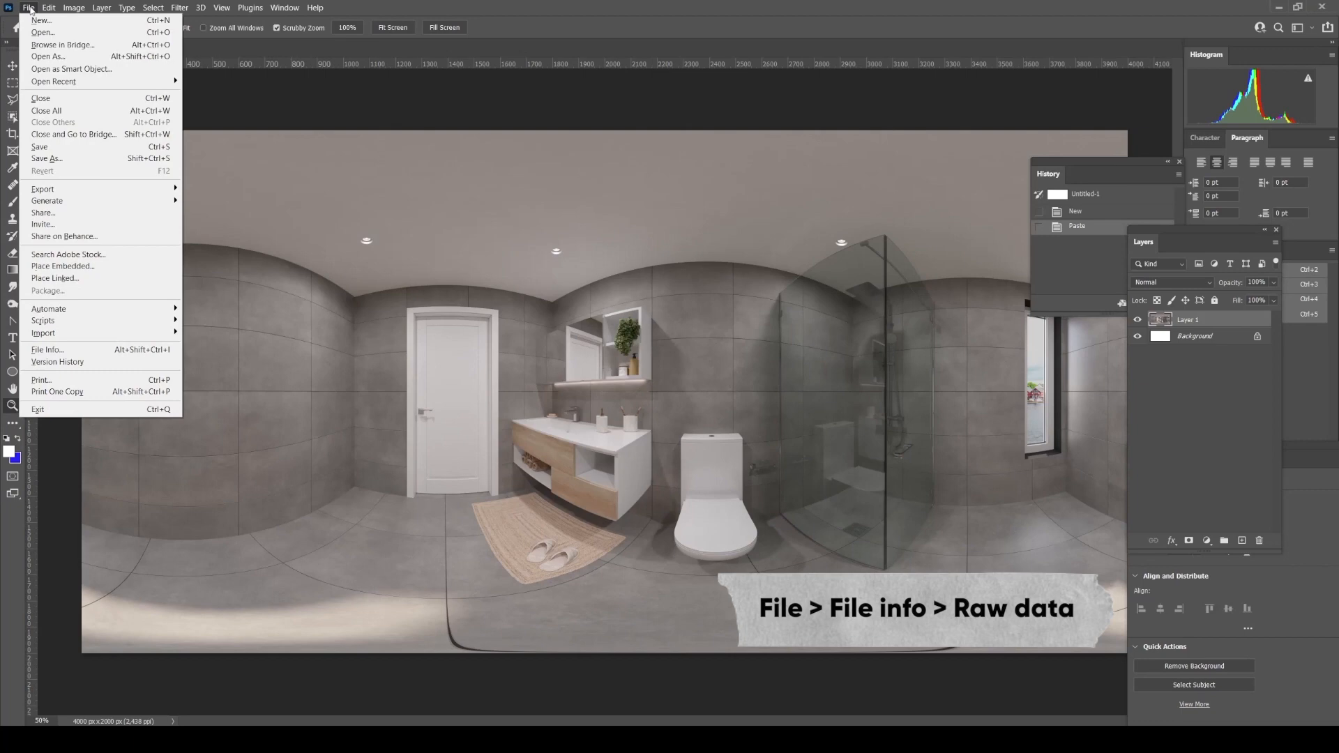
Step: Show the panorama's Raw Data in File Info and choose Import from the template menu
click(47, 350)
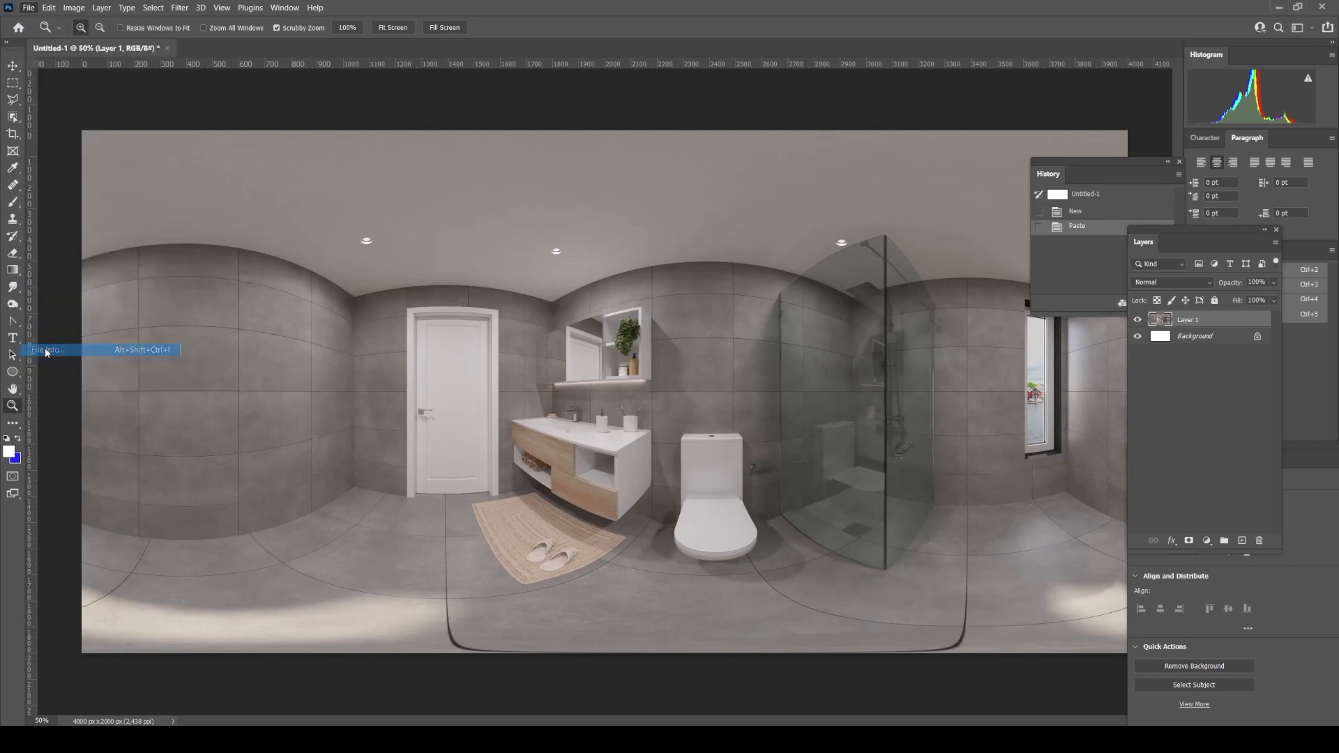
click(48, 349)
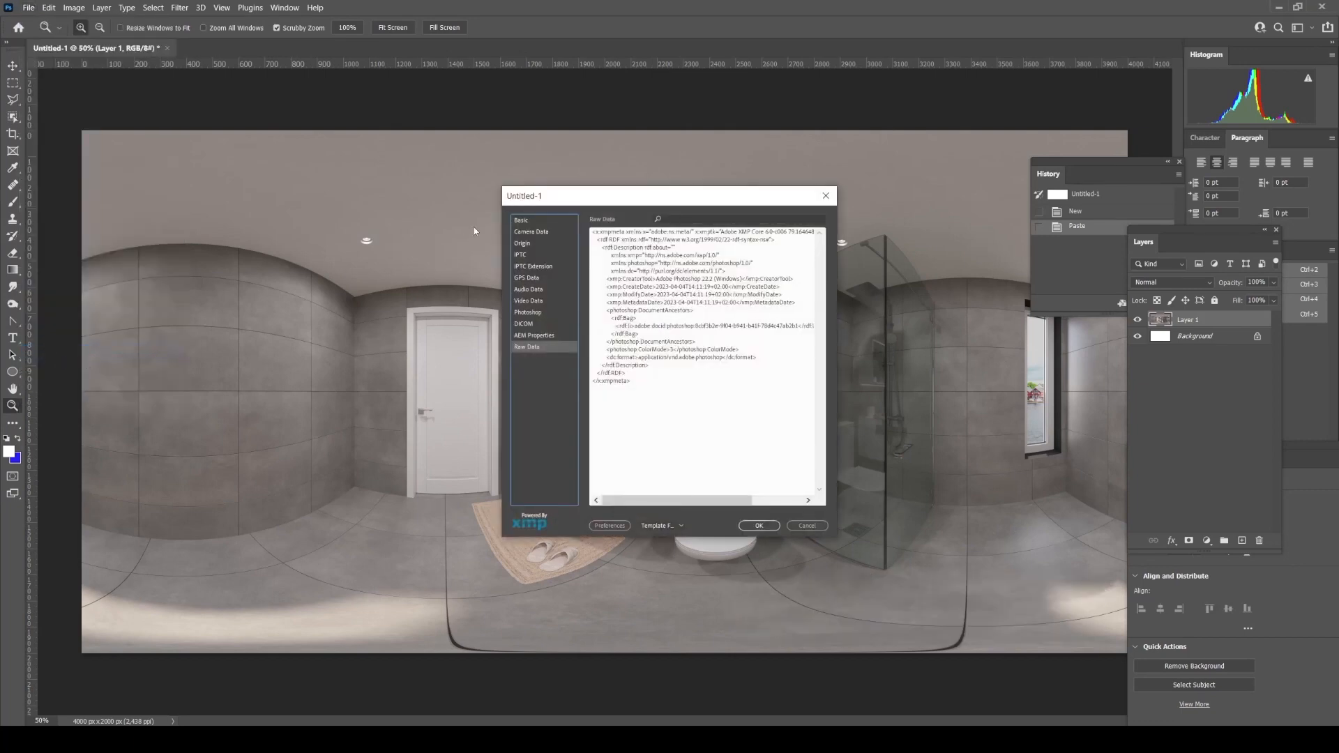
mouse_move(550, 372)
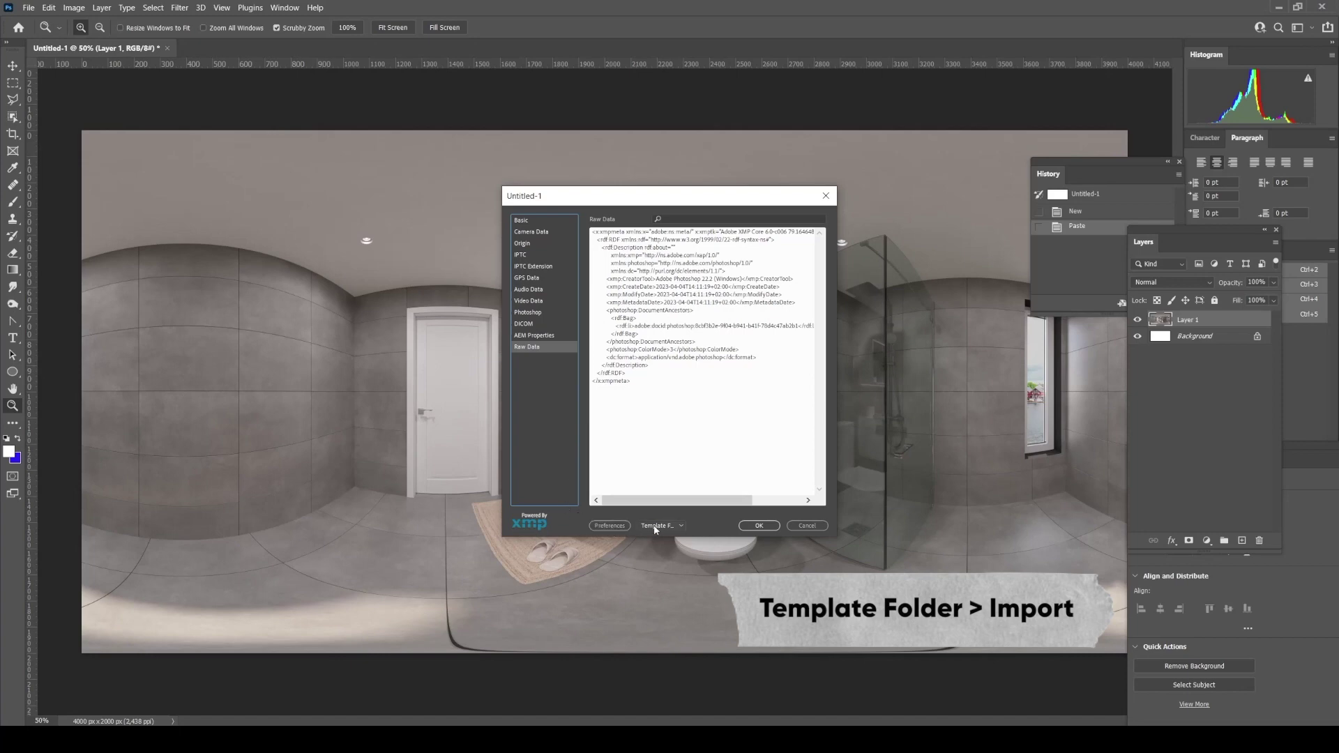
click(661, 525)
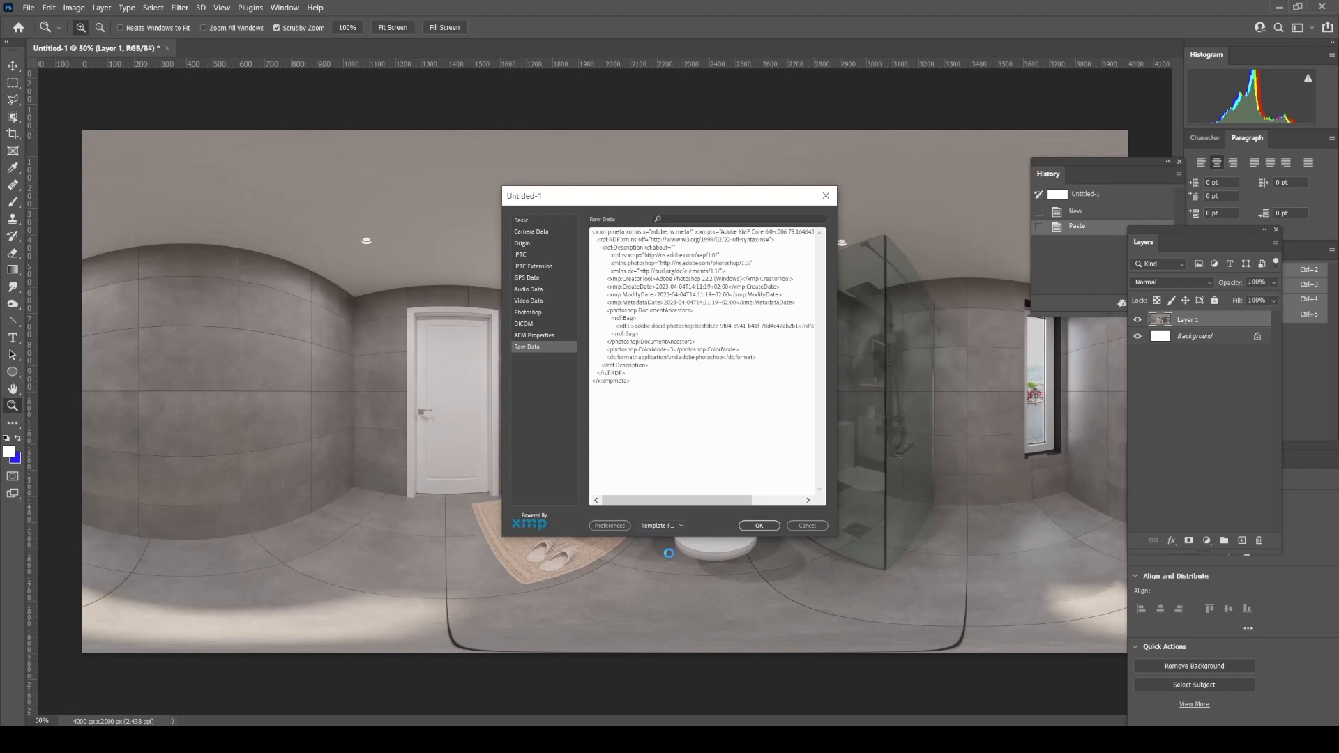
click(658, 525)
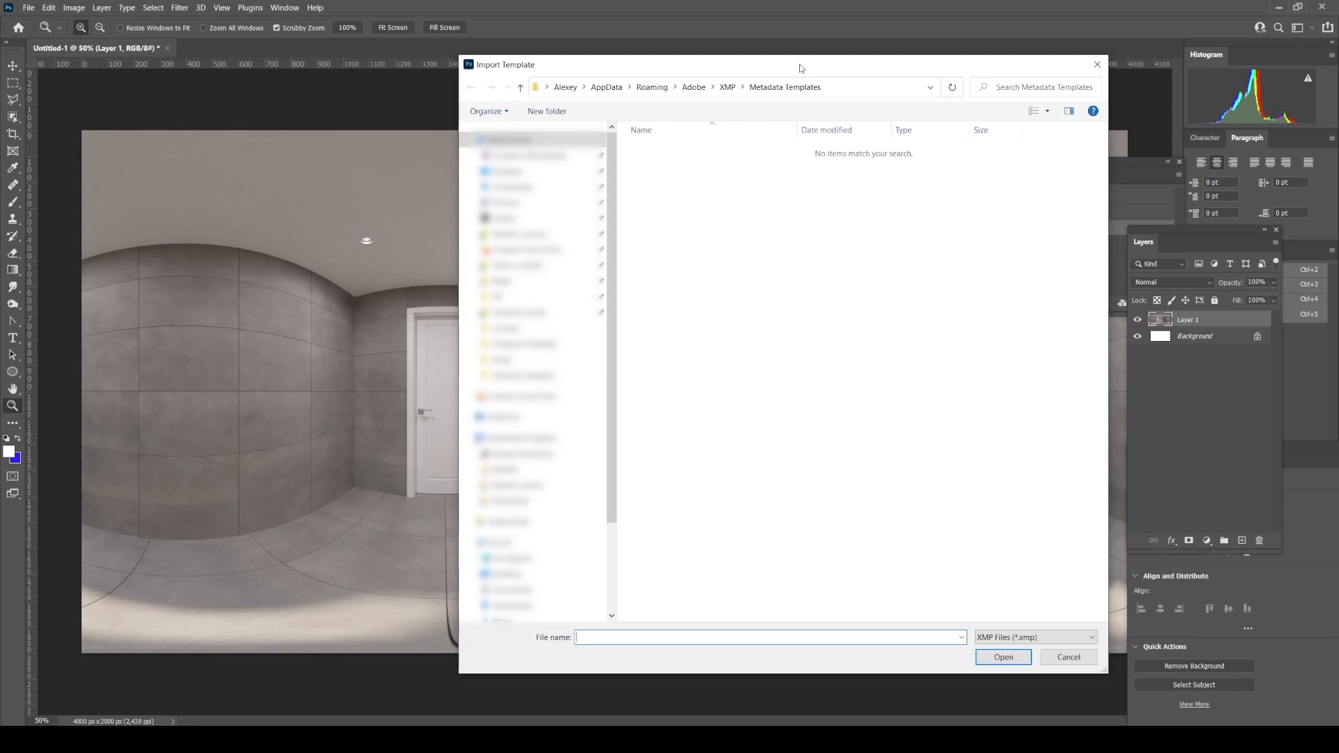
mouse_move(674, 435)
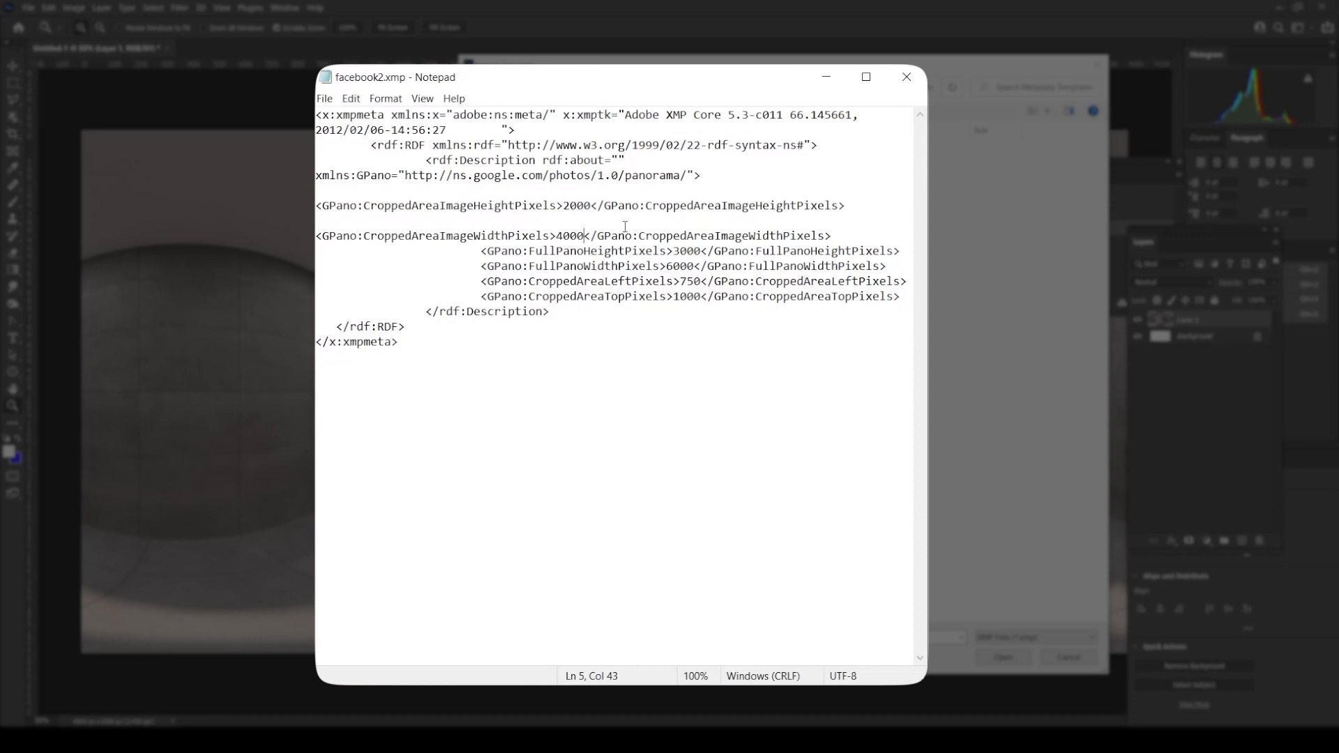
mouse_move(560, 205)
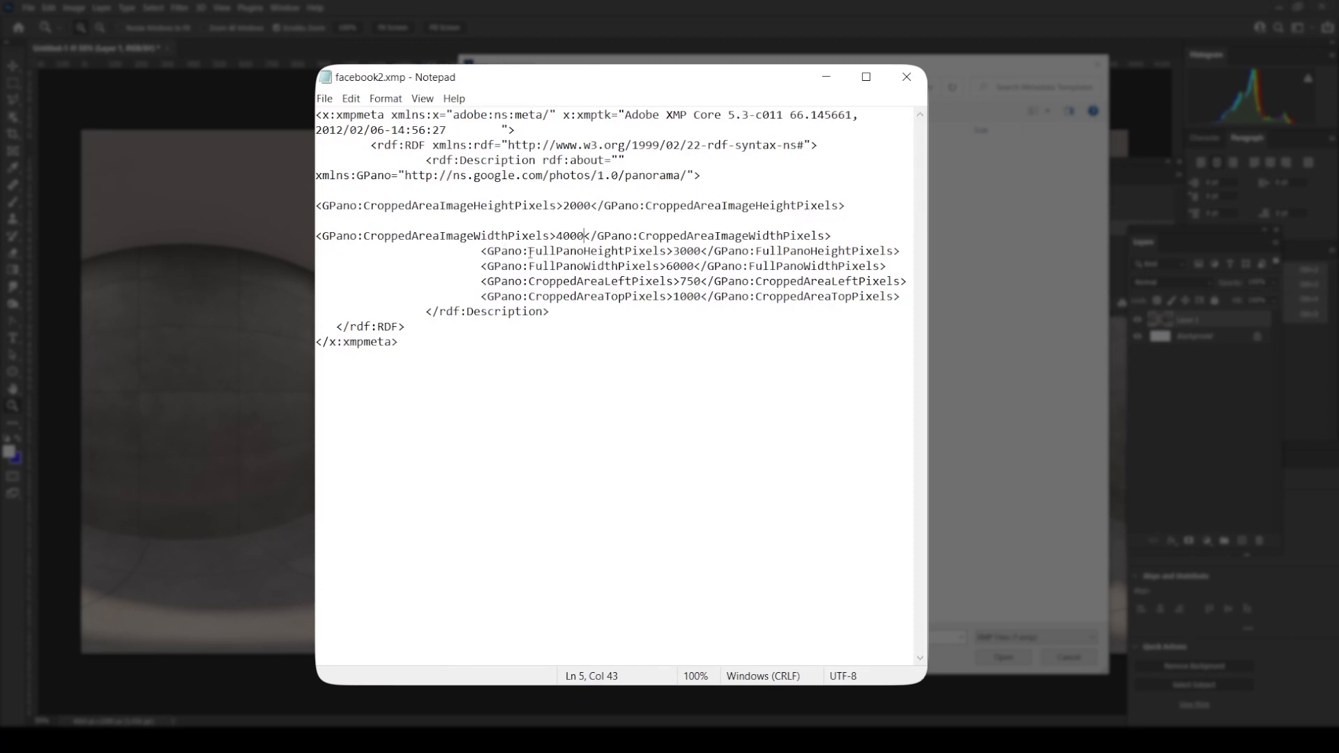
Step: Set GPano FullPanoHeight 2000, FullPanoWidth 4000, CroppedAreaLeft 2000, CroppedAreaTop 4000 in facebook2.xmp
double_click(685, 251)
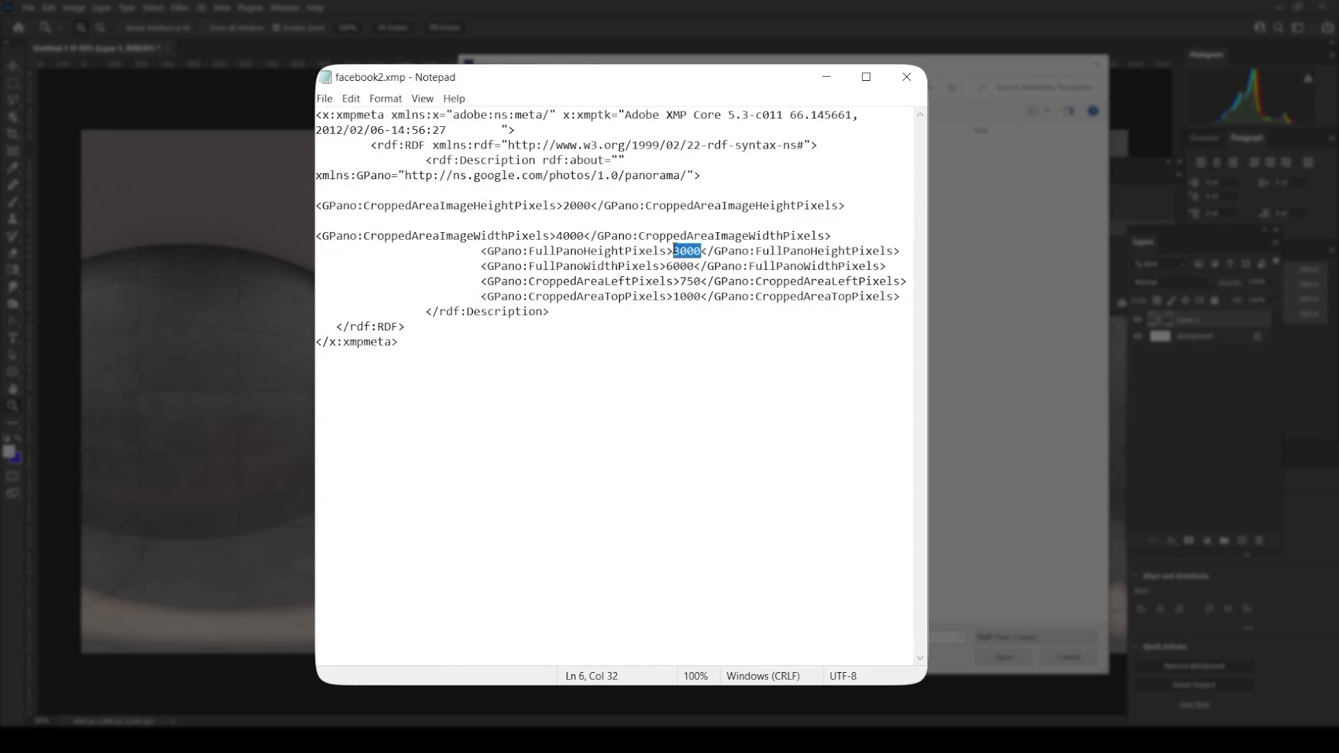
text(2000)
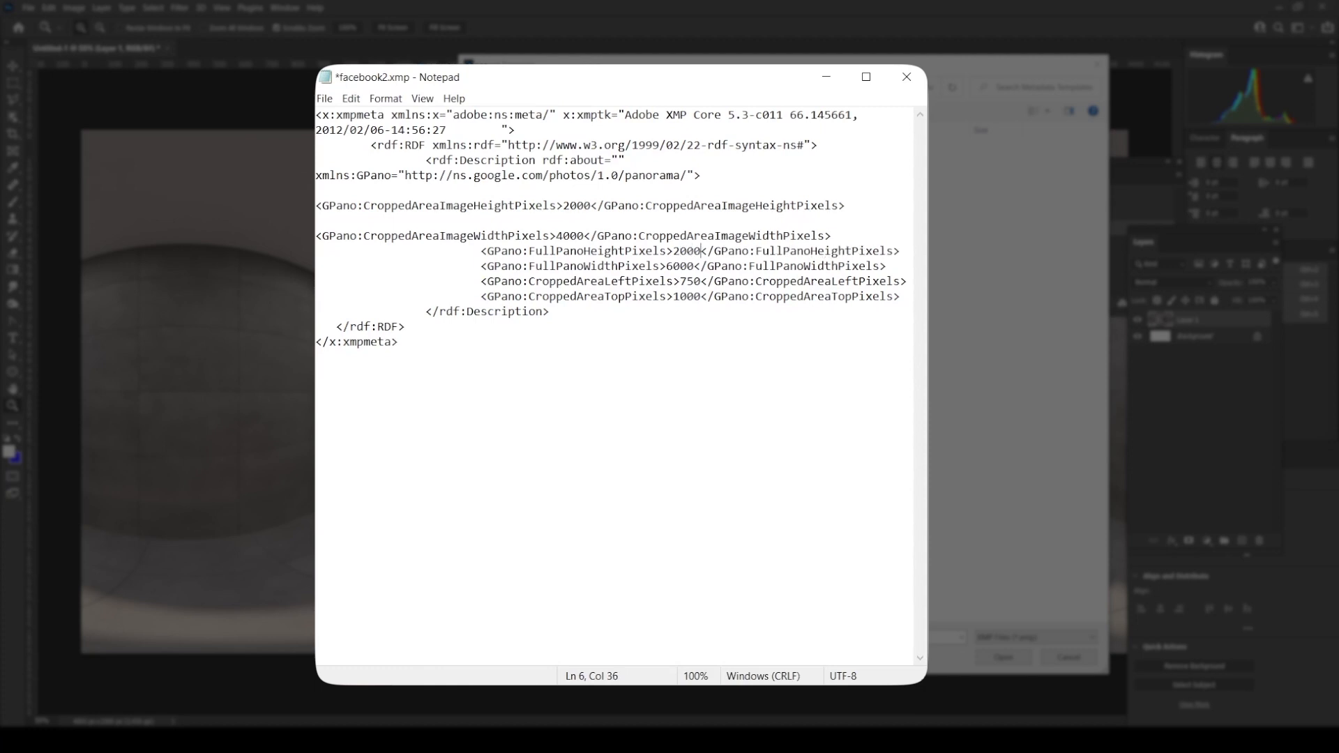
double_click(678, 267)
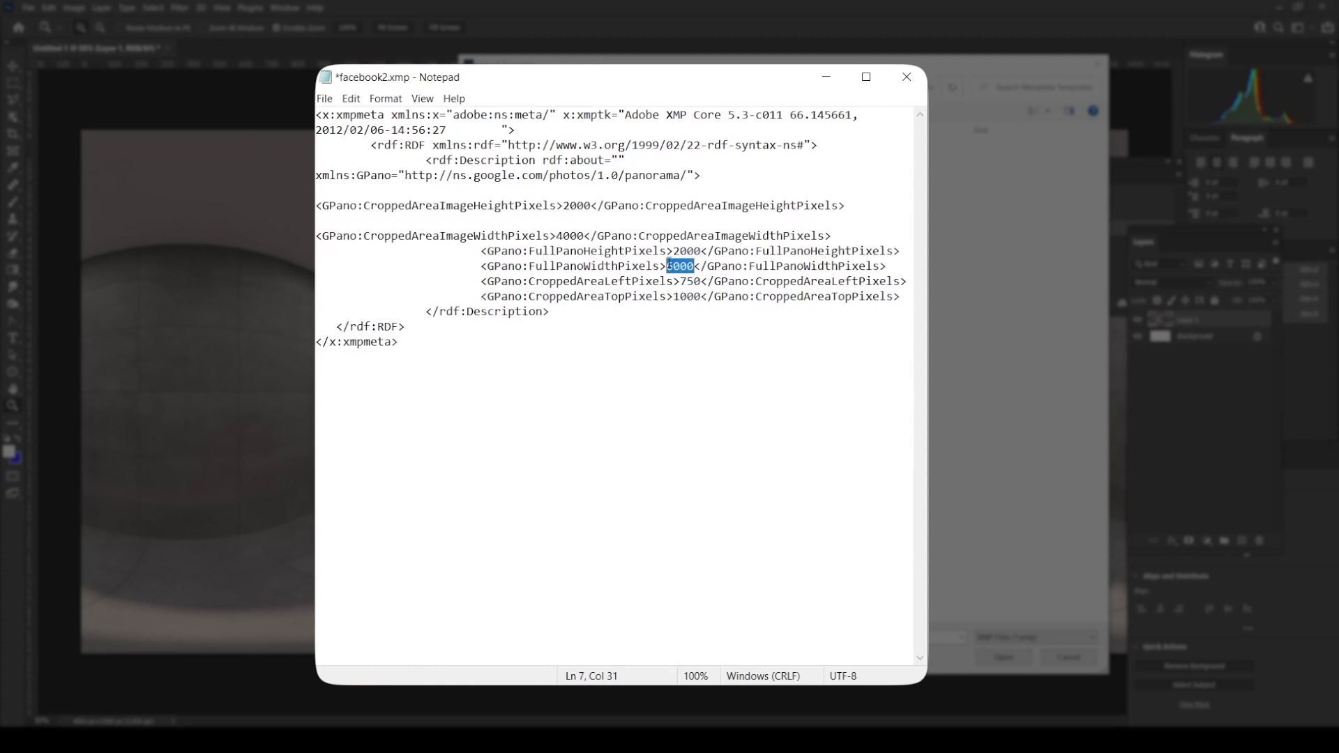
text(4000)
click(694, 281)
text(2)
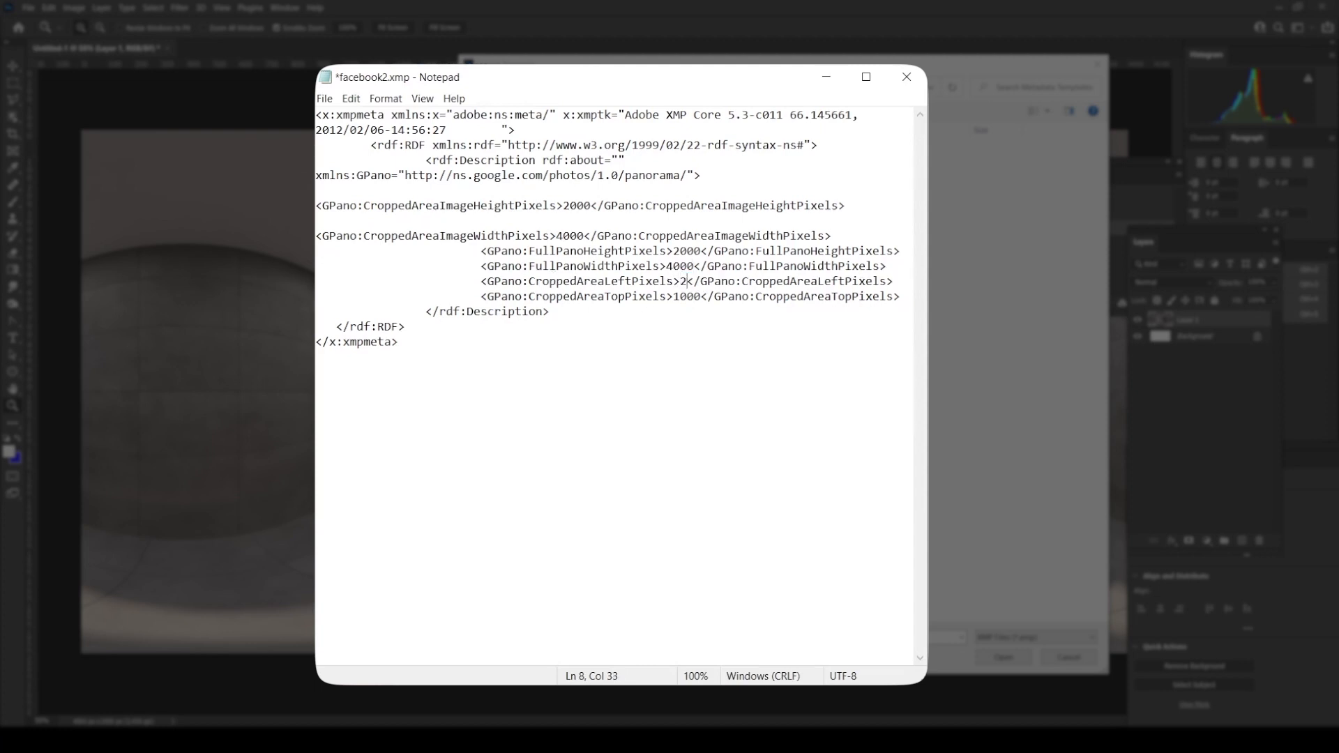
text(00)
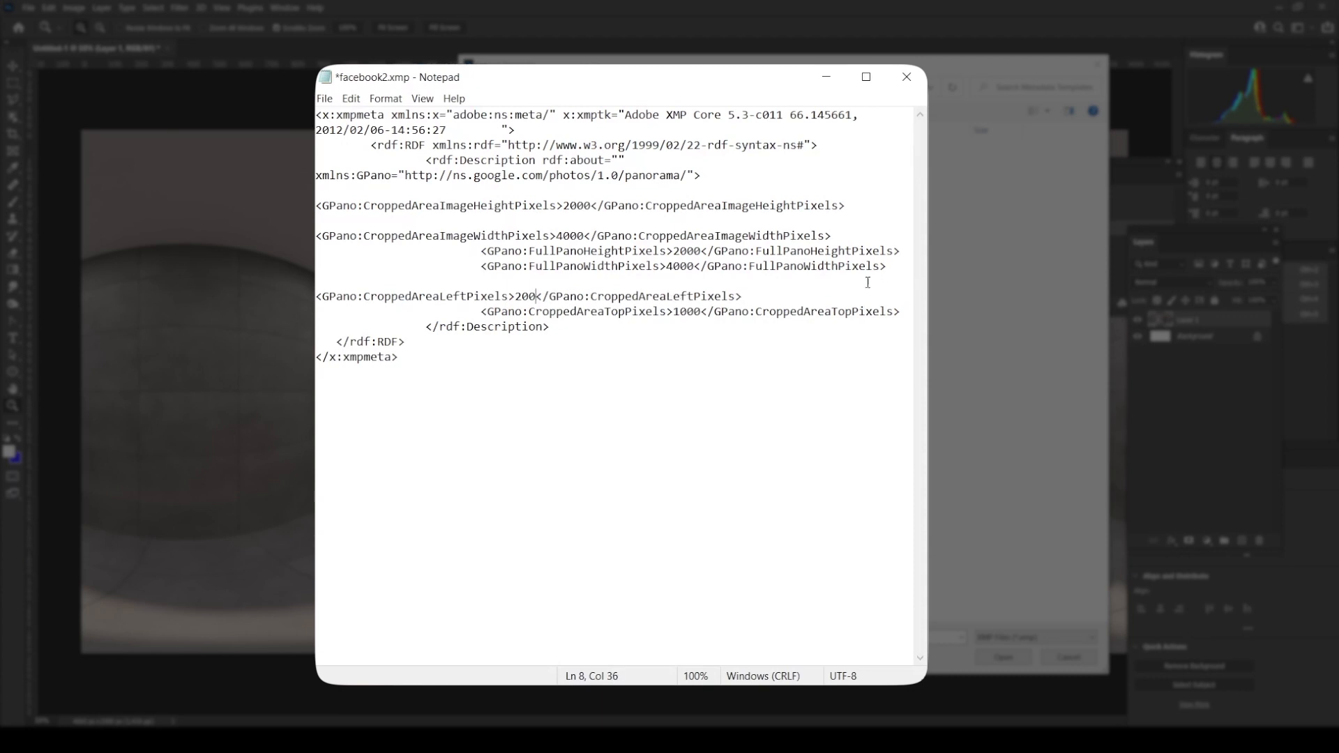
text(0)
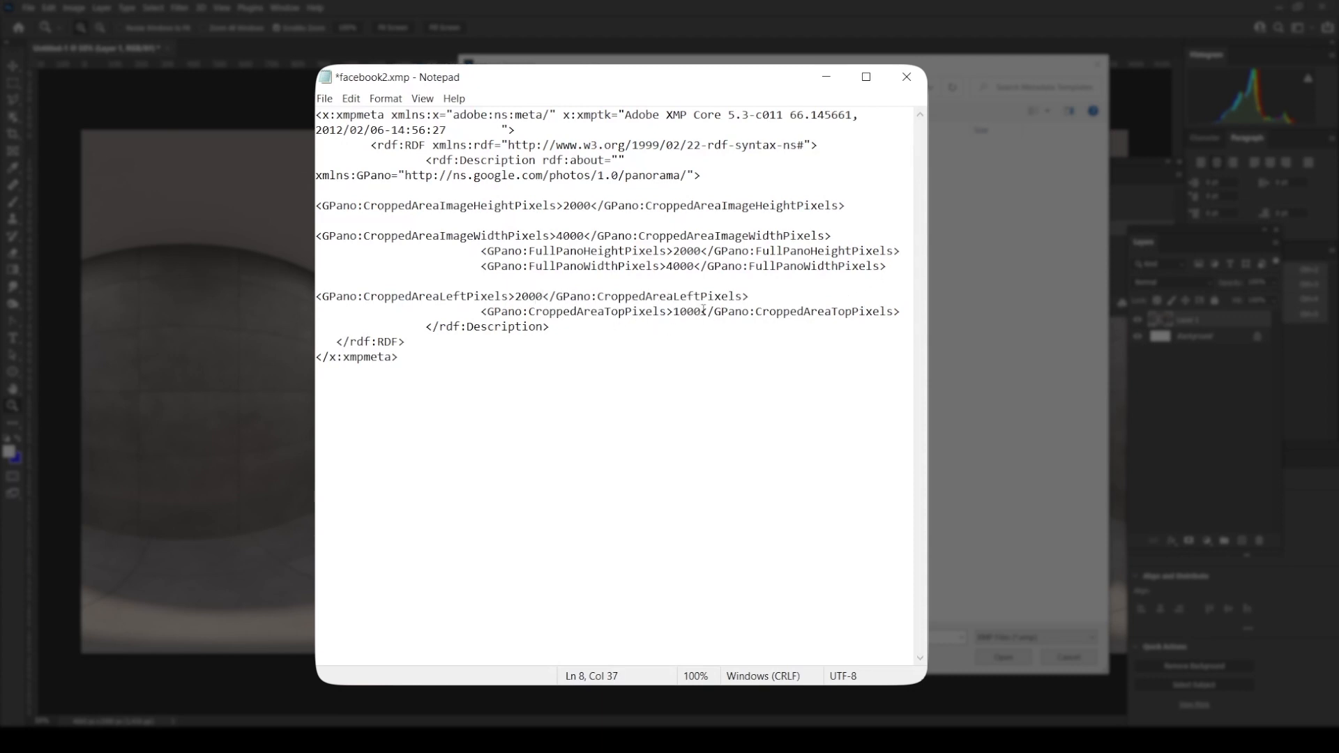
text(4000)
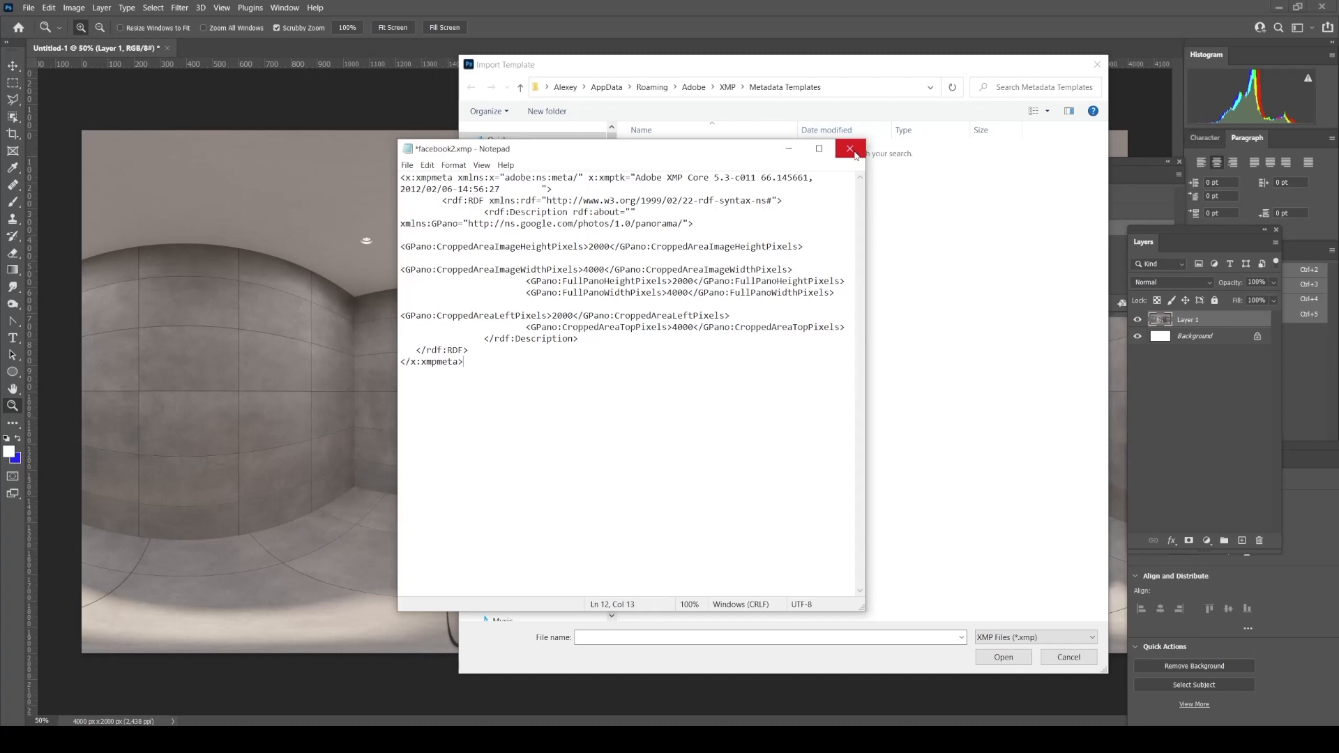
mouse_move(849, 151)
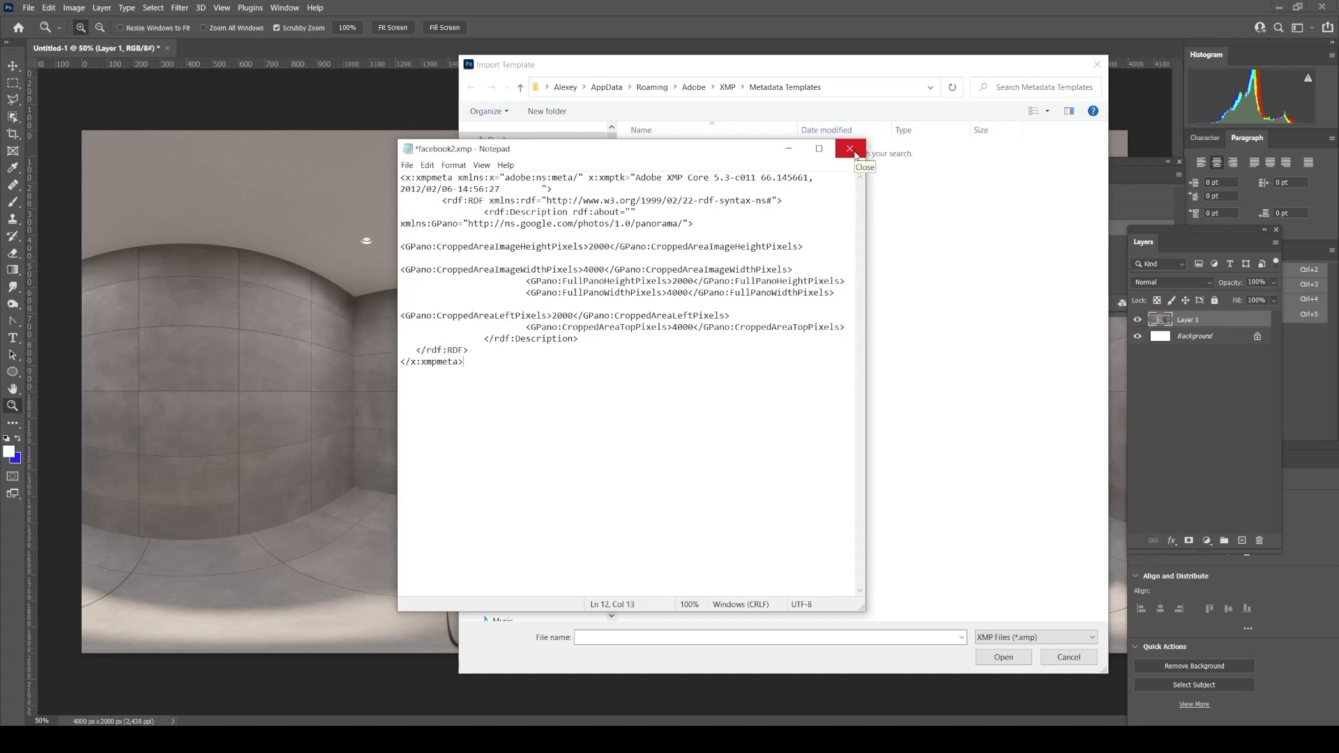
Step: Close Notepad unsaved, import facebook2.xmp from Desktop into File Info, and confirm
click(850, 149)
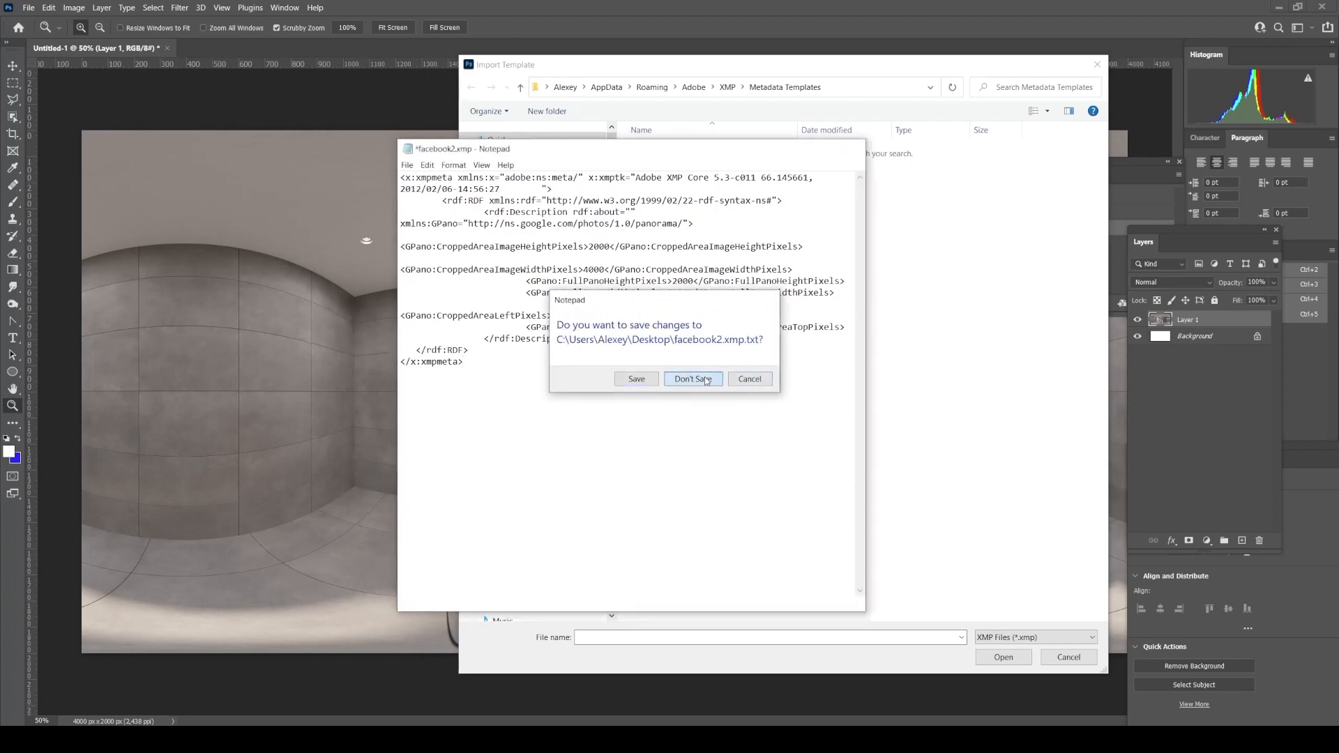
click(692, 377)
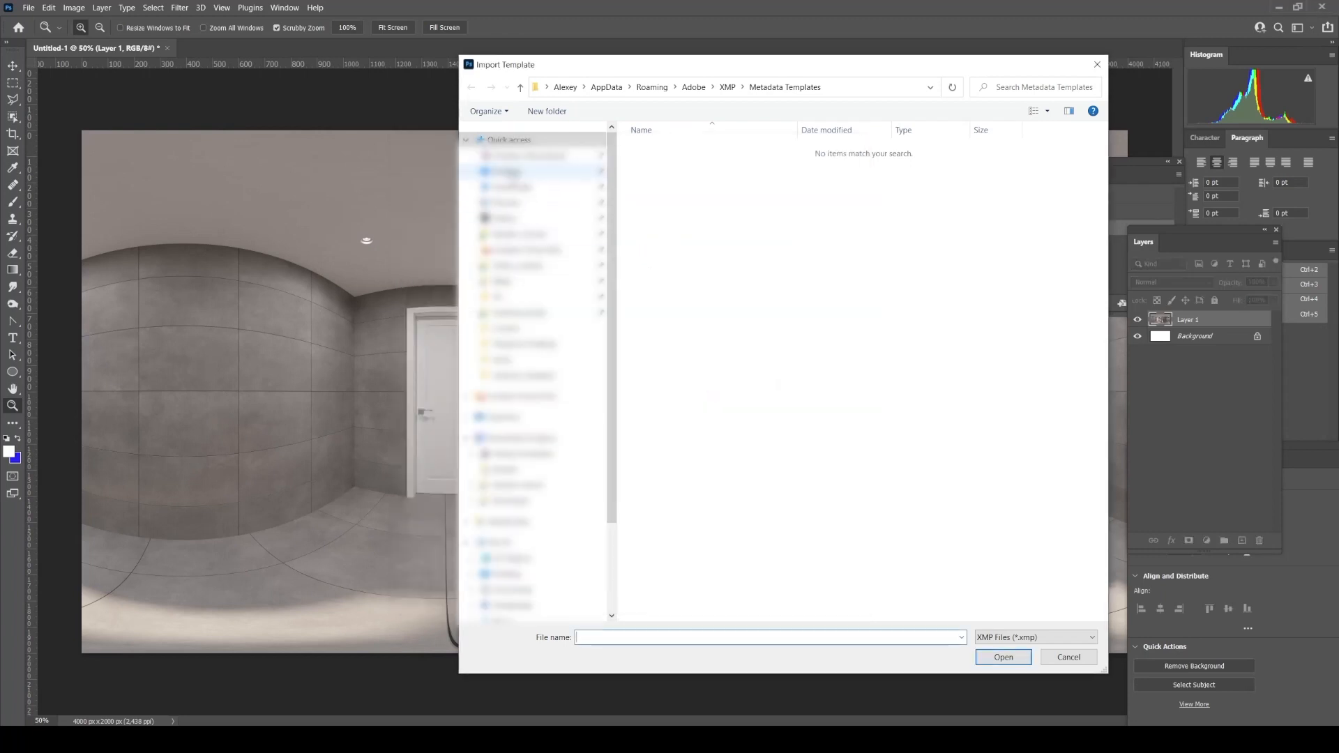
click(1061, 260)
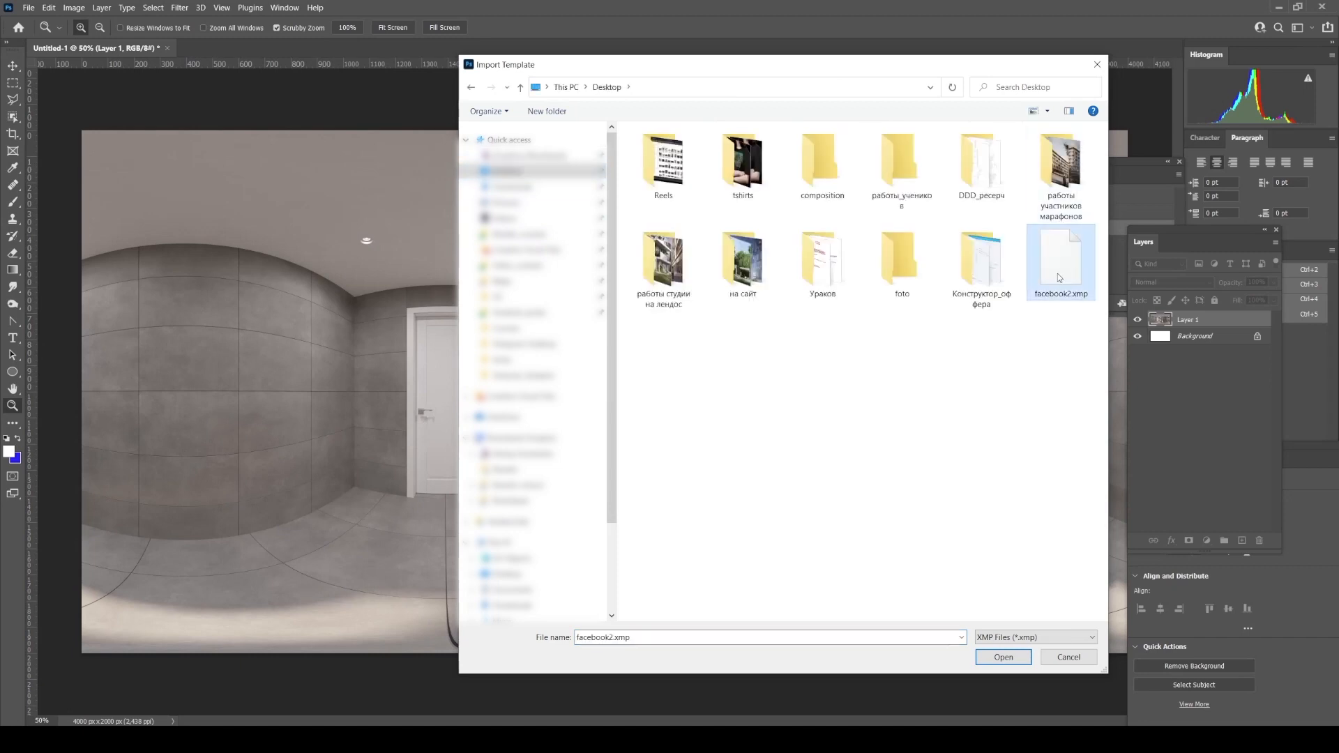
click(1002, 657)
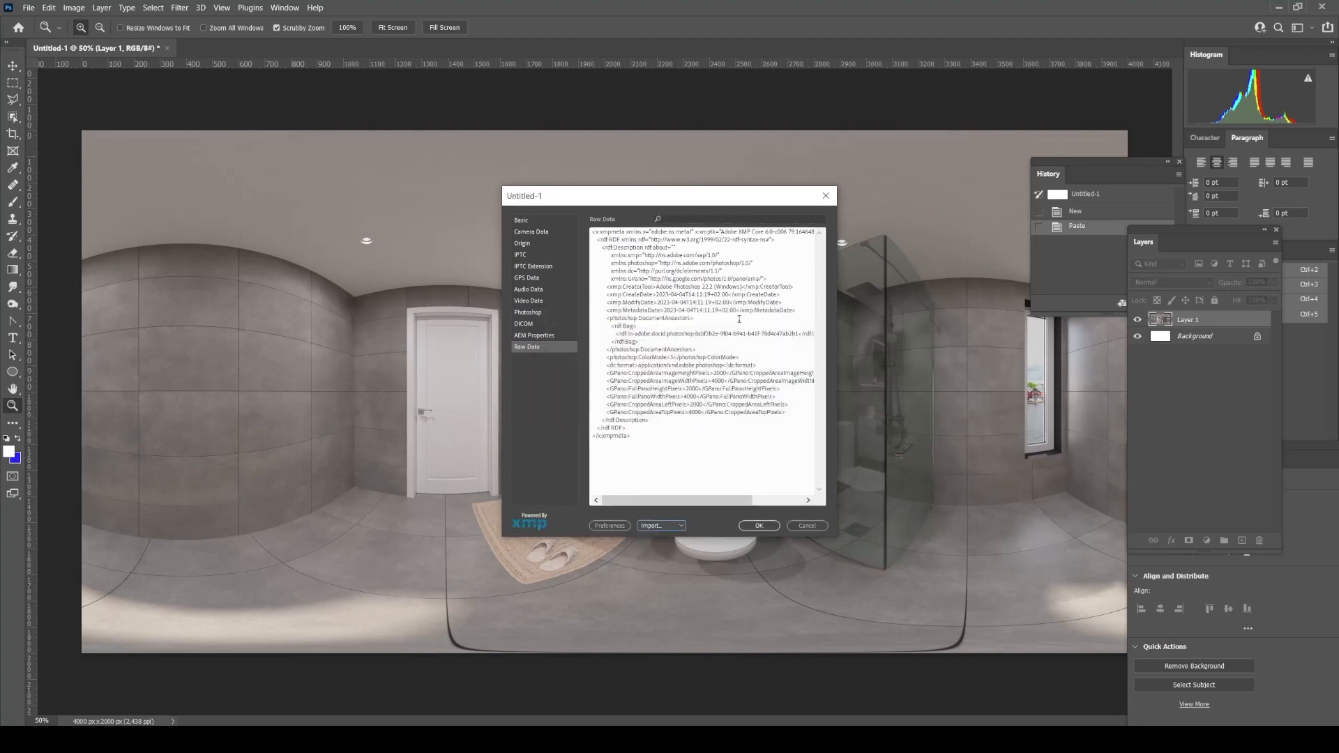
click(758, 525)
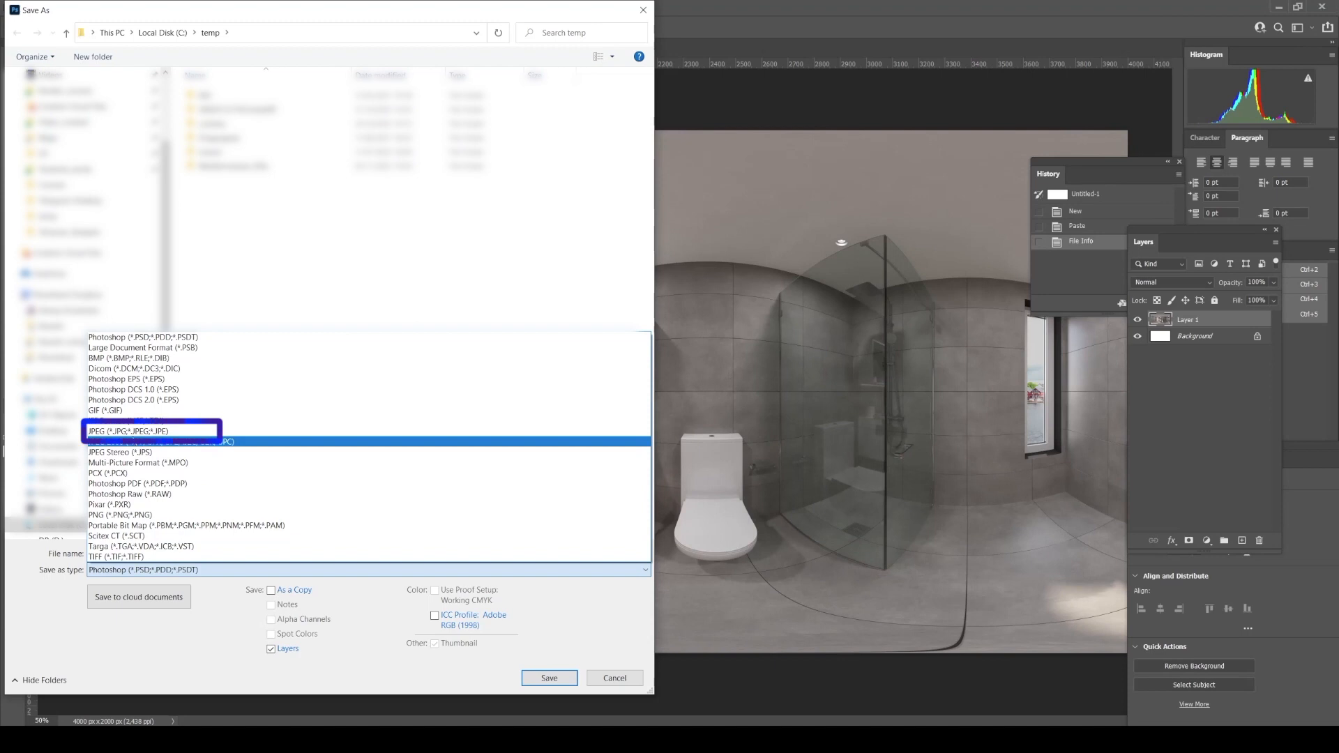
Step: Save the panorama as JPEG 'pano' in temp, replacing the existing file
click(151, 431)
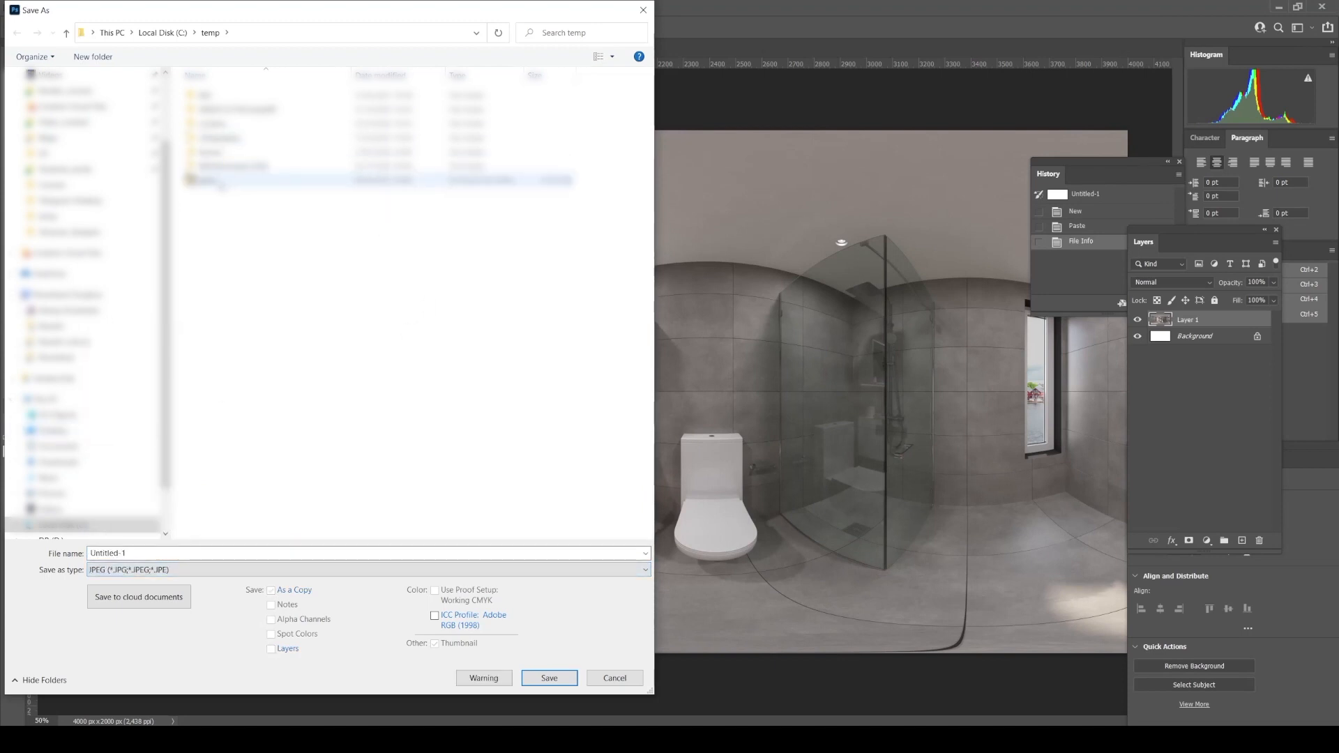
click(548, 677)
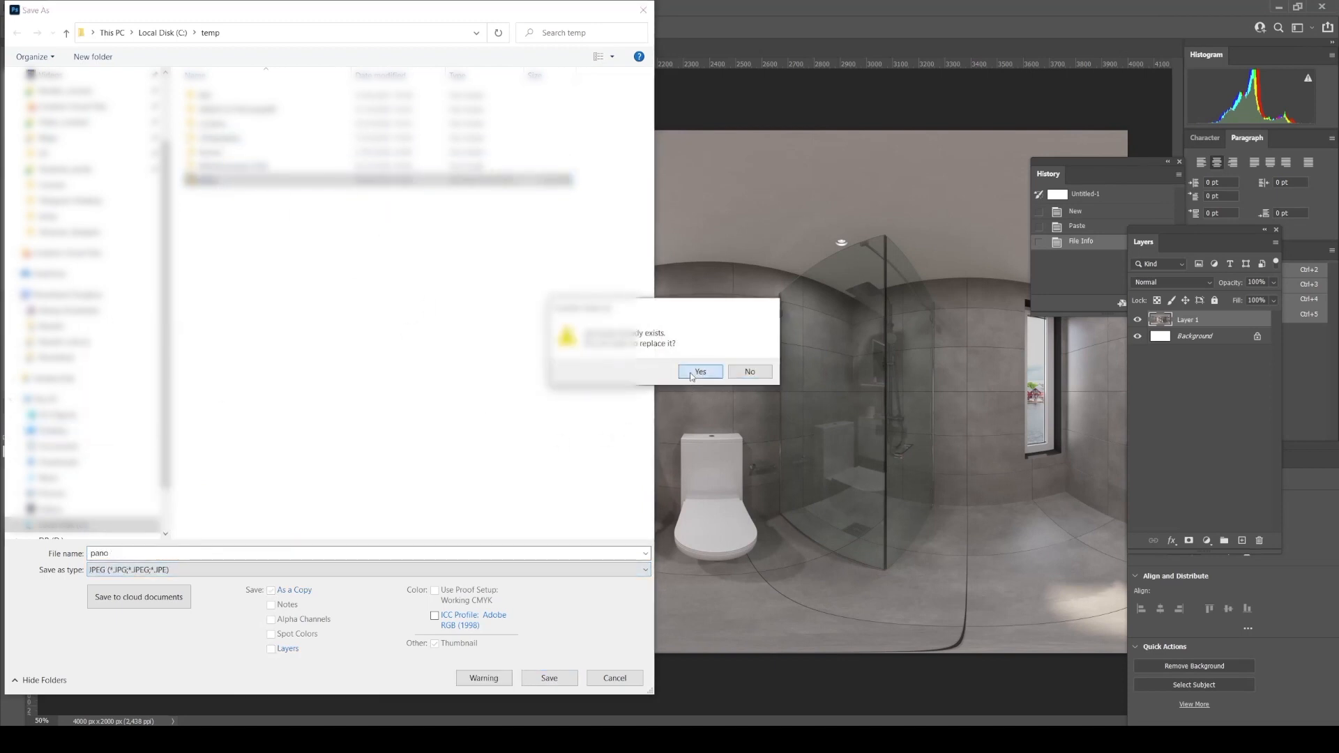
click(699, 372)
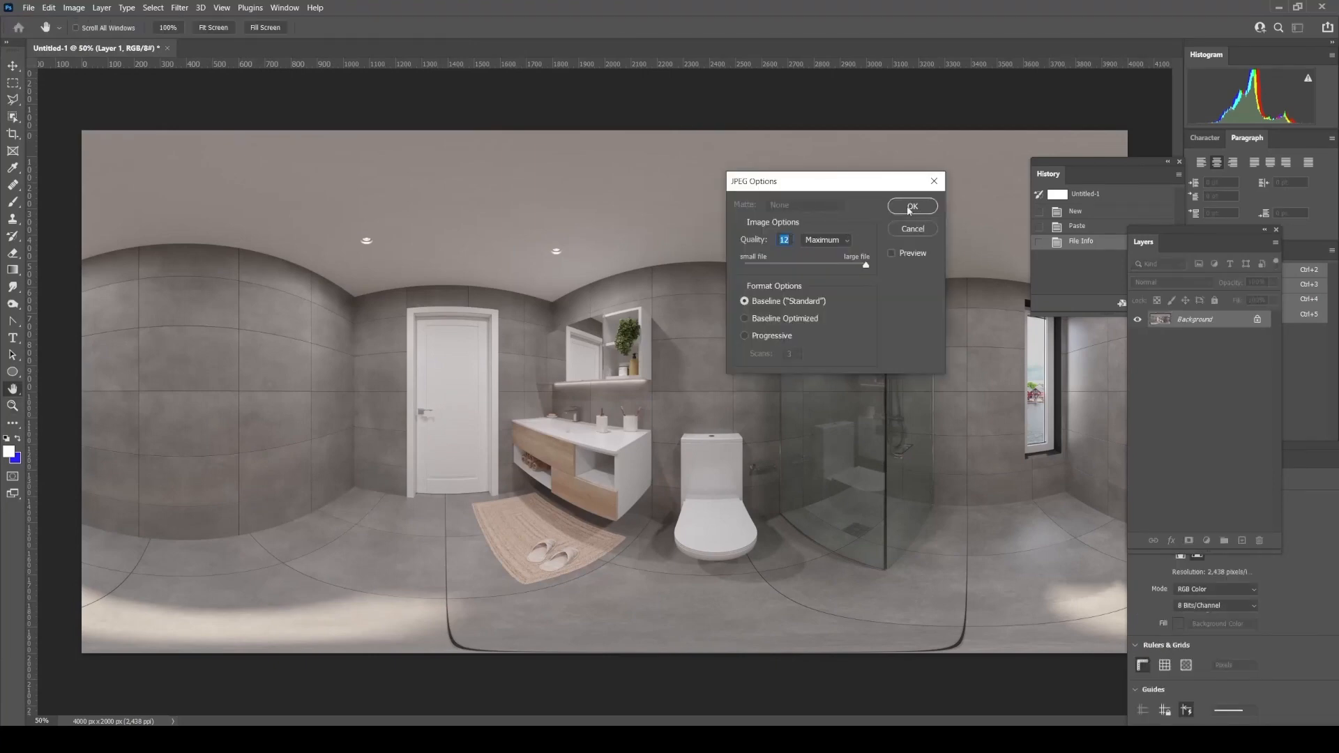
click(912, 206)
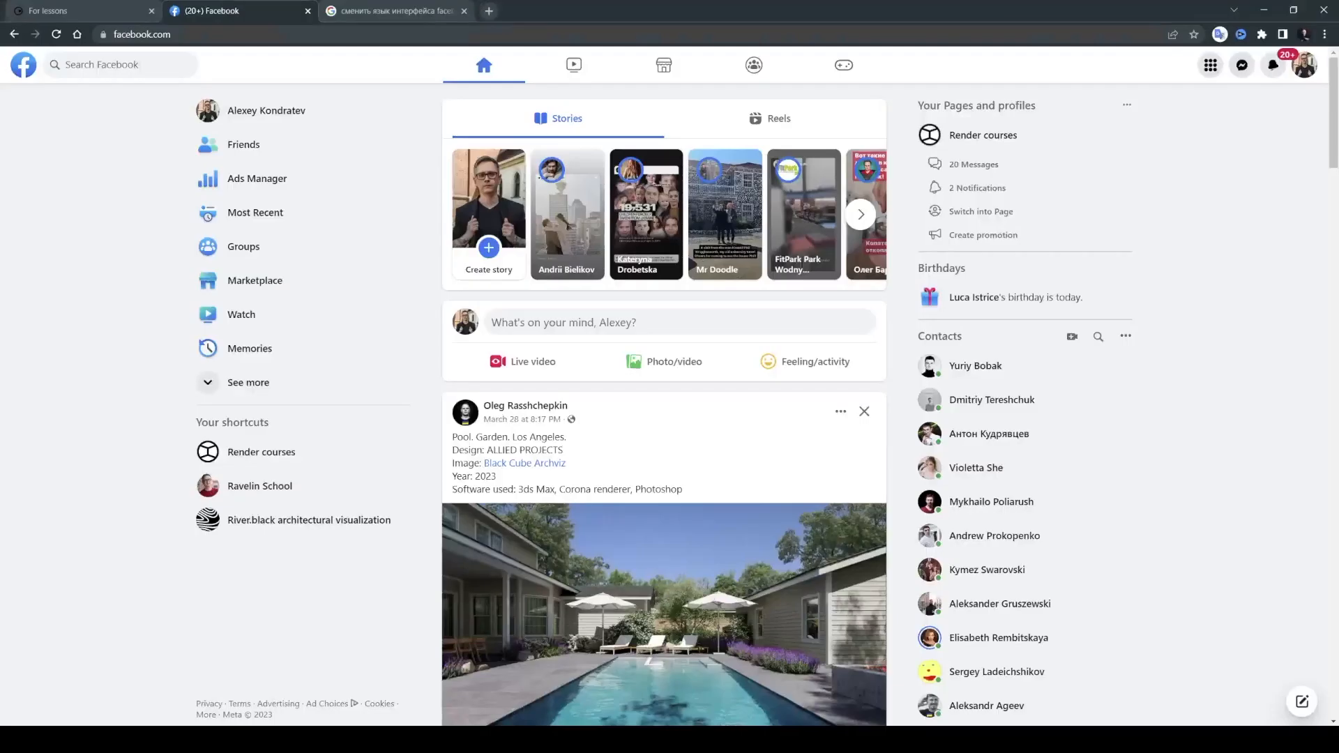
mouse_move(653, 362)
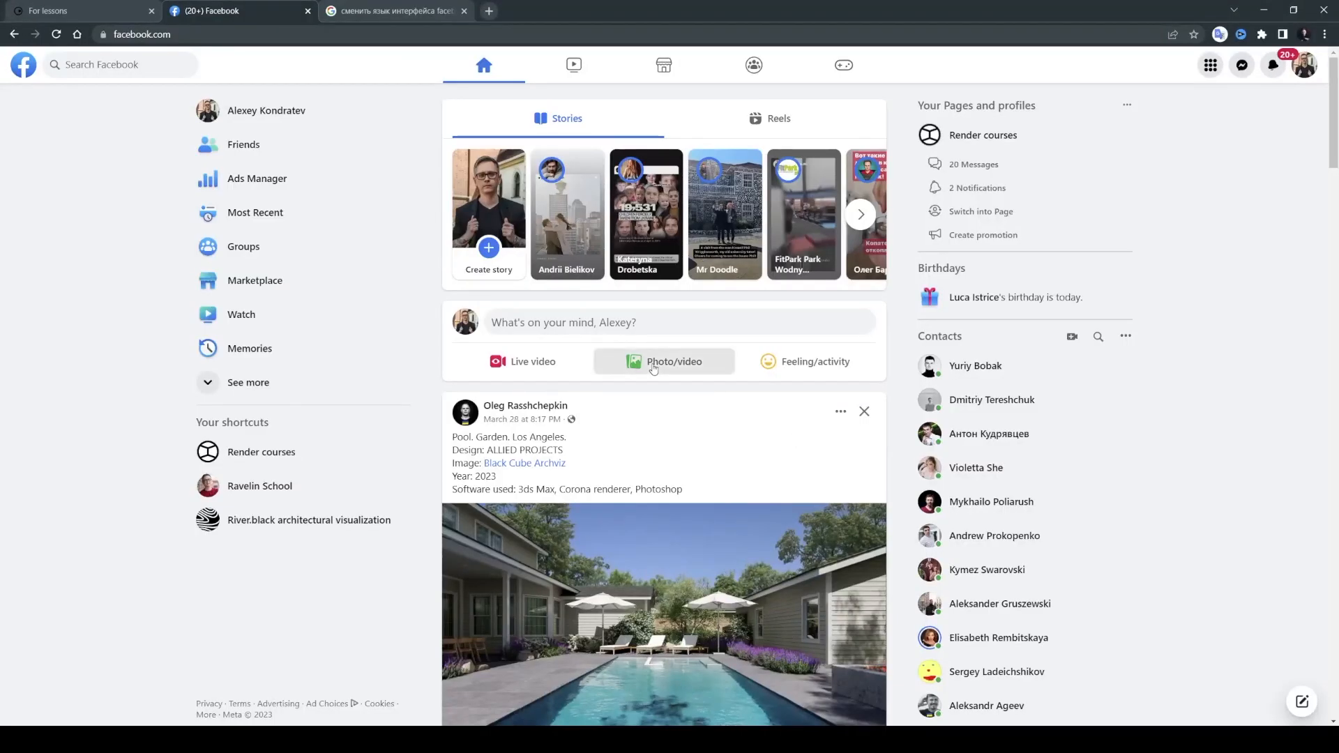
Step: Create a Facebook photo post with pano.jpg from temp and publish it
click(674, 362)
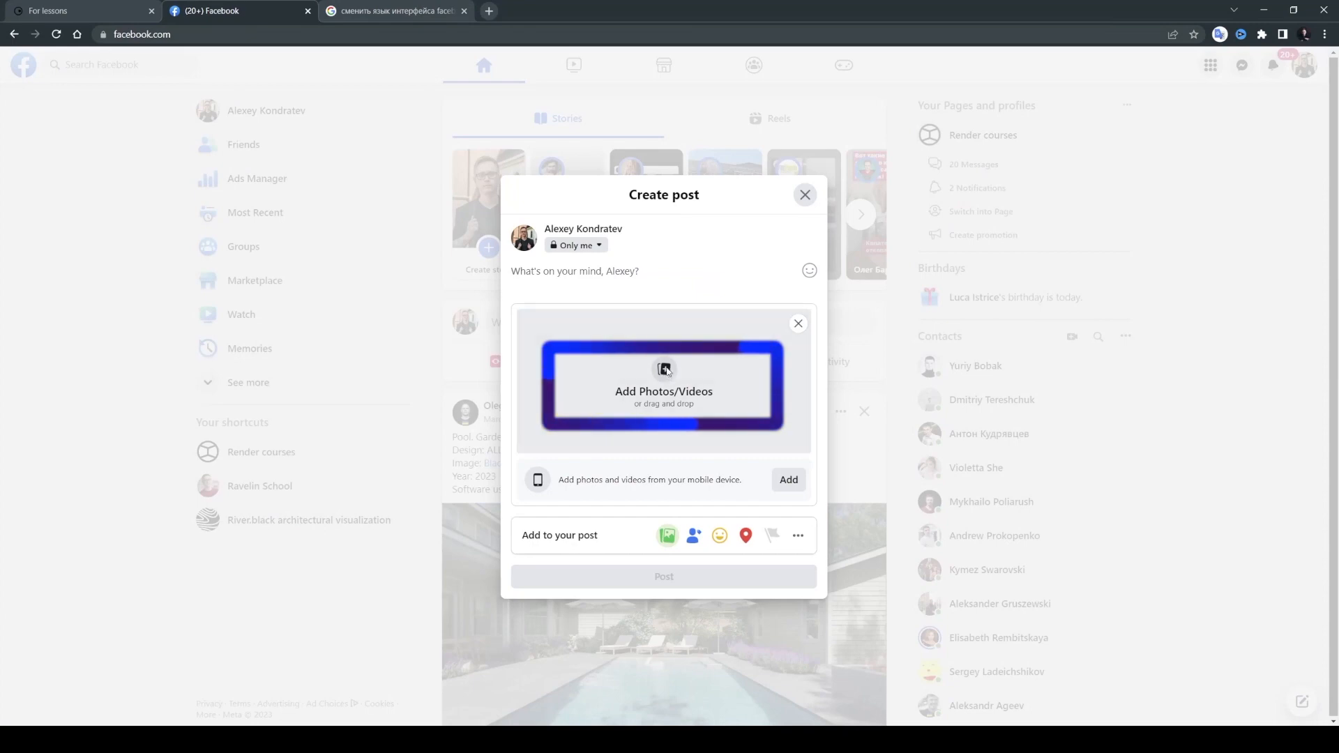
click(663, 384)
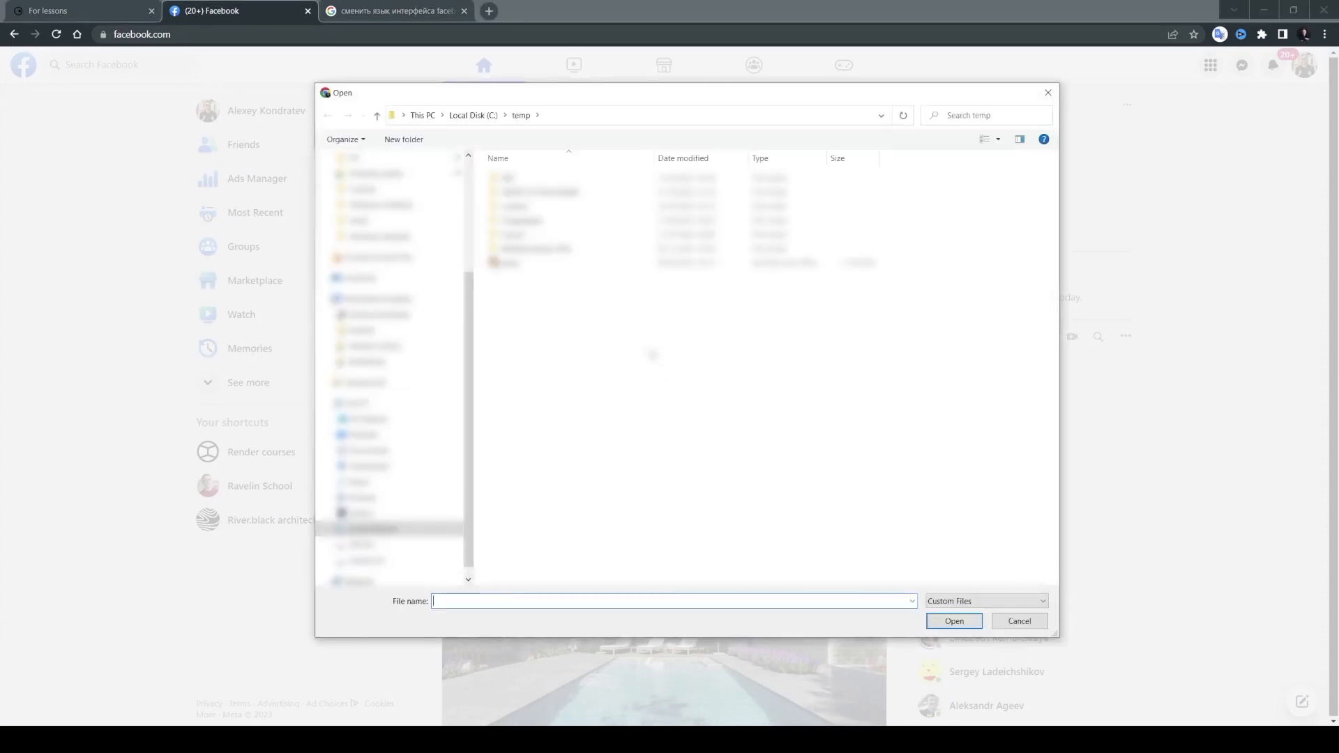
click(953, 621)
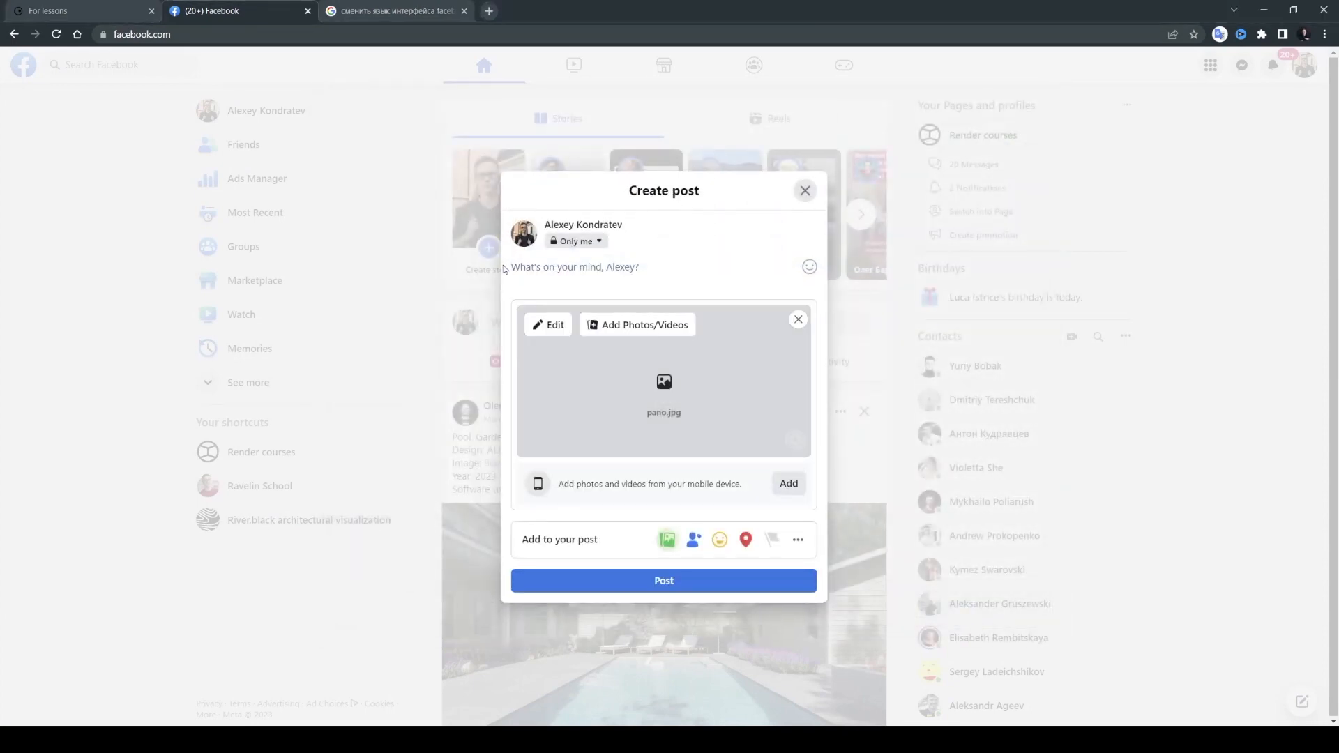
click(663, 580)
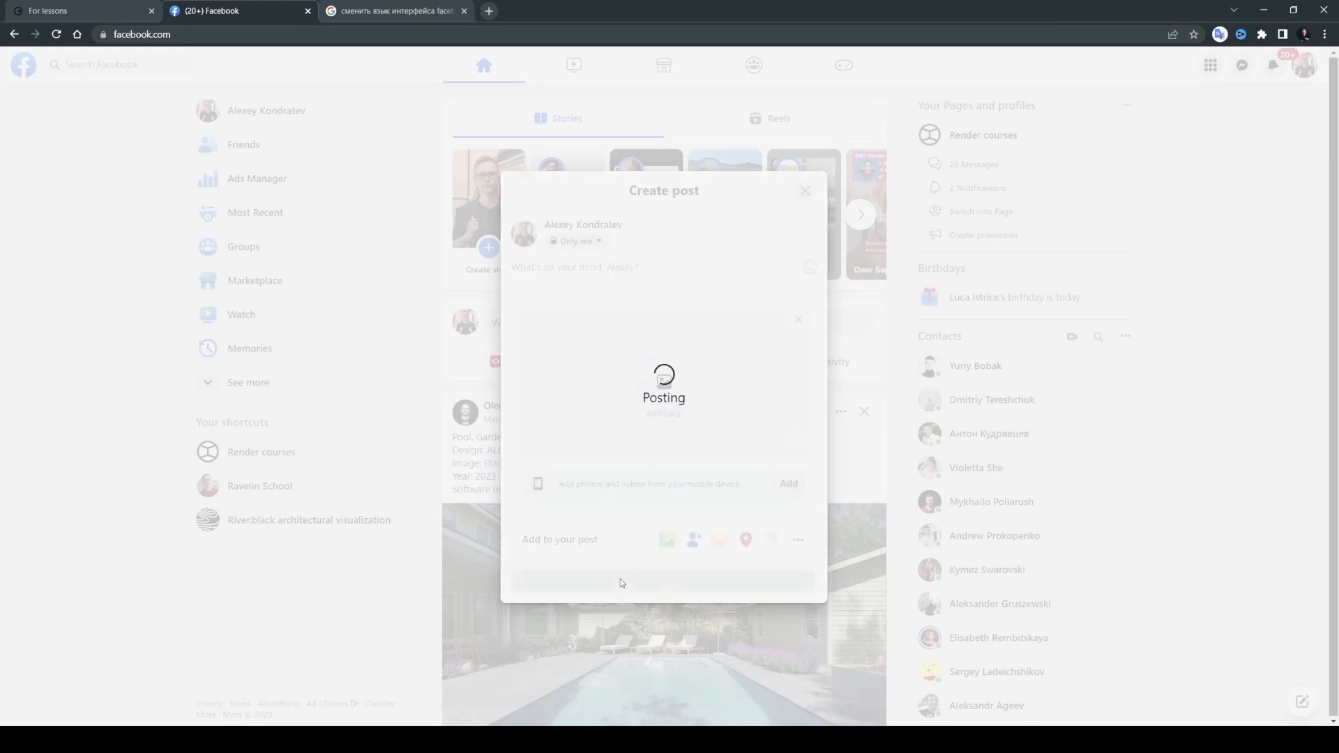